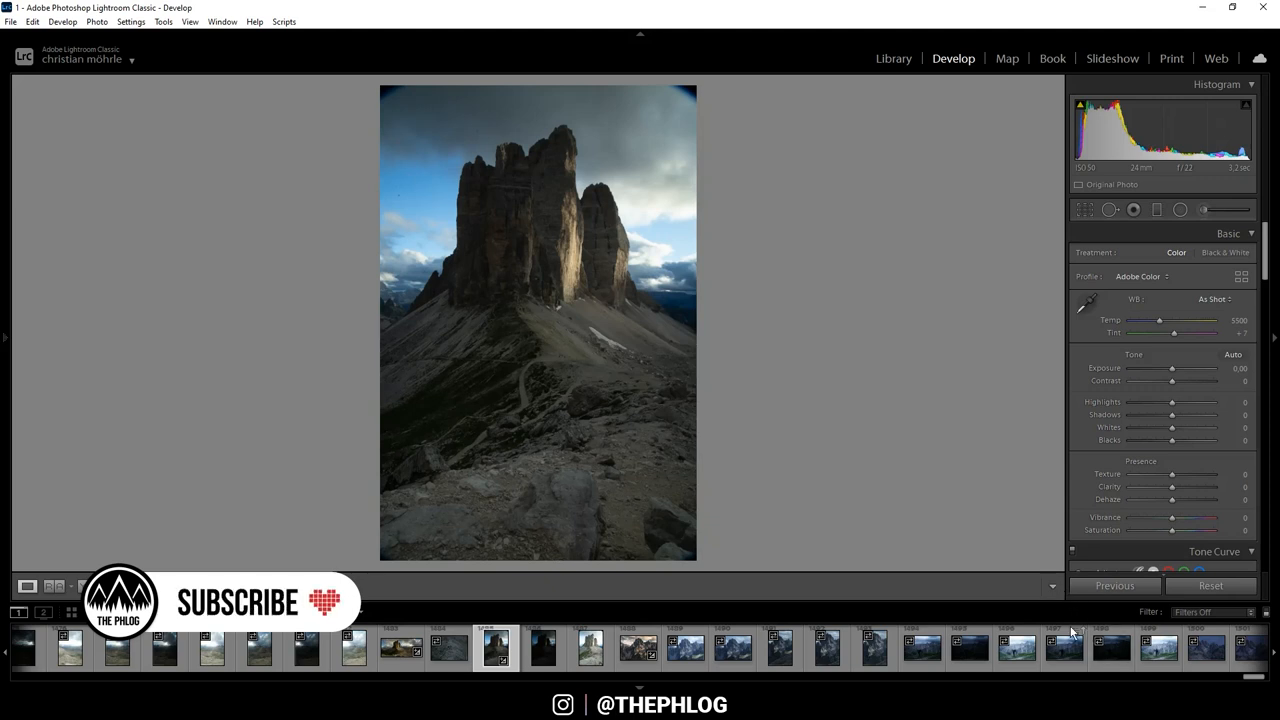
{"action": "mouse_move", "coordinate": [976, 552]}
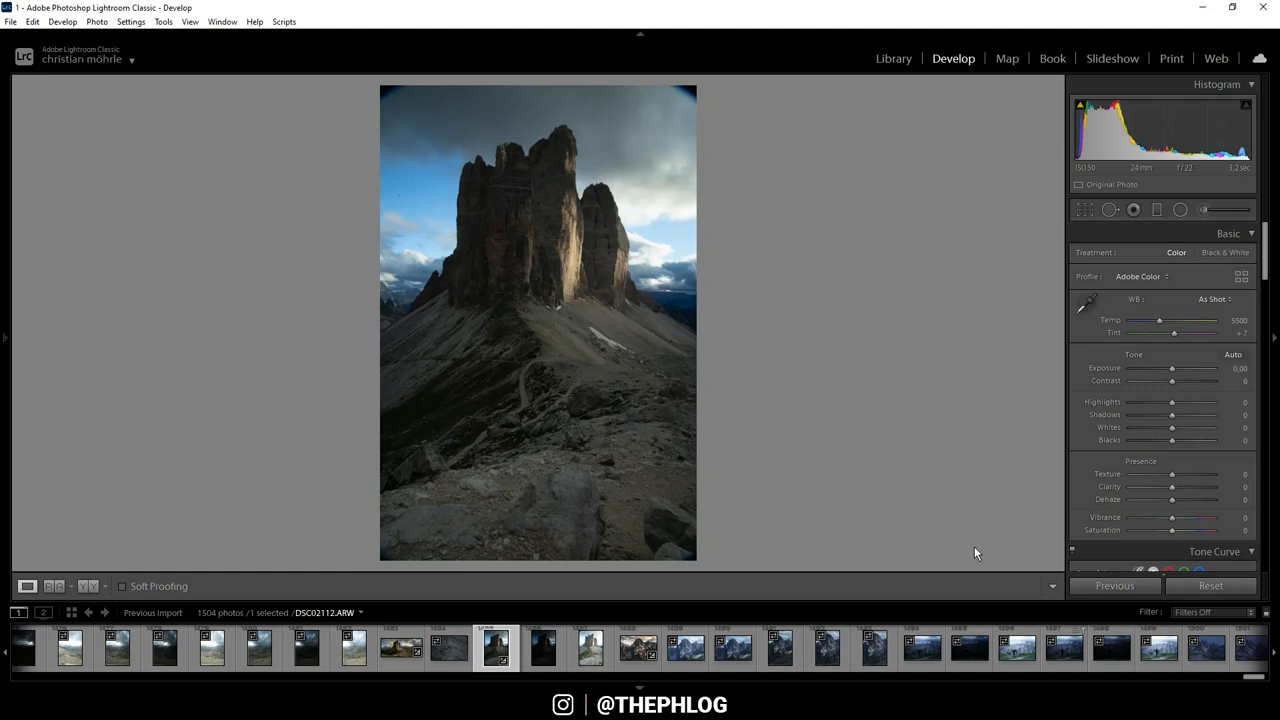
{"action": "mouse_move", "coordinate": [836, 440]}
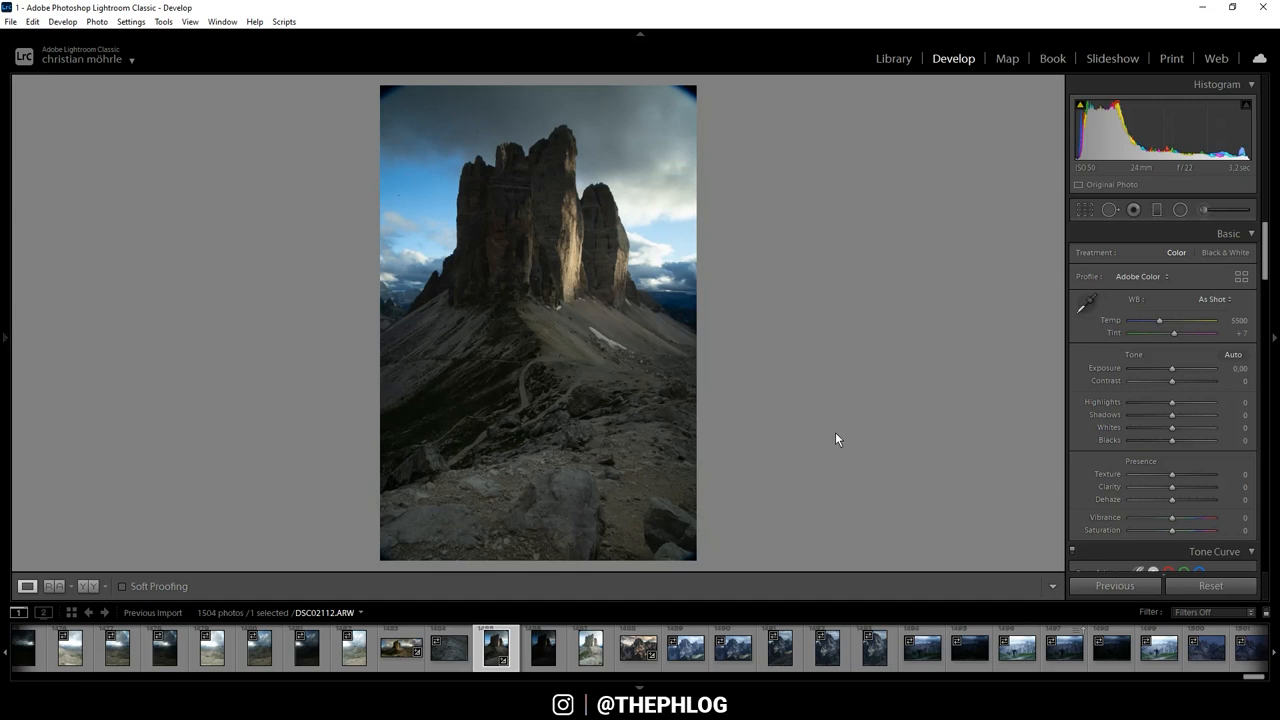
{"action": "mouse_move", "coordinate": [350, 456]}
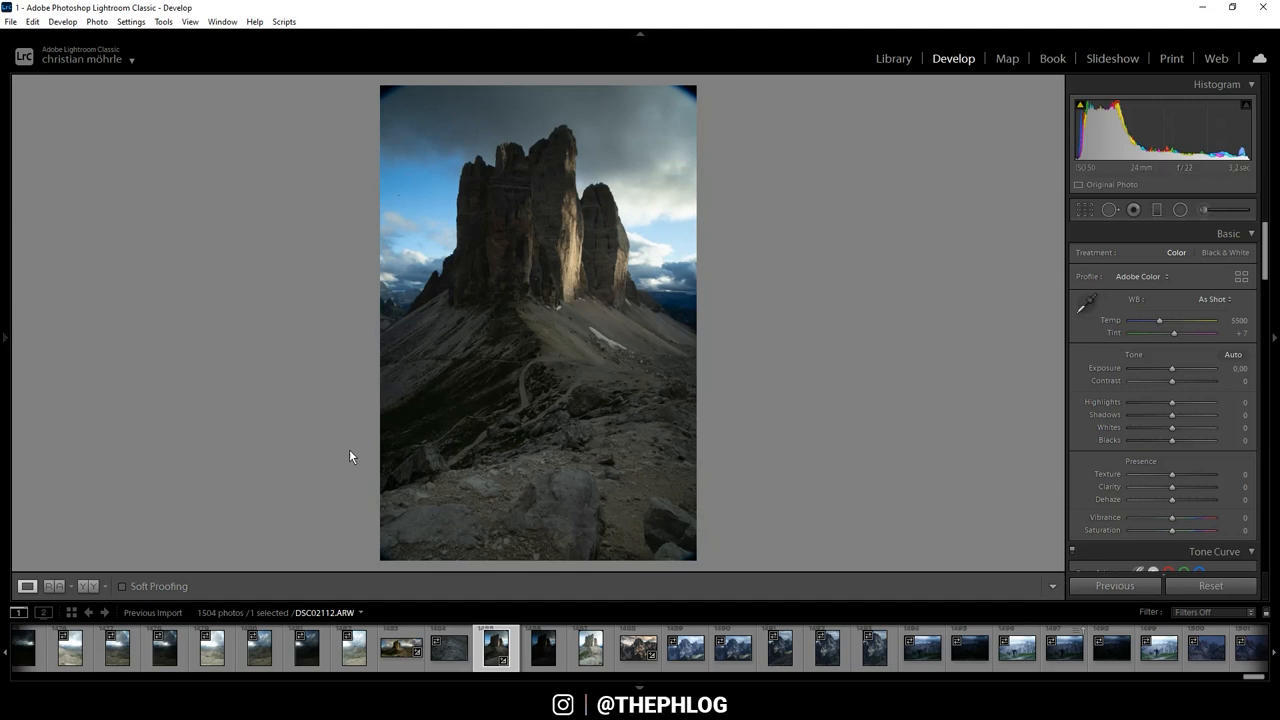
{"action": "mouse_move", "coordinate": [436, 156]}
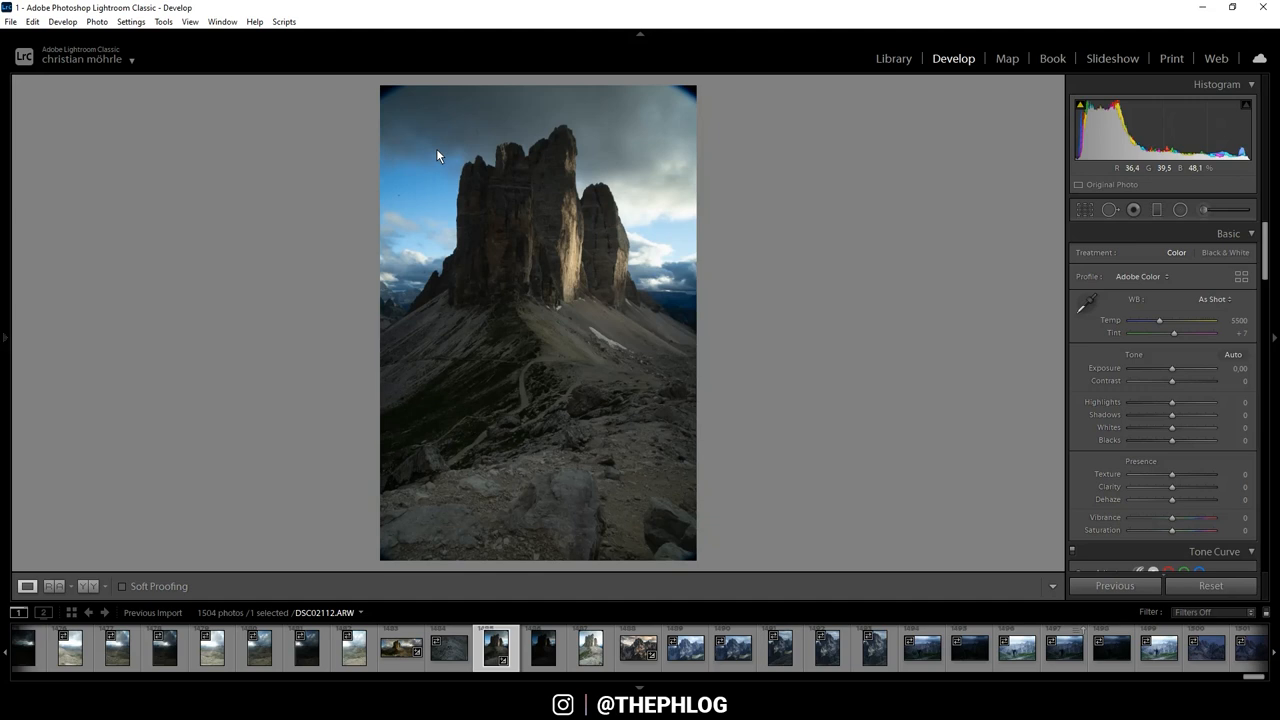
Step: Remove chromatic aberration and enable profile corrections with lens make set to Canon
{"action": "scroll", "scroll_direction": "down", "scroll_amount": 3}
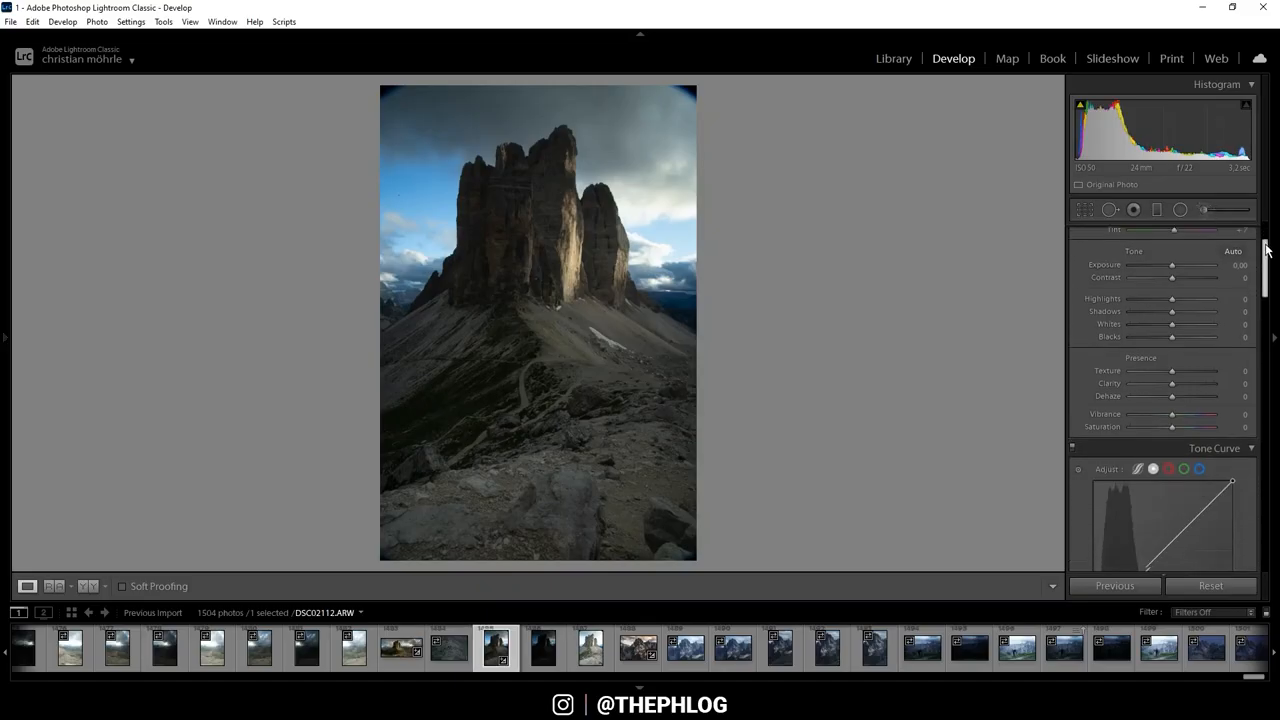
{"action": "scroll", "scroll_direction": "down", "scroll_amount": 3}
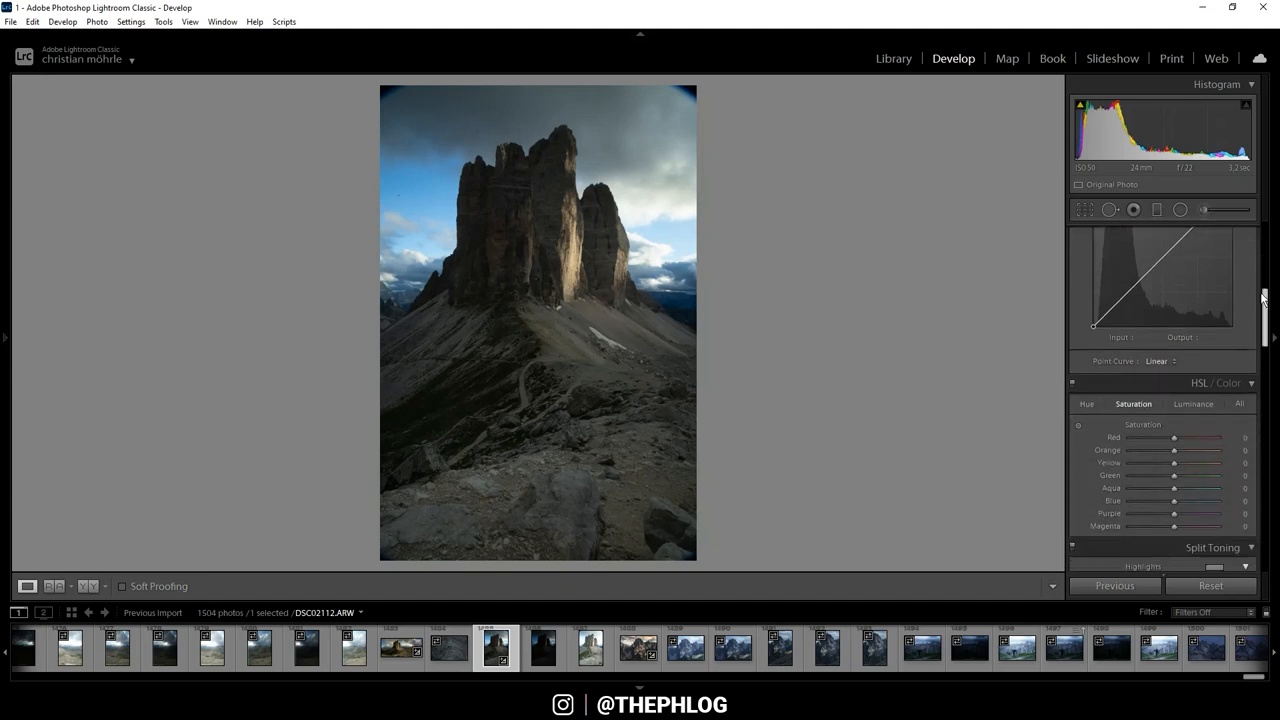
{"action": "scroll", "scroll_direction": "down", "scroll_amount": 3}
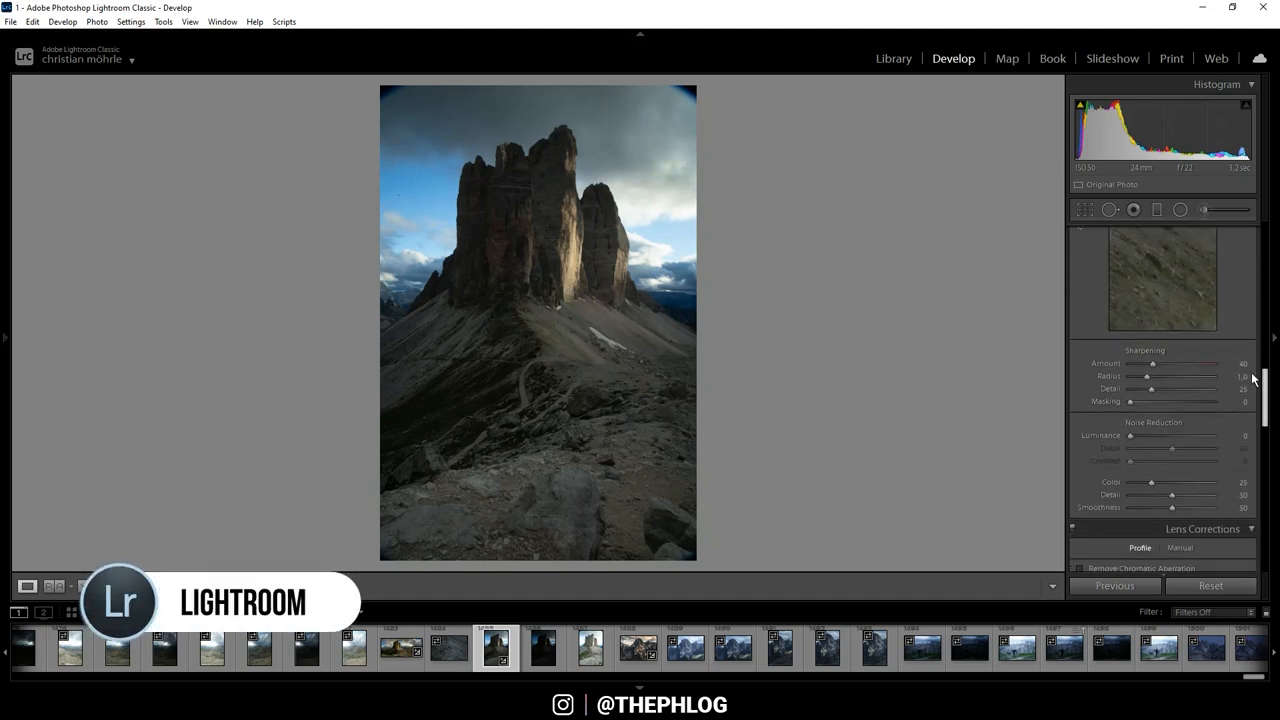
{"action": "scroll", "scroll_direction": "down", "scroll_amount": 3}
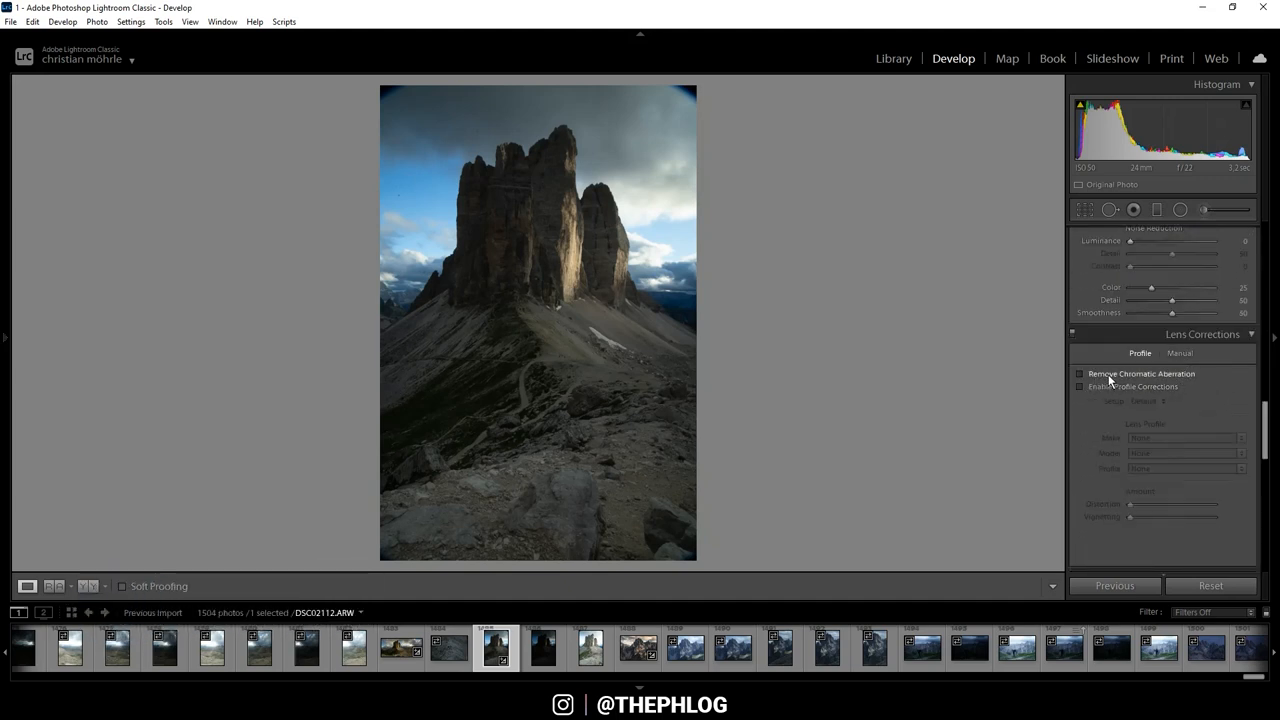
{"action": "left_click", "coordinate": [1080, 374]}
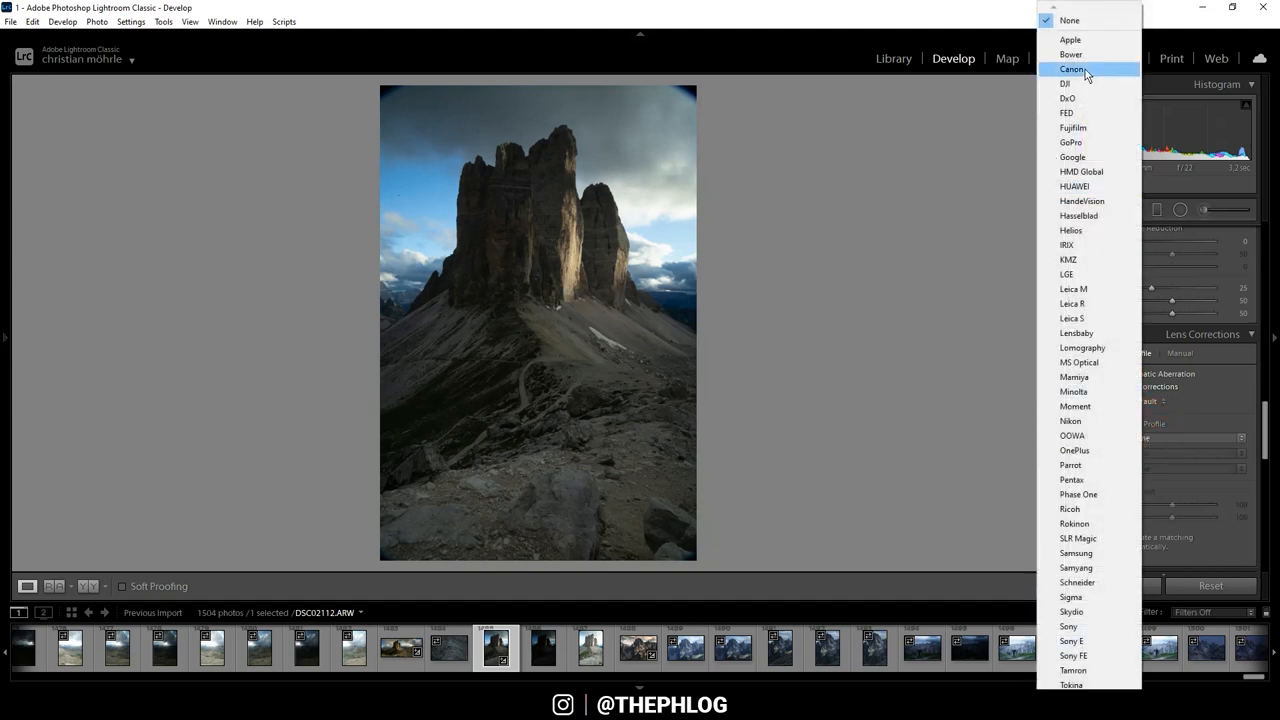
{"action": "left_click", "coordinate": [1072, 68]}
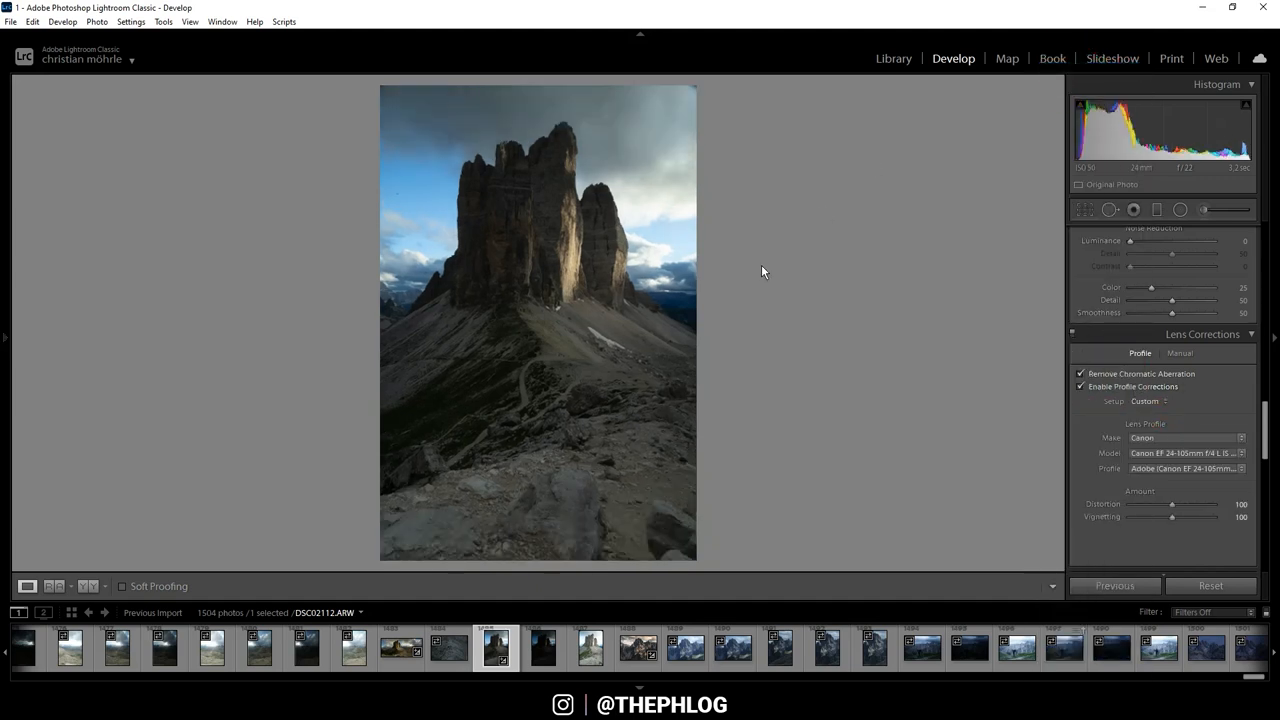
{"action": "left_click", "coordinate": [1080, 386]}
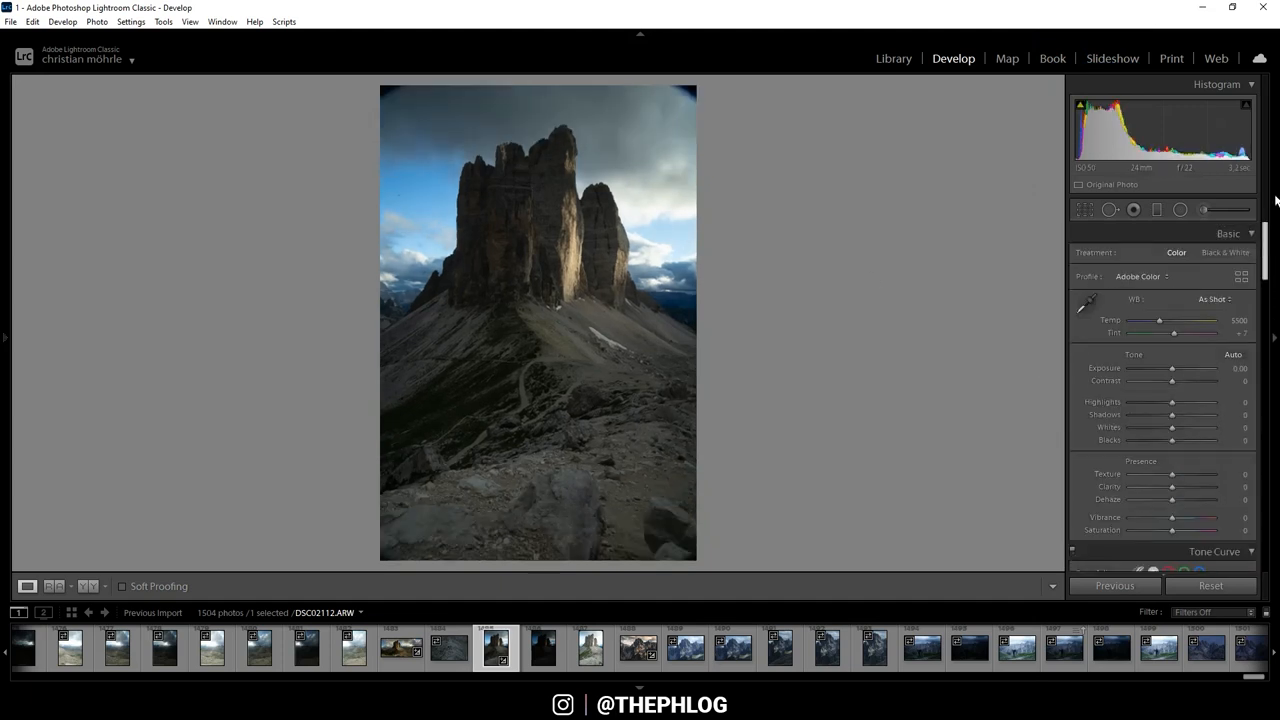
Step: Choose the Adobe Standard profile and the Cloudy white balance preset (about 6500 K)
{"action": "left_click", "coordinate": [1140, 276]}
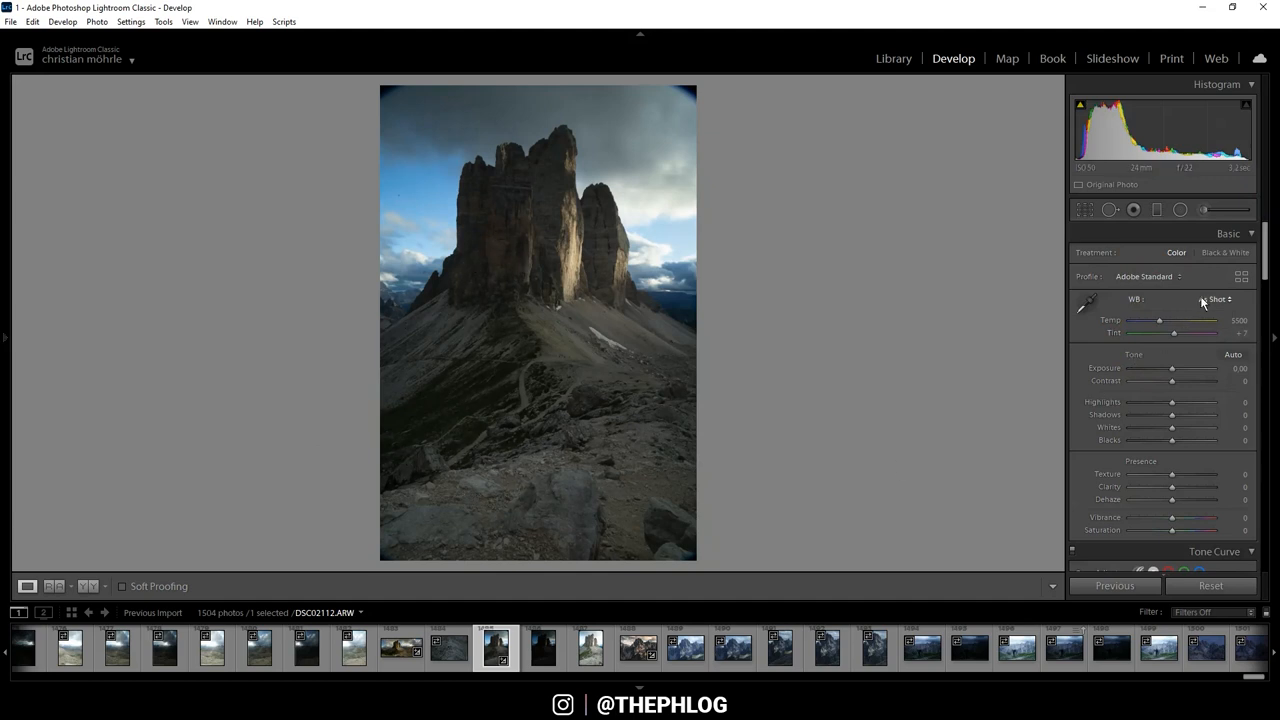
{"action": "mouse_move", "coordinate": [436, 172]}
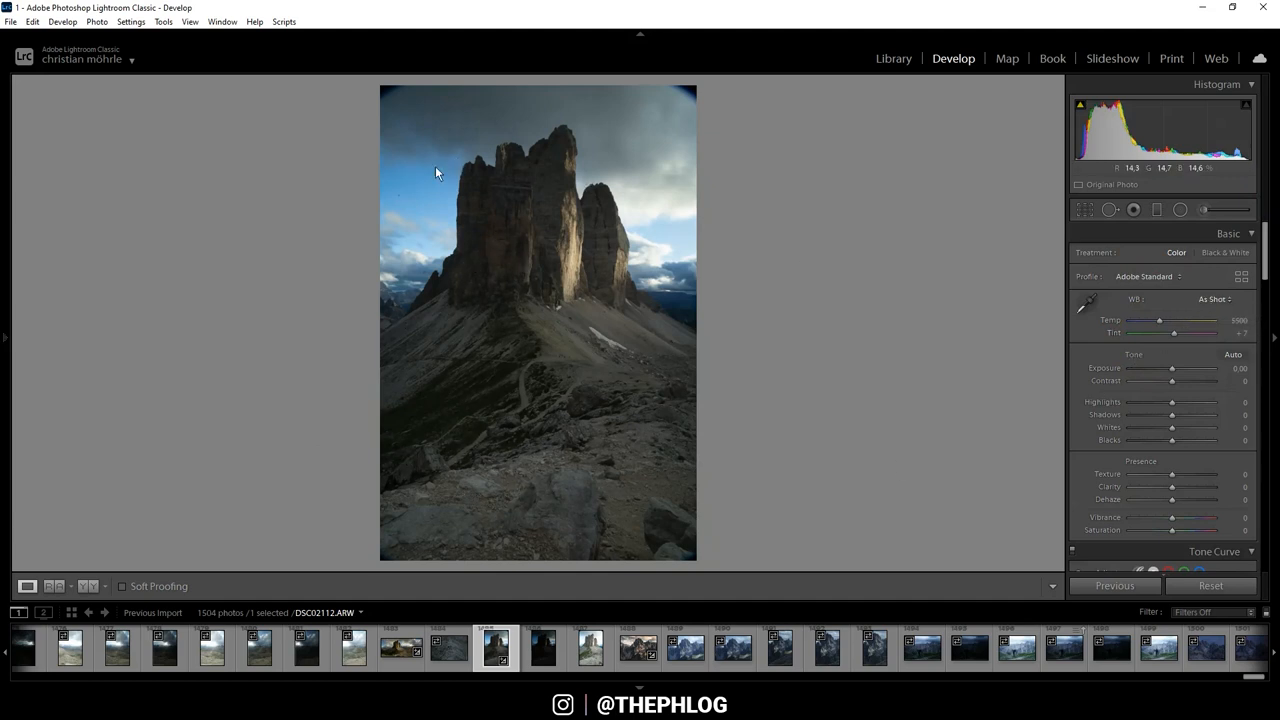
{"action": "mouse_move", "coordinate": [1216, 304]}
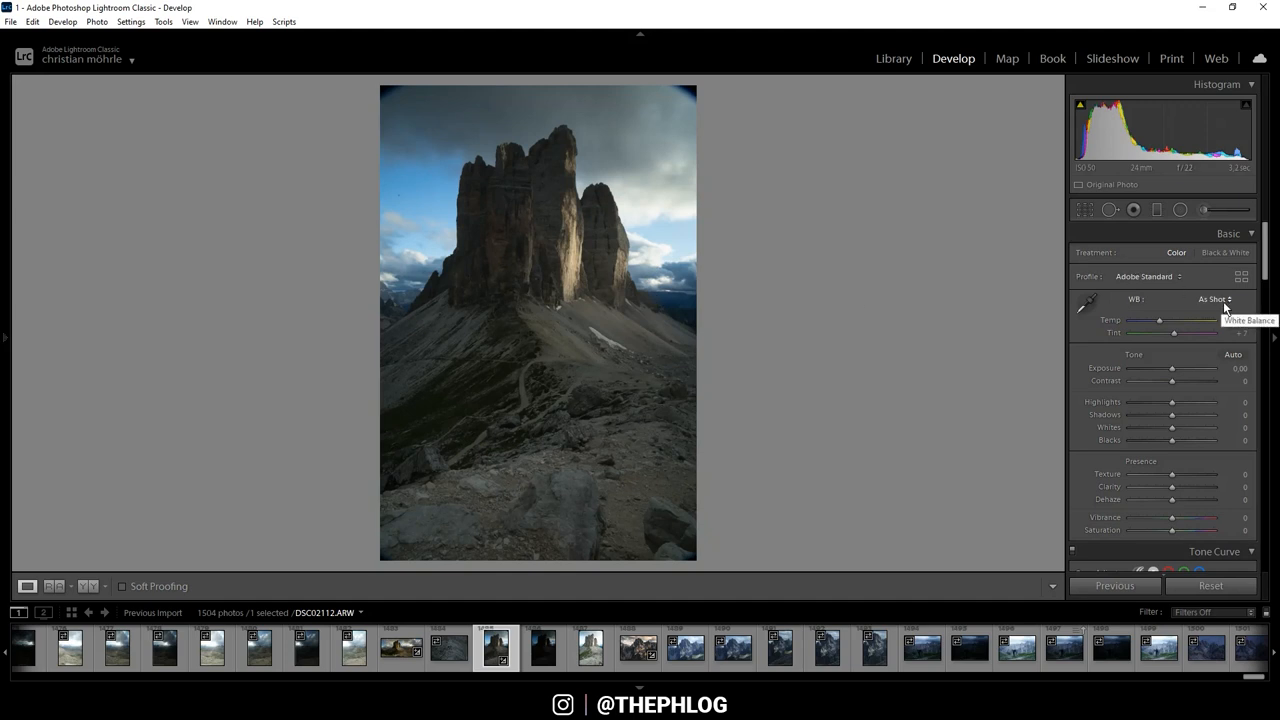
{"action": "left_click", "coordinate": [1214, 300]}
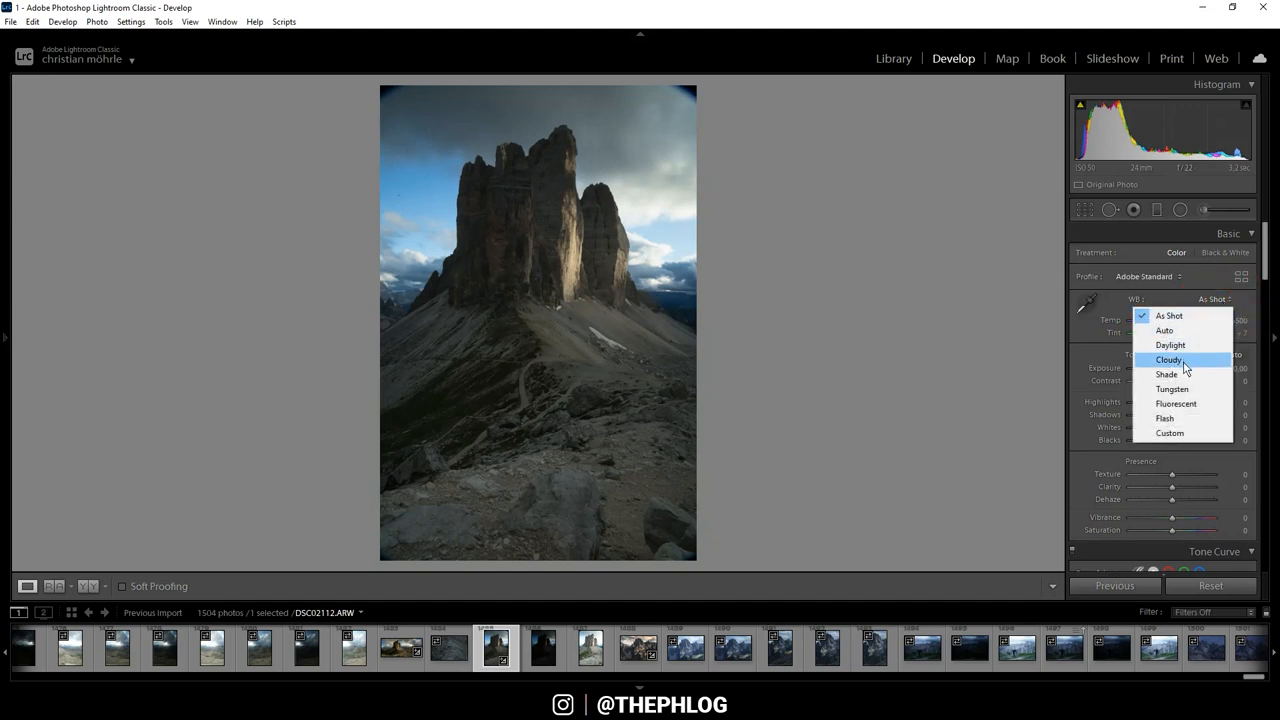
{"action": "left_click", "coordinate": [1168, 360]}
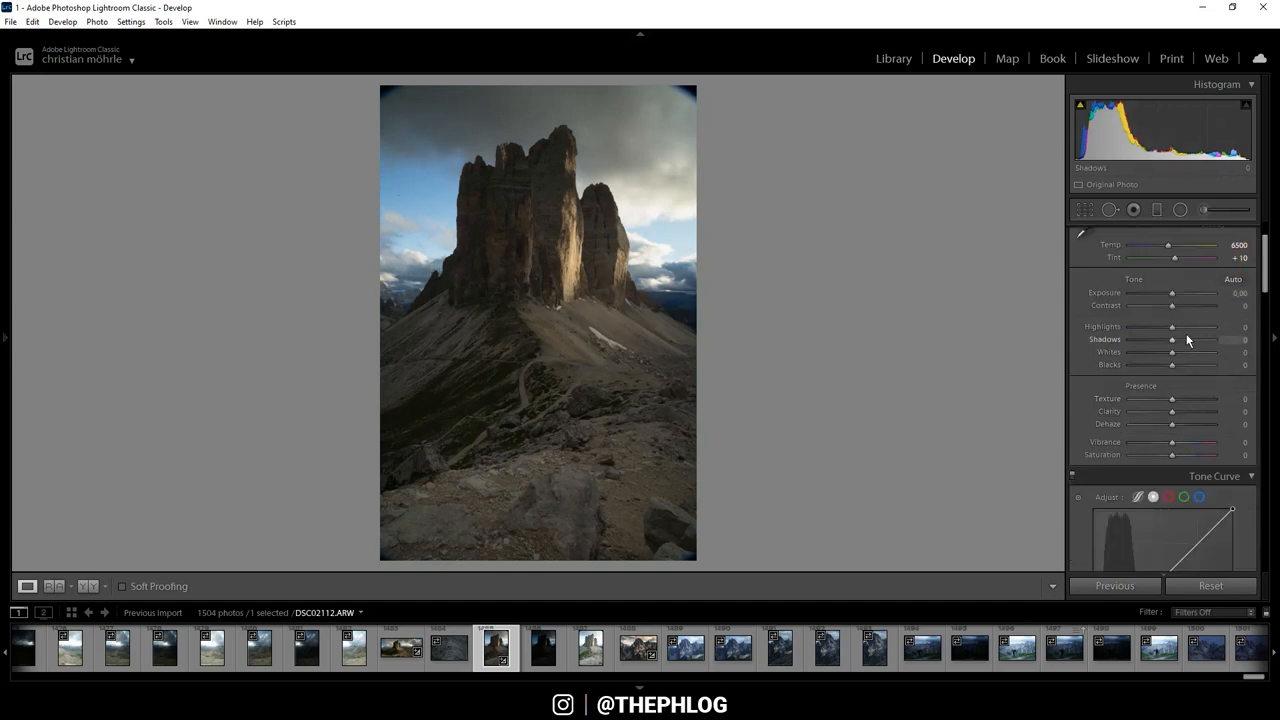
Step: Pull down highlights to recover cloud detail, brighten shadows and raise contrast to +14
{"action": "left_click_drag", "start_coordinate": [1172, 326], "coordinate": [1172, 326]}
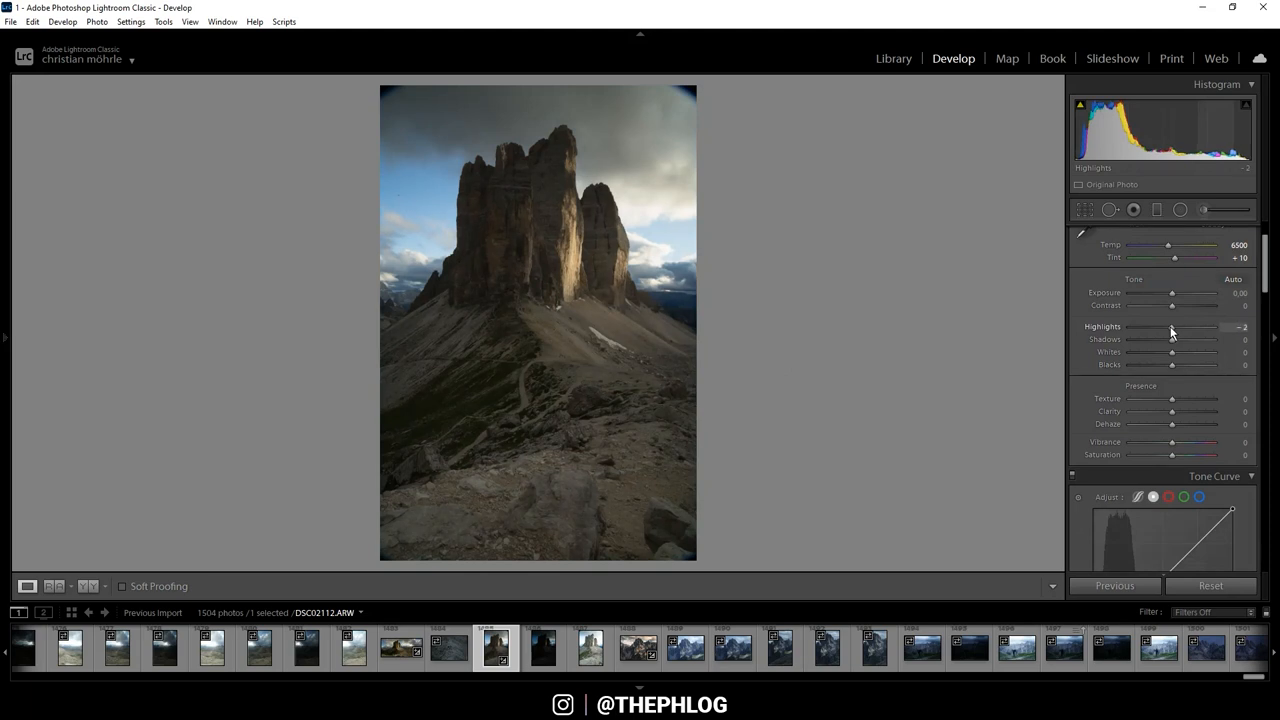
{"action": "left_click_drag", "start_coordinate": [1180, 326], "coordinate": [1172, 326]}
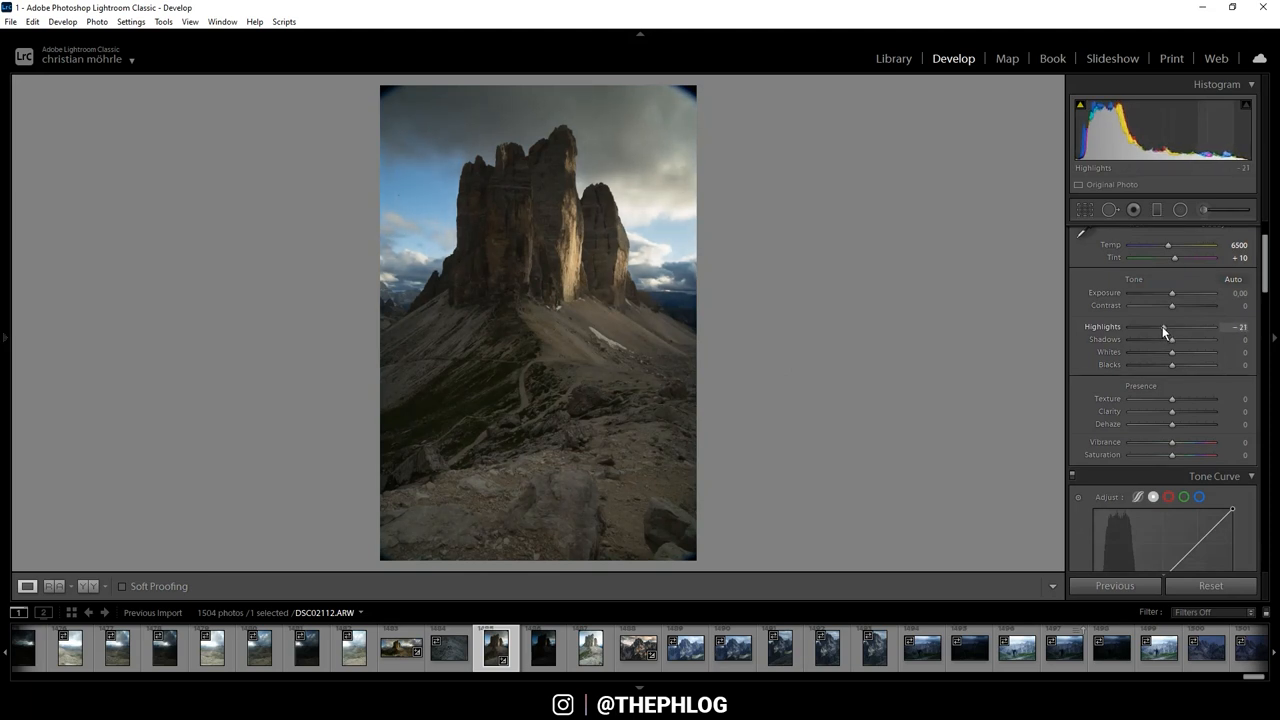
{"action": "left_click_drag", "start_coordinate": [1168, 326], "coordinate": [1176, 326]}
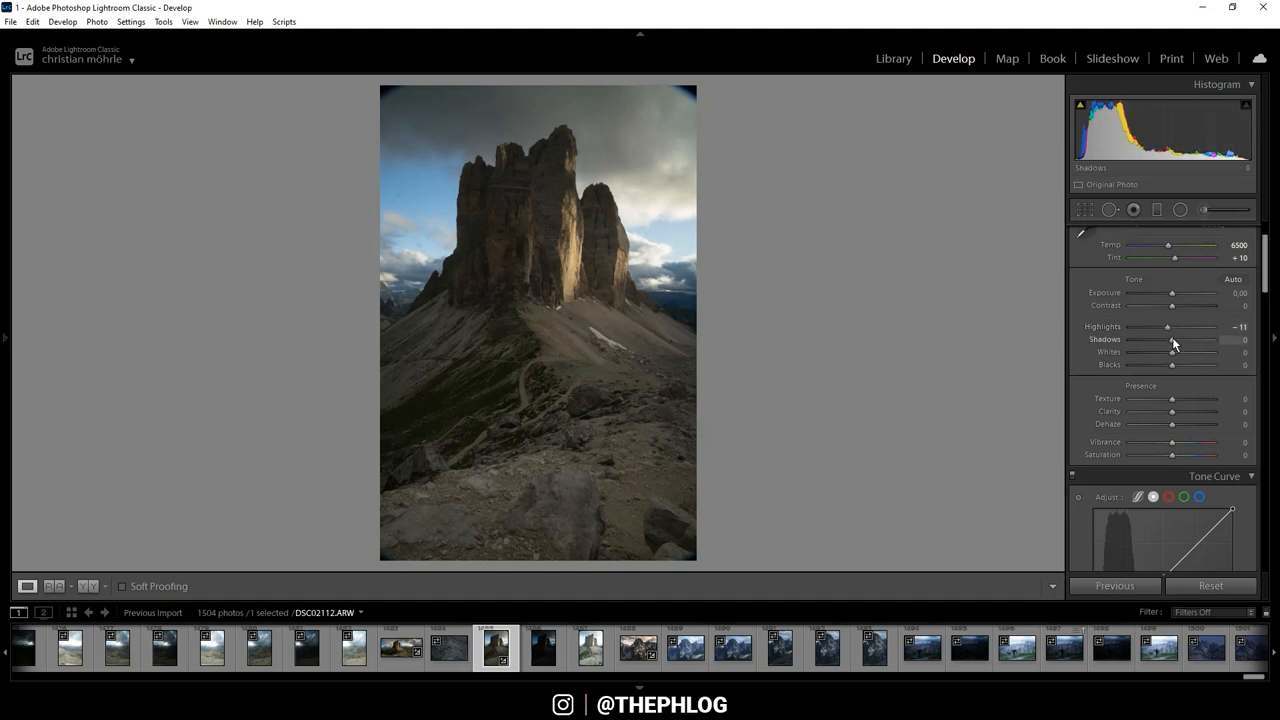
{"action": "left_click_drag", "start_coordinate": [1172, 340], "coordinate": [1188, 340]}
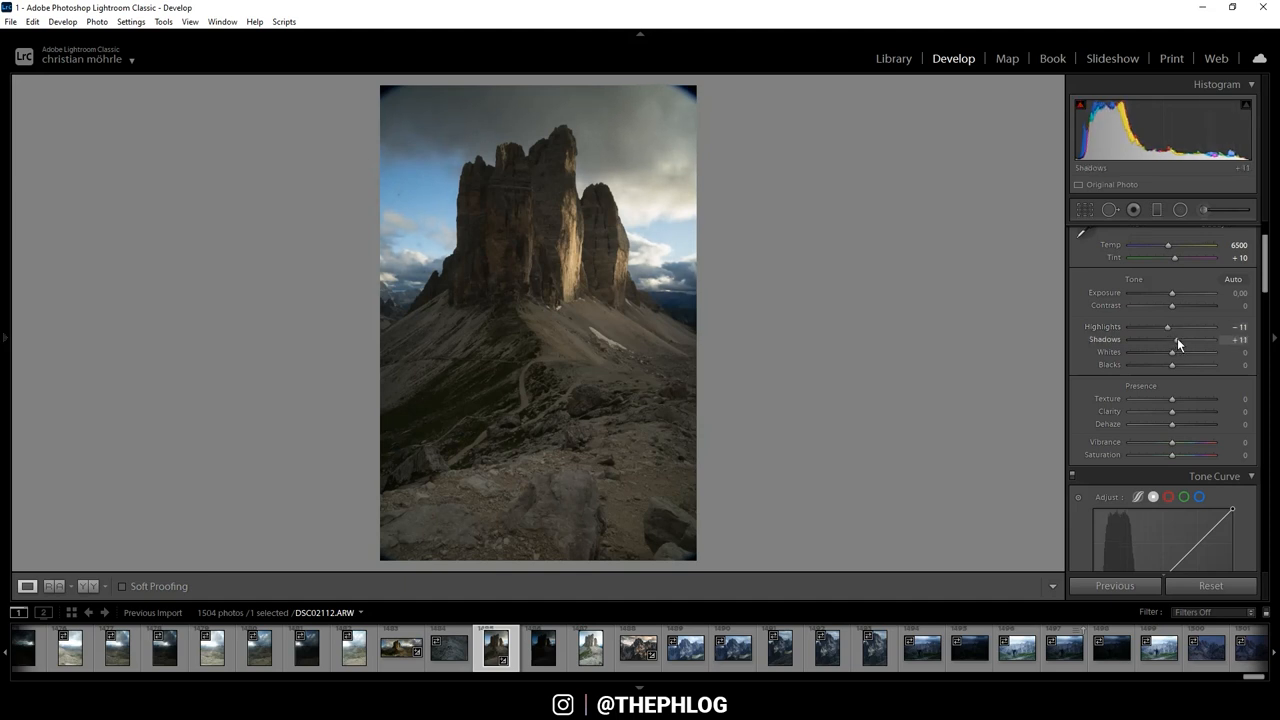
{"action": "left_click_drag", "start_coordinate": [1170, 340], "coordinate": [1180, 340]}
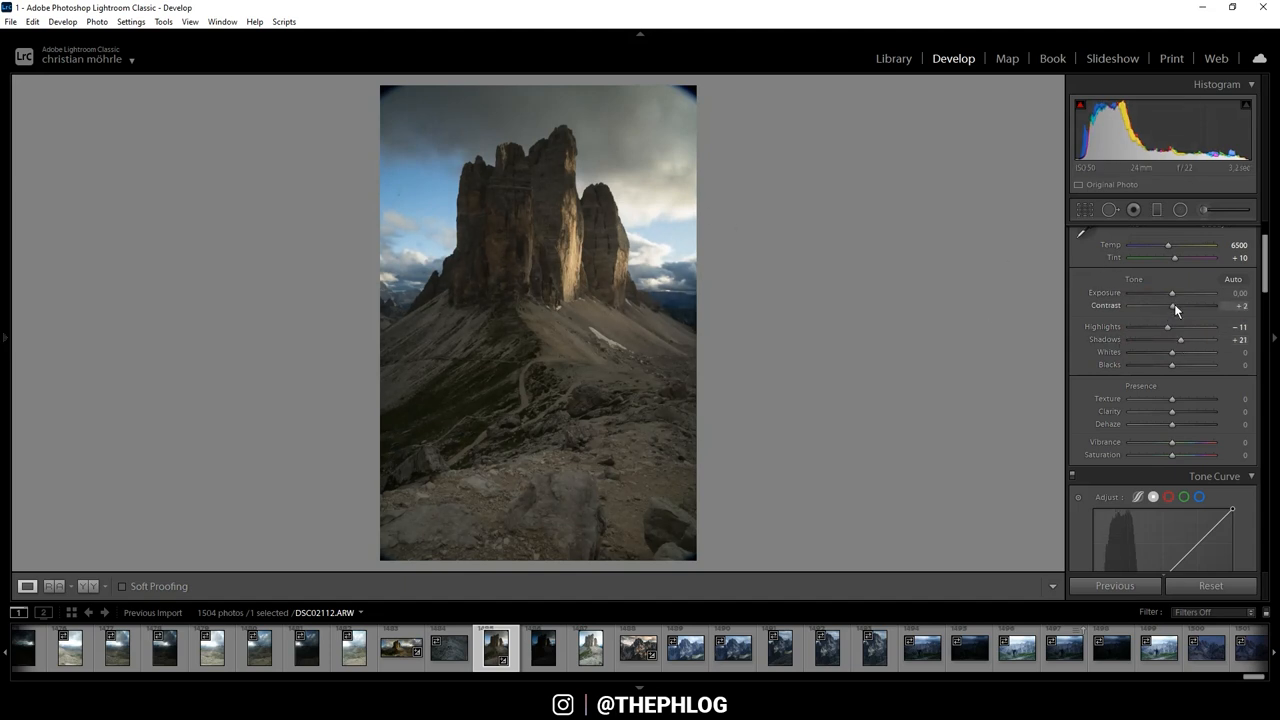
{"action": "left_click_drag", "start_coordinate": [1176, 304], "coordinate": [1184, 304]}
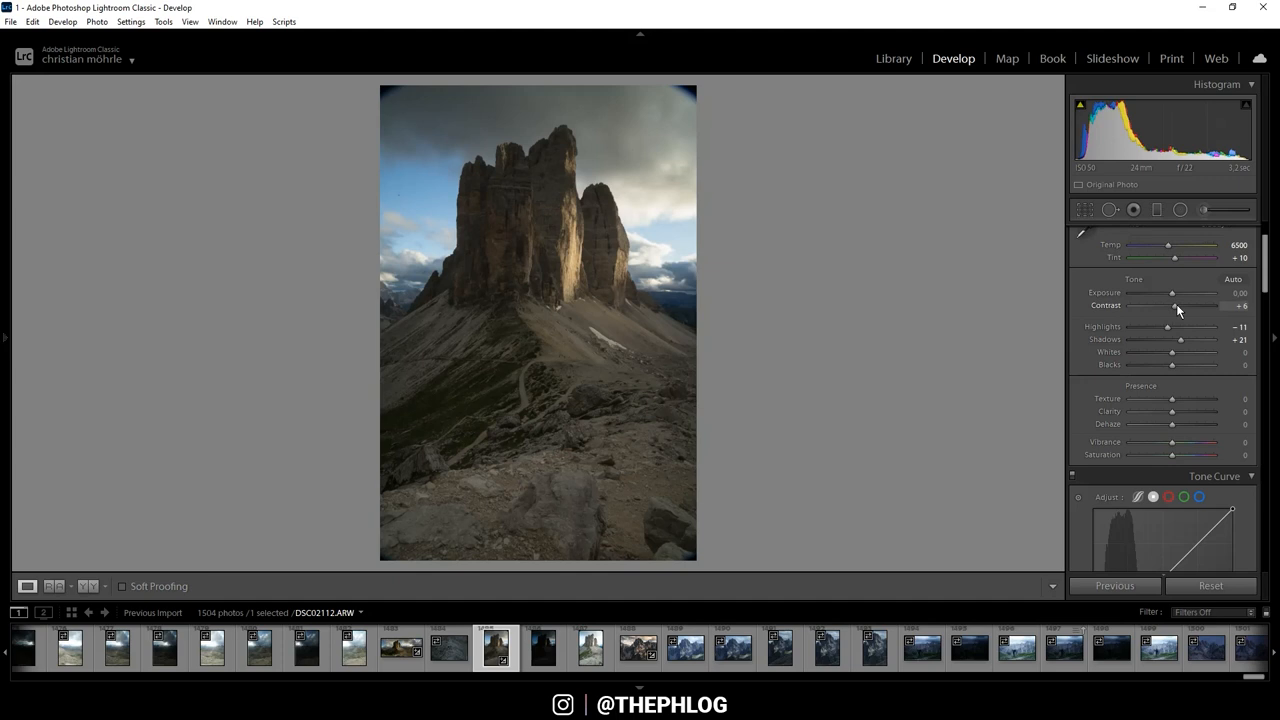
{"action": "left_click_drag", "start_coordinate": [1172, 304], "coordinate": [1182, 304]}
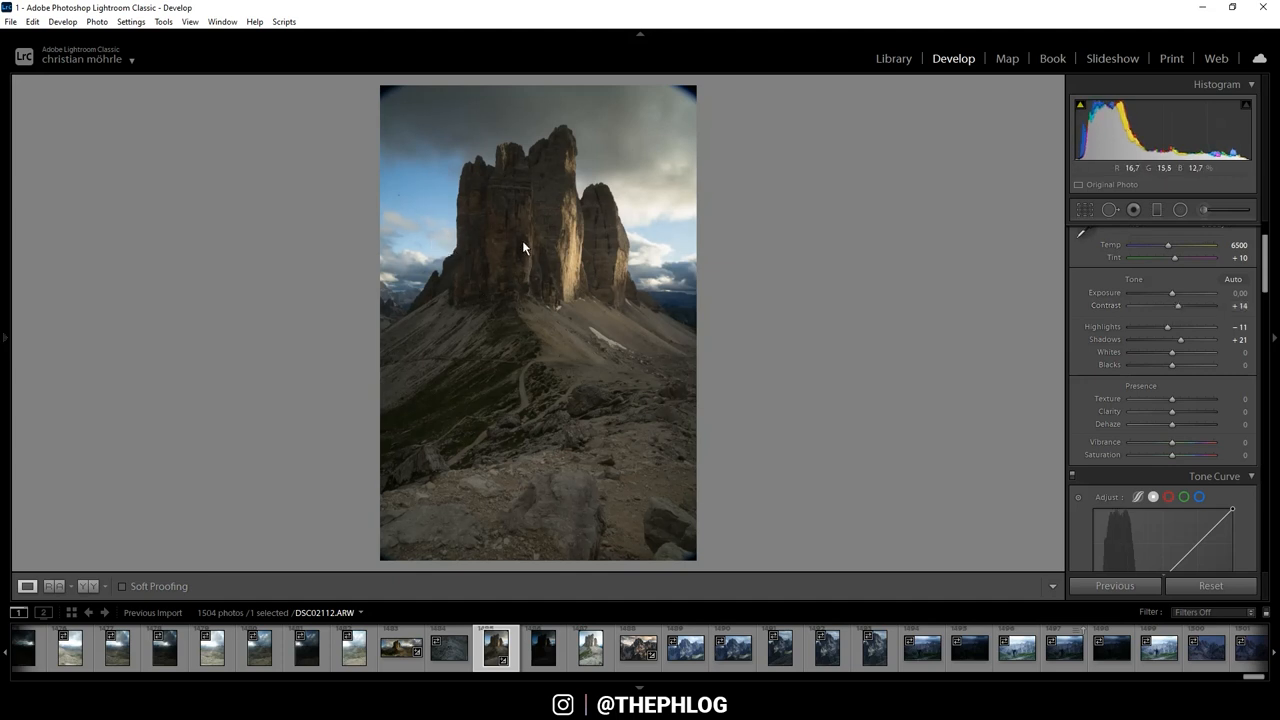
Step: Raise texture to +8 for rock detail and nudge the overall saturation
{"action": "left_click_drag", "start_coordinate": [1172, 400], "coordinate": [1174, 400]}
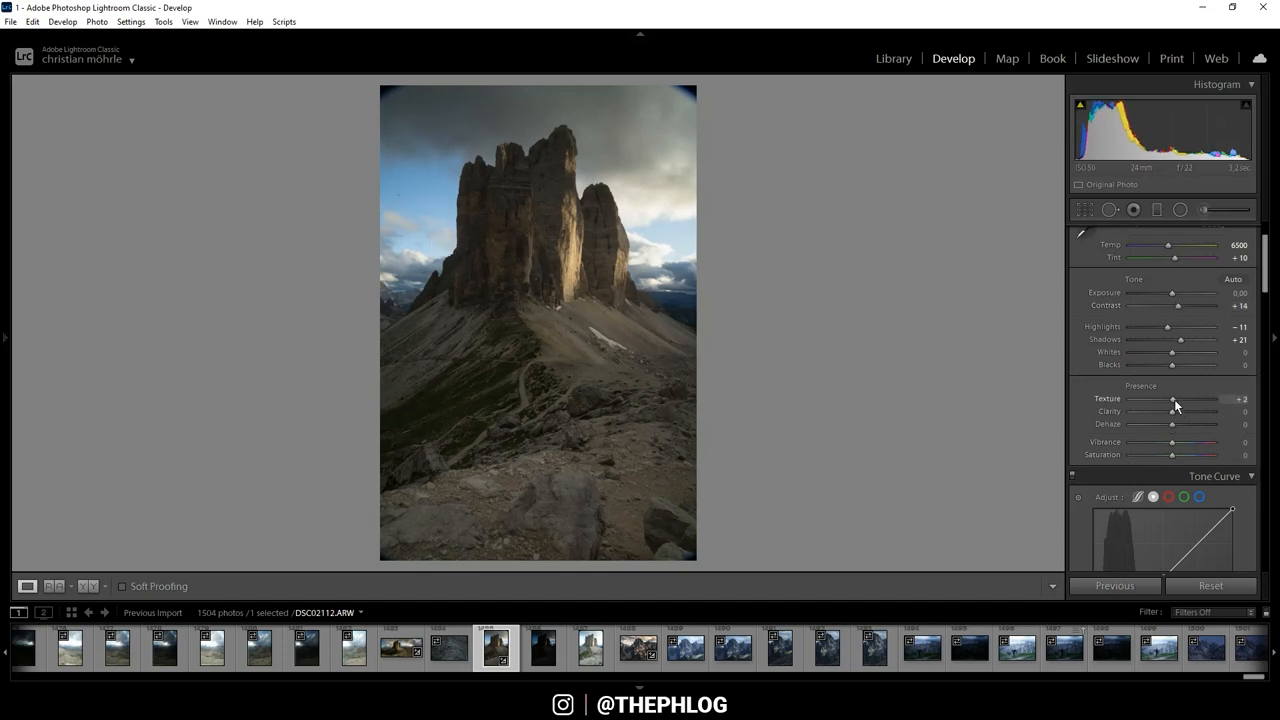
{"action": "left_click_drag", "start_coordinate": [1172, 400], "coordinate": [1176, 400]}
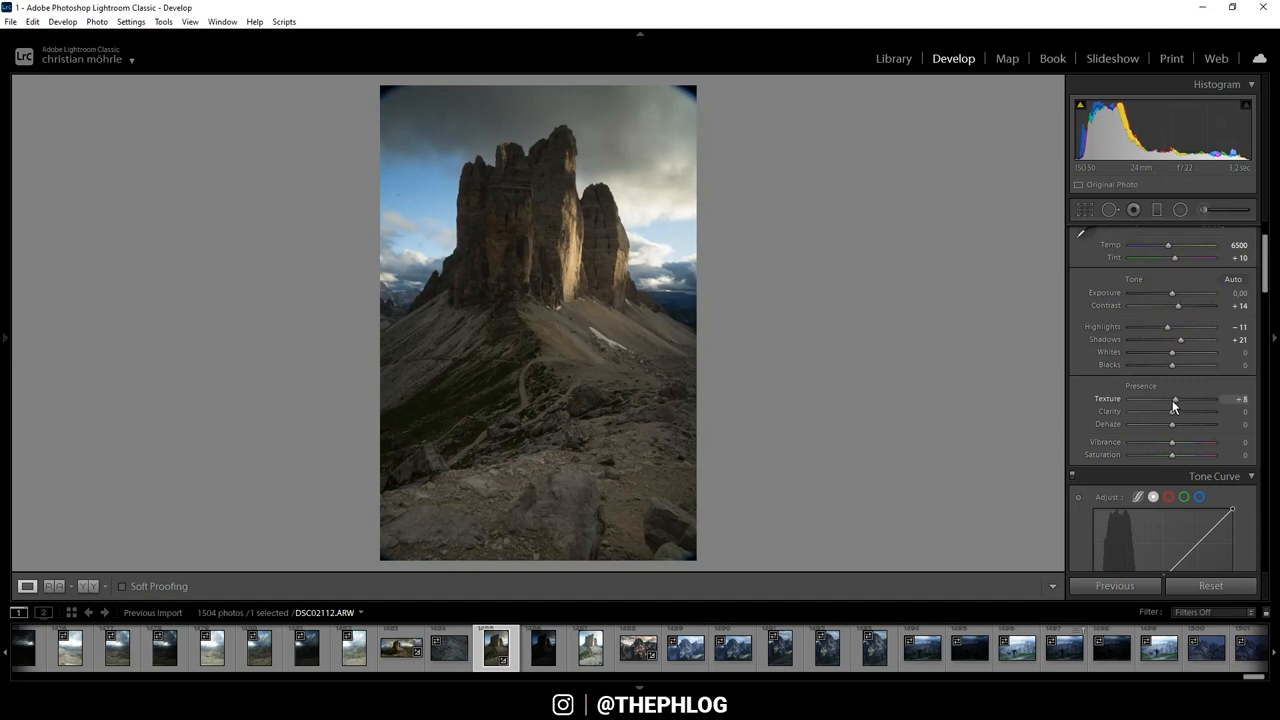
{"action": "mouse_move", "coordinate": [848, 486]}
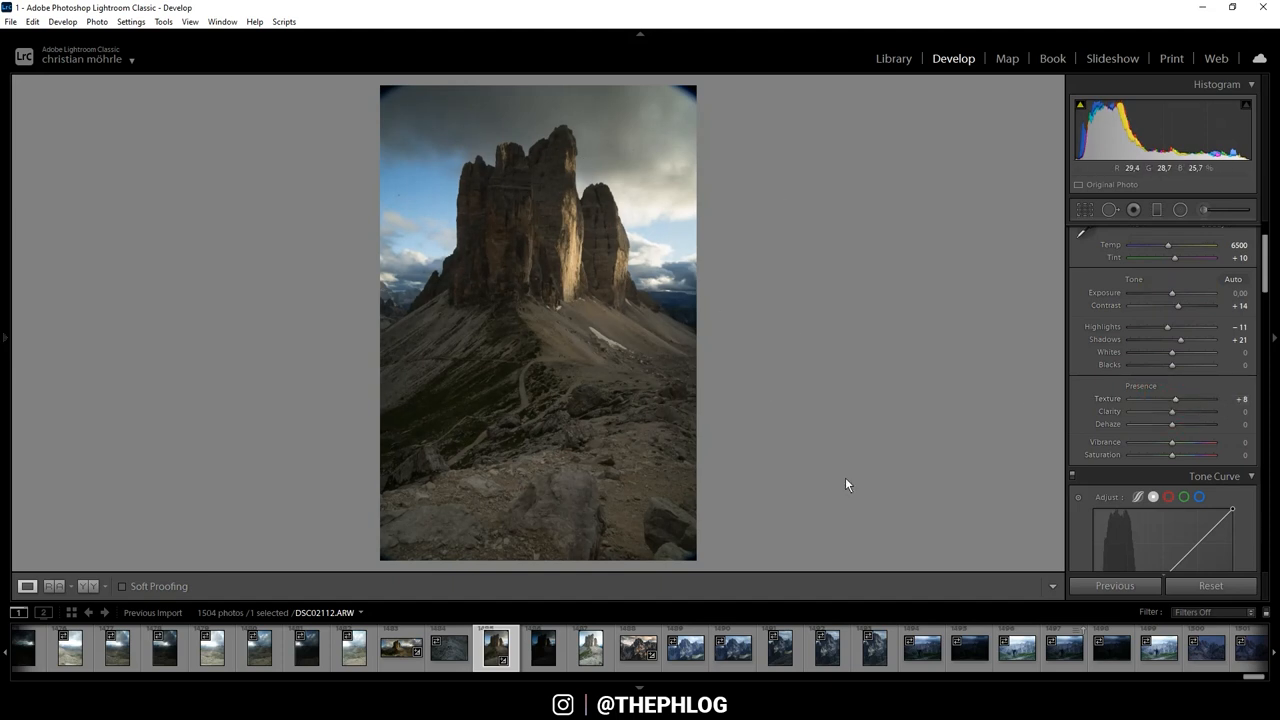
{"action": "mouse_move", "coordinate": [1146, 424]}
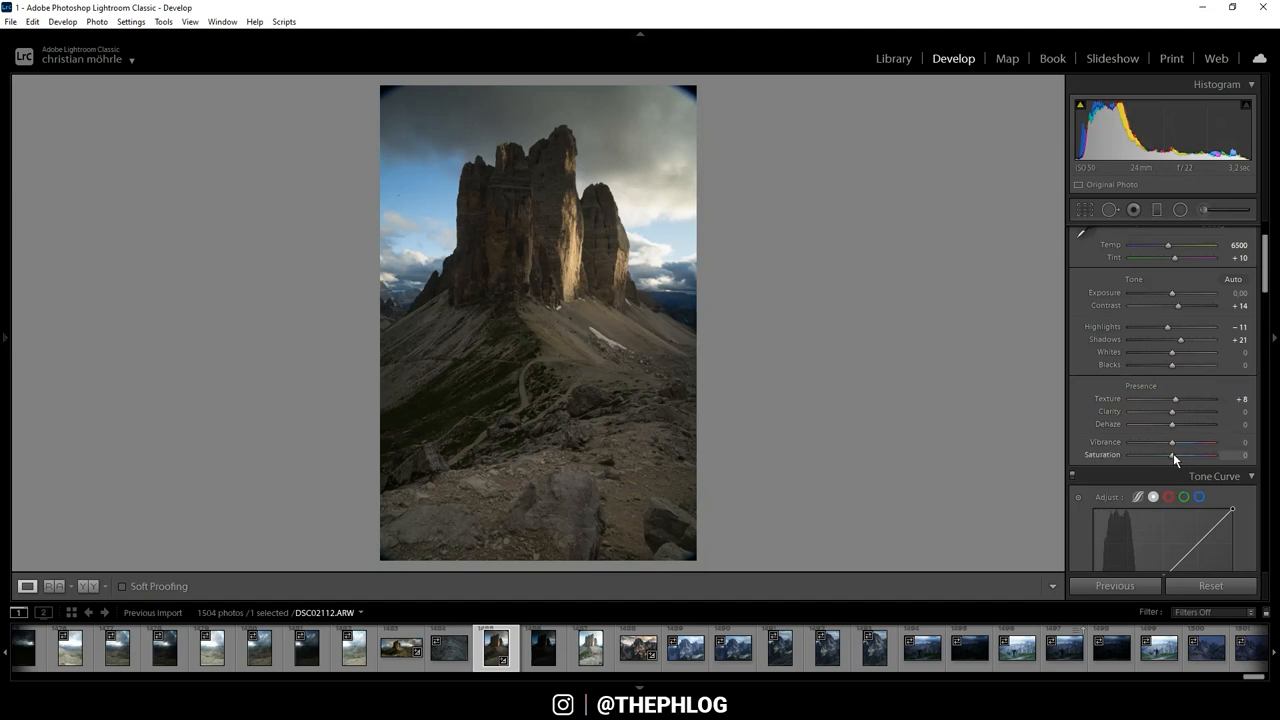
{"action": "left_click_drag", "start_coordinate": [1172, 456], "coordinate": [1164, 456]}
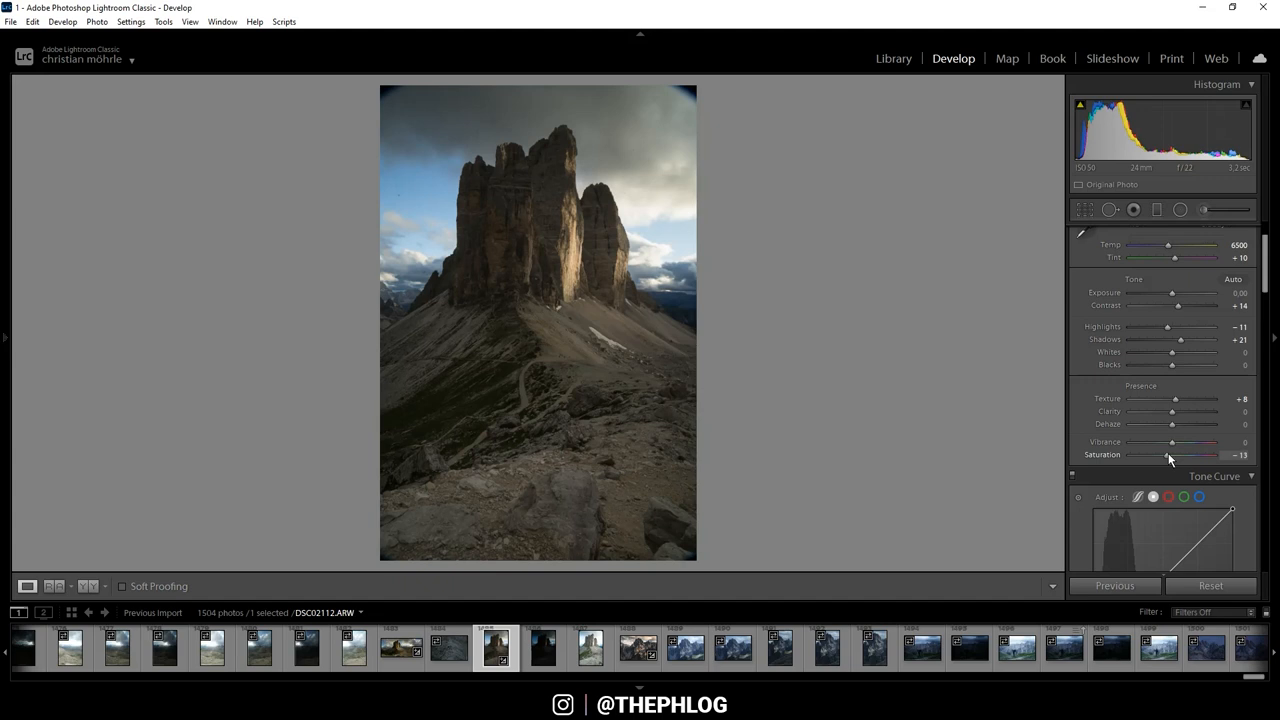
{"action": "left_click_drag", "start_coordinate": [1180, 456], "coordinate": [1172, 456]}
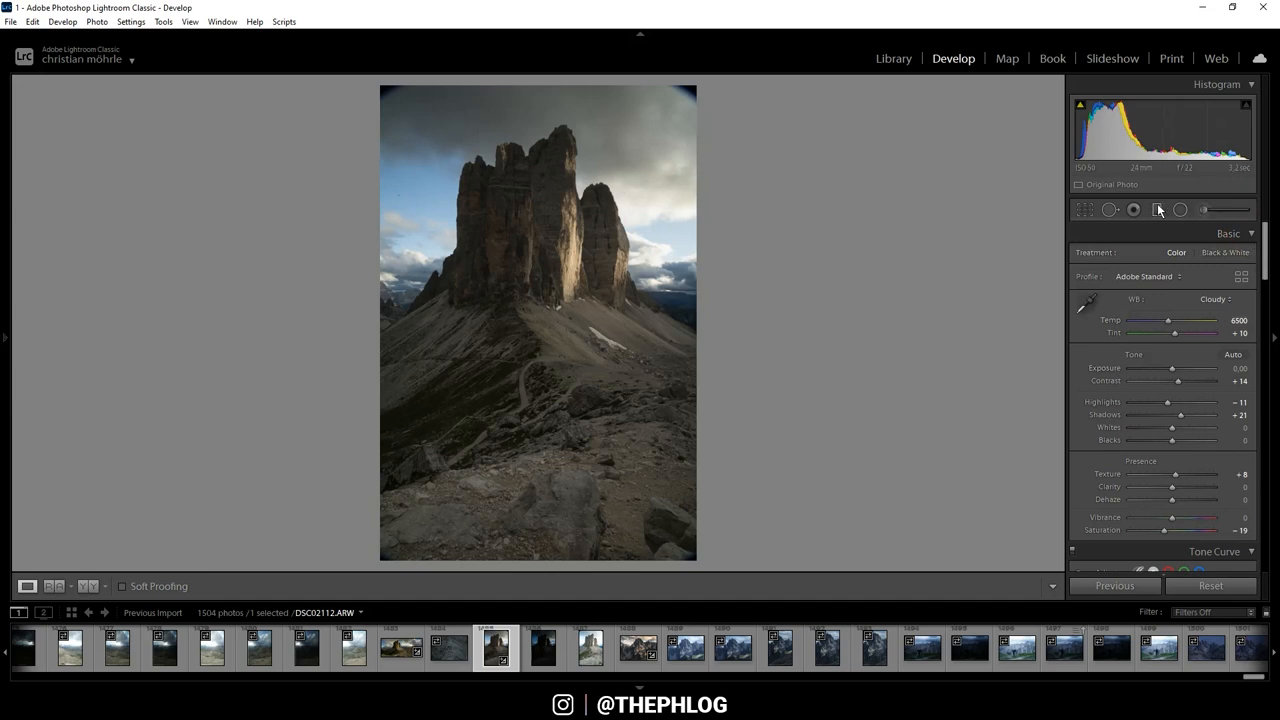
Step: Draw a graduated filter over the rocky foreground slope and adjust its clarity
{"action": "left_click", "coordinate": [1156, 210]}
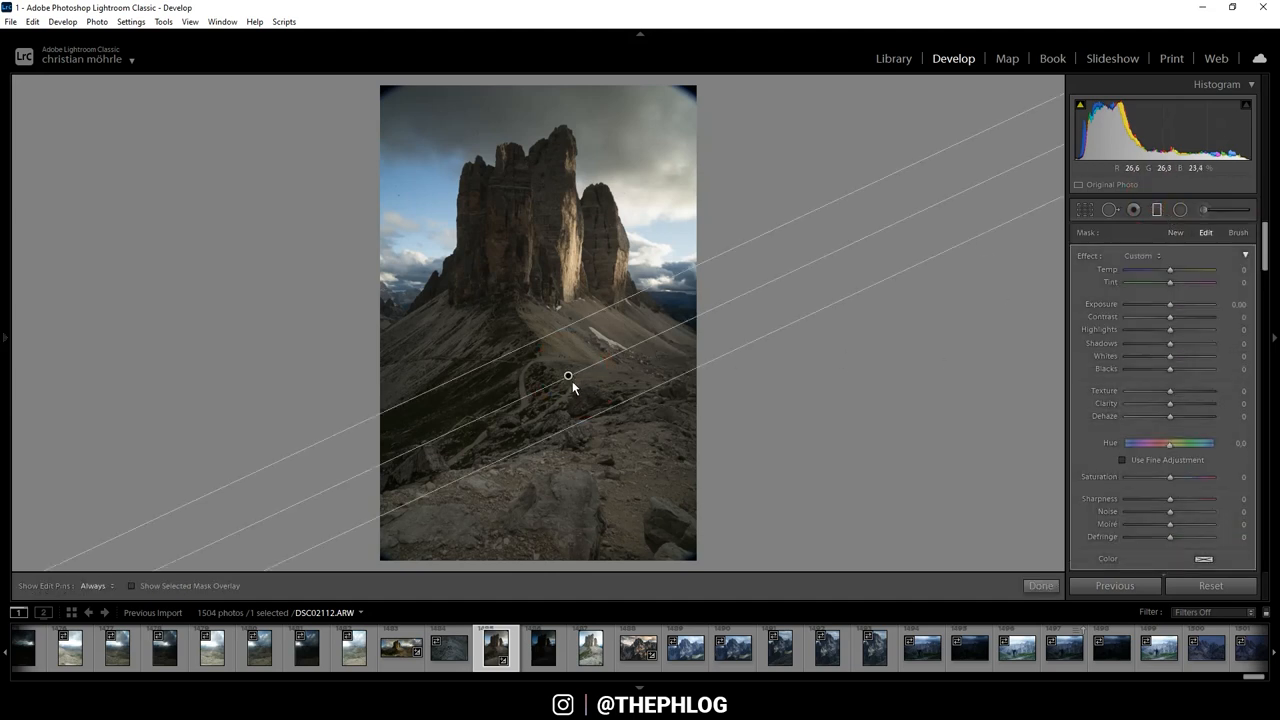
{"action": "mouse_move", "coordinate": [752, 366]}
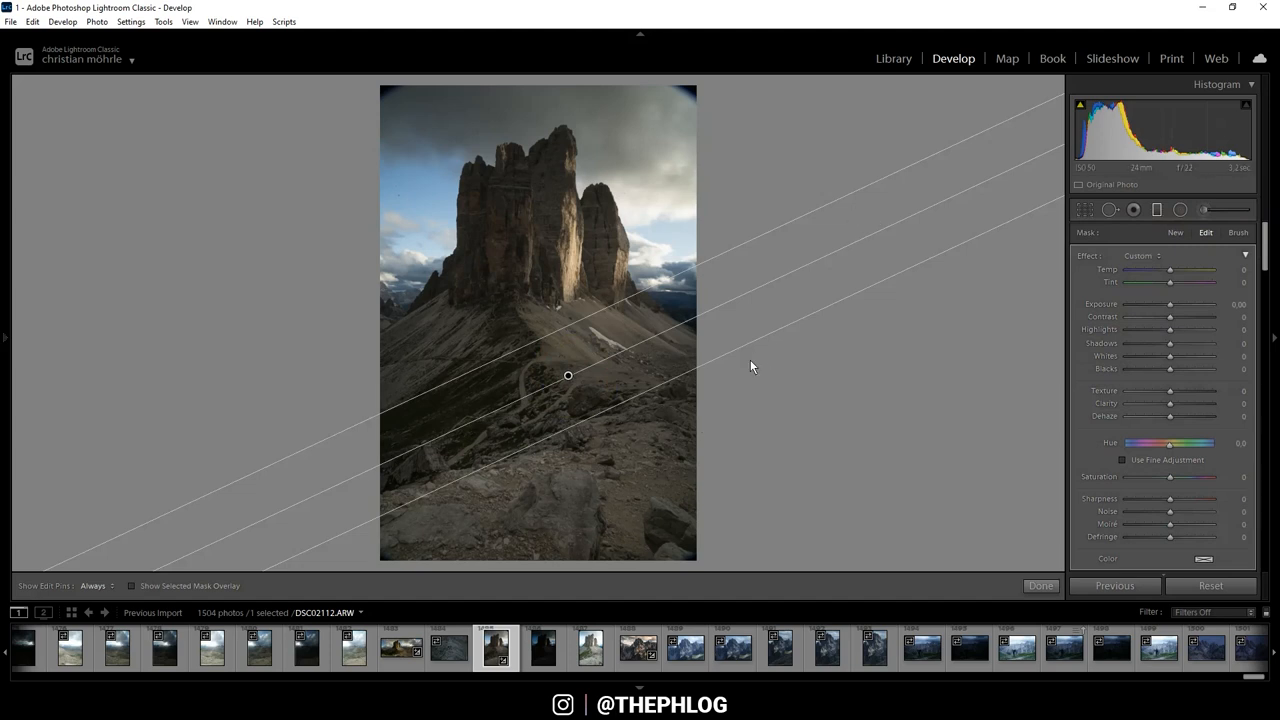
{"action": "mouse_move", "coordinate": [906, 420]}
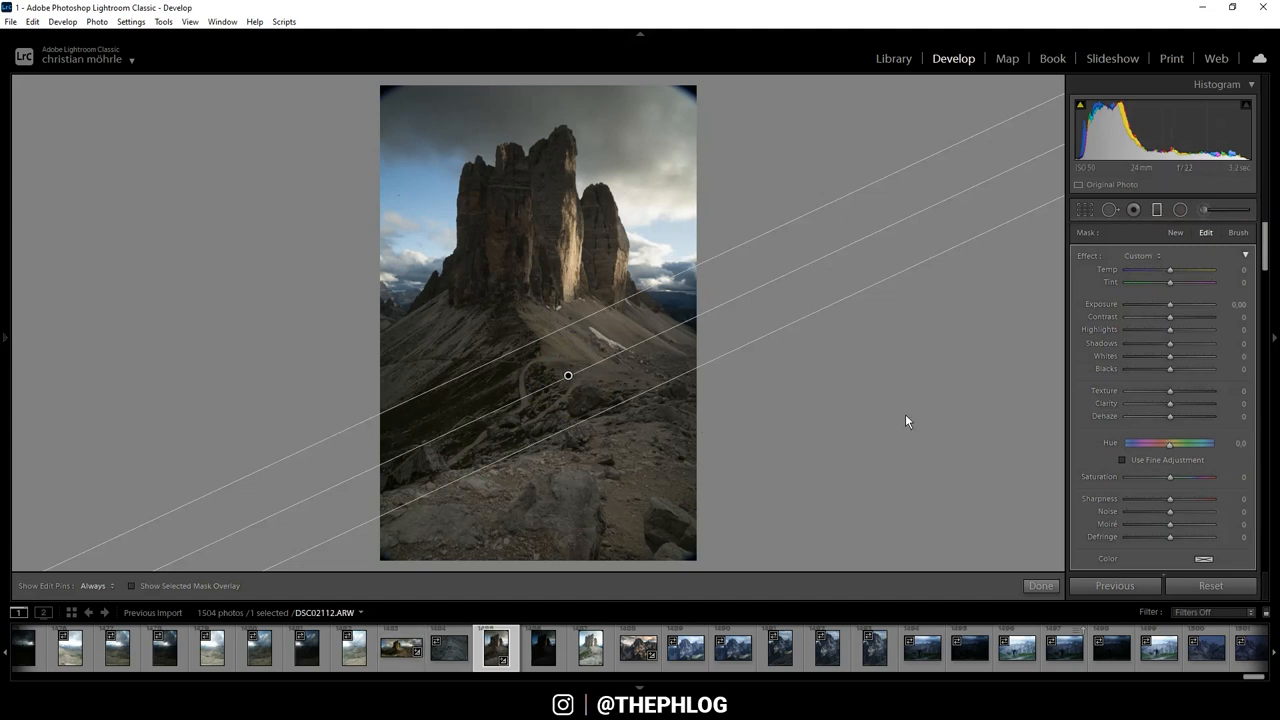
{"action": "left_click_drag", "start_coordinate": [1168, 404], "coordinate": [1176, 404]}
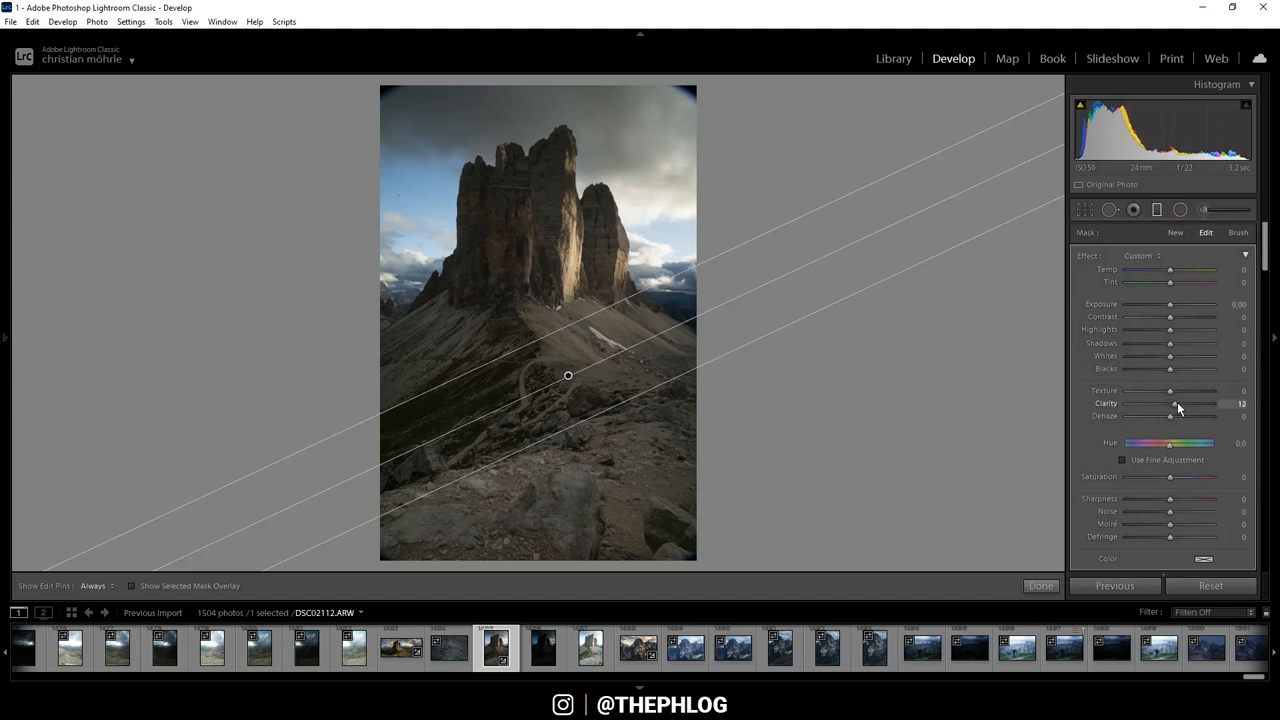
{"action": "left_click_drag", "start_coordinate": [1176, 404], "coordinate": [1184, 404]}
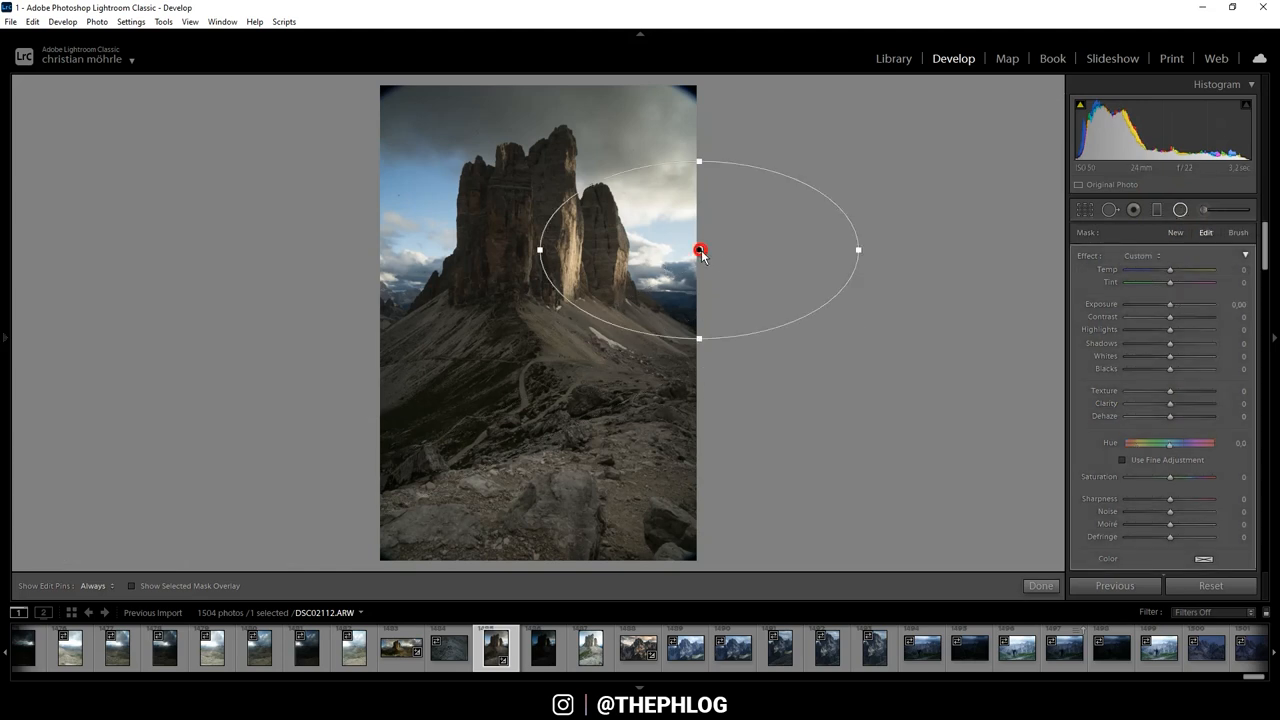
{"action": "mouse_move", "coordinate": [624, 280]}
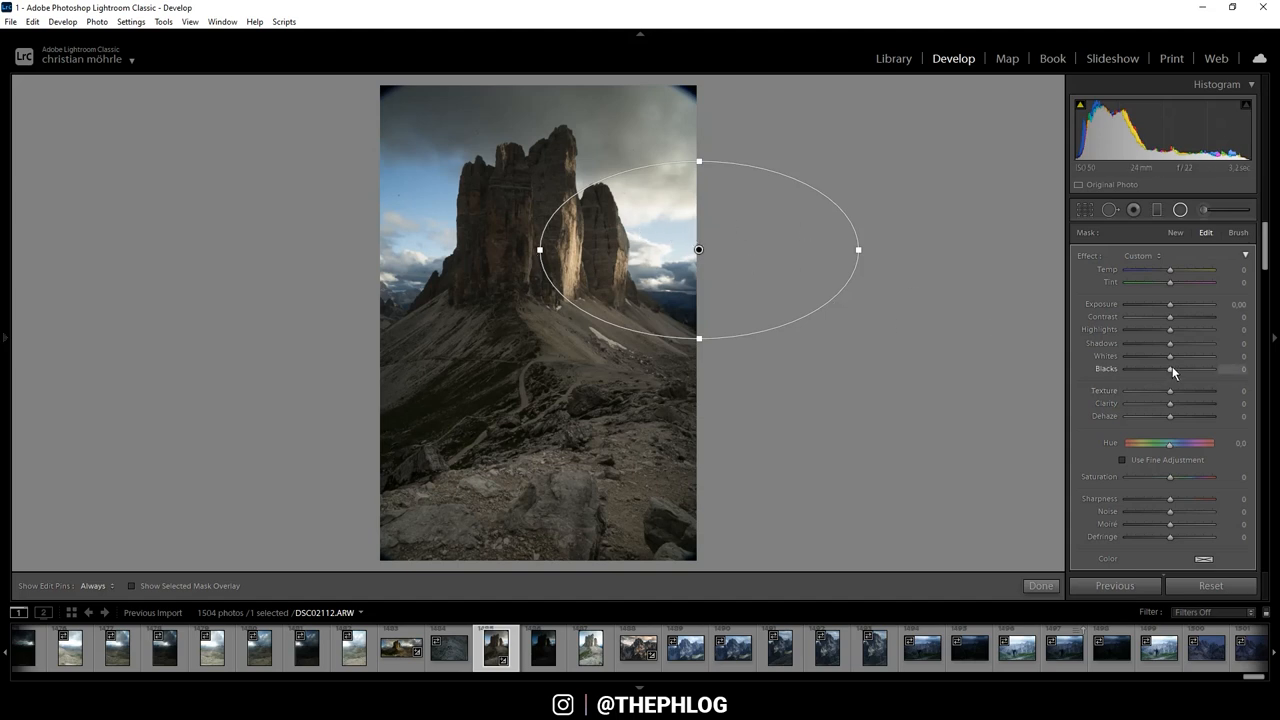
Step: Inside the radial filter on the sunlit towers, lift blacks fully and brighten shadows
{"action": "left_click_drag", "start_coordinate": [1168, 368], "coordinate": [1244, 368]}
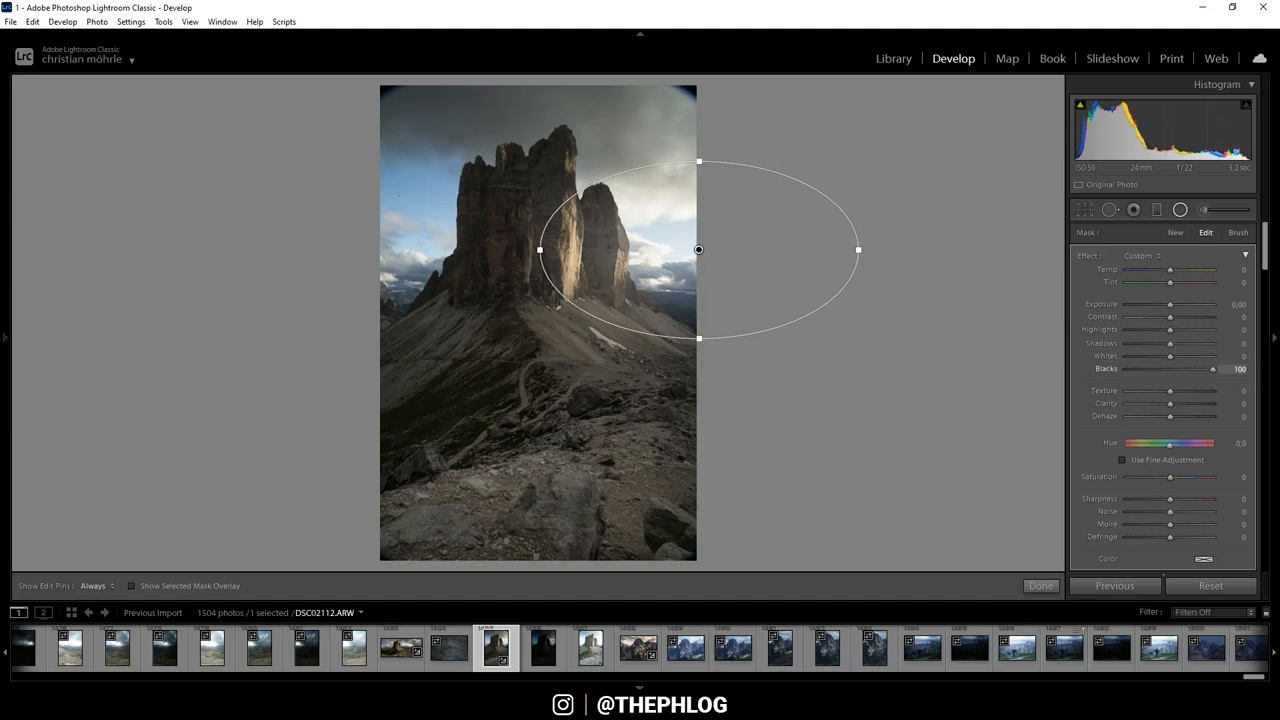
{"action": "left_click_drag", "start_coordinate": [1168, 344], "coordinate": [1172, 344]}
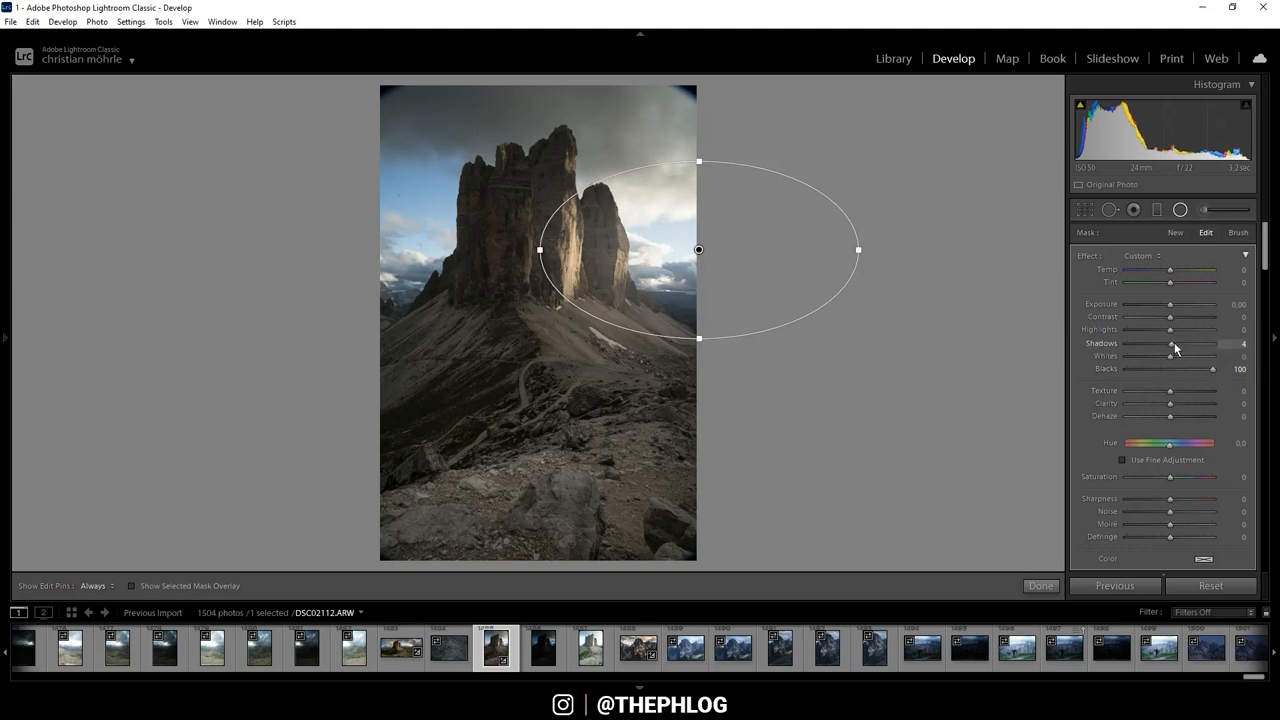
{"action": "left_click_drag", "start_coordinate": [1172, 344], "coordinate": [1196, 344]}
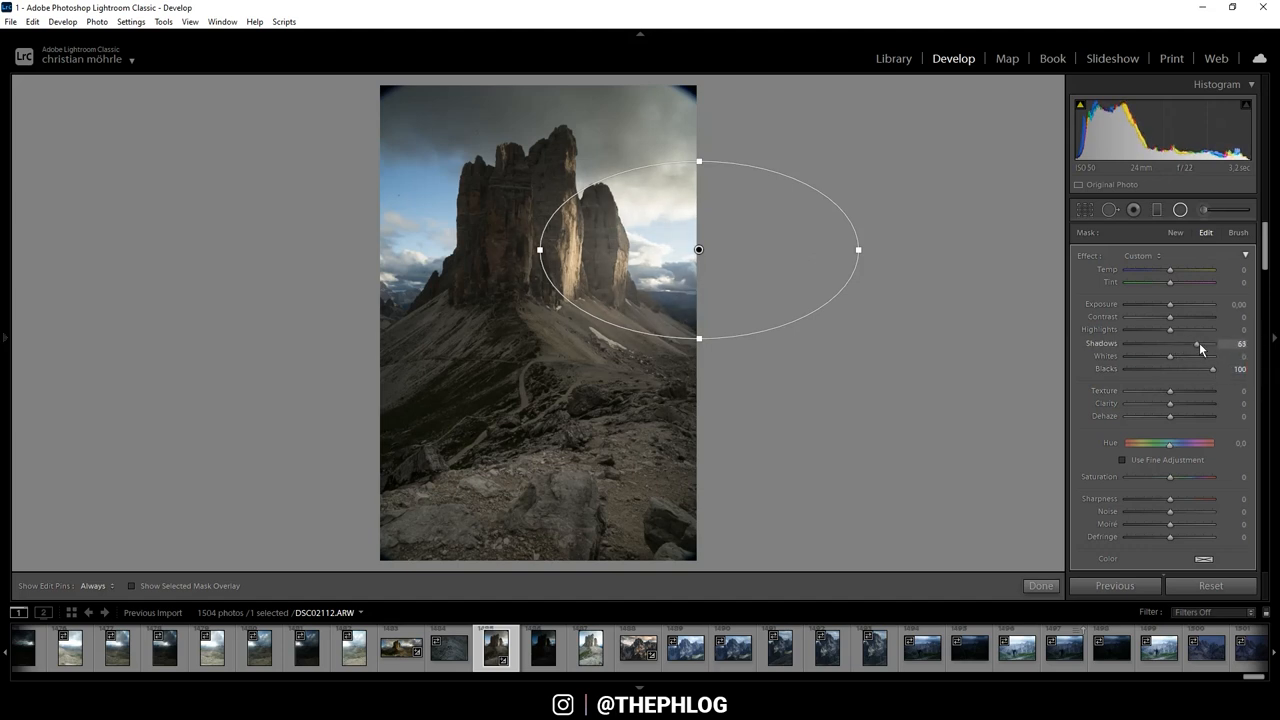
{"action": "left_click_drag", "start_coordinate": [1196, 344], "coordinate": [1204, 344]}
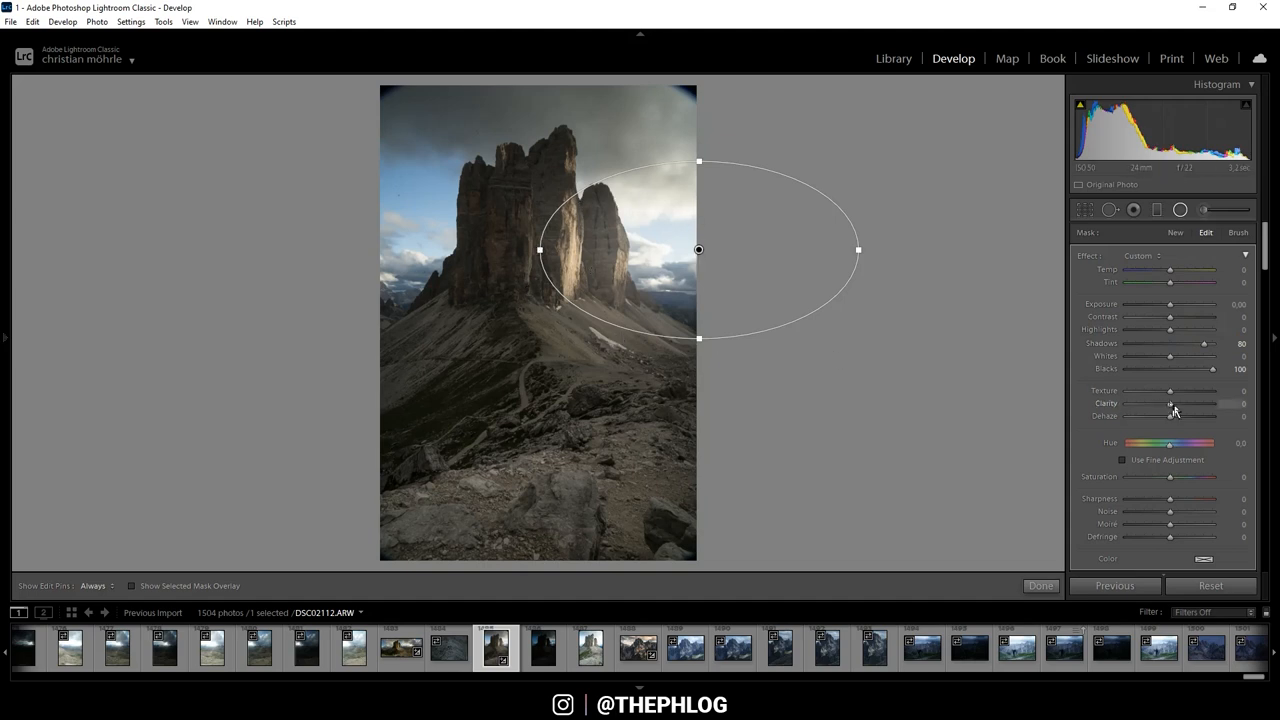
Step: Soften the ellipse with negative clarity and push its temperature strongly warmer
{"action": "left_click_drag", "start_coordinate": [1170, 404], "coordinate": [1160, 404]}
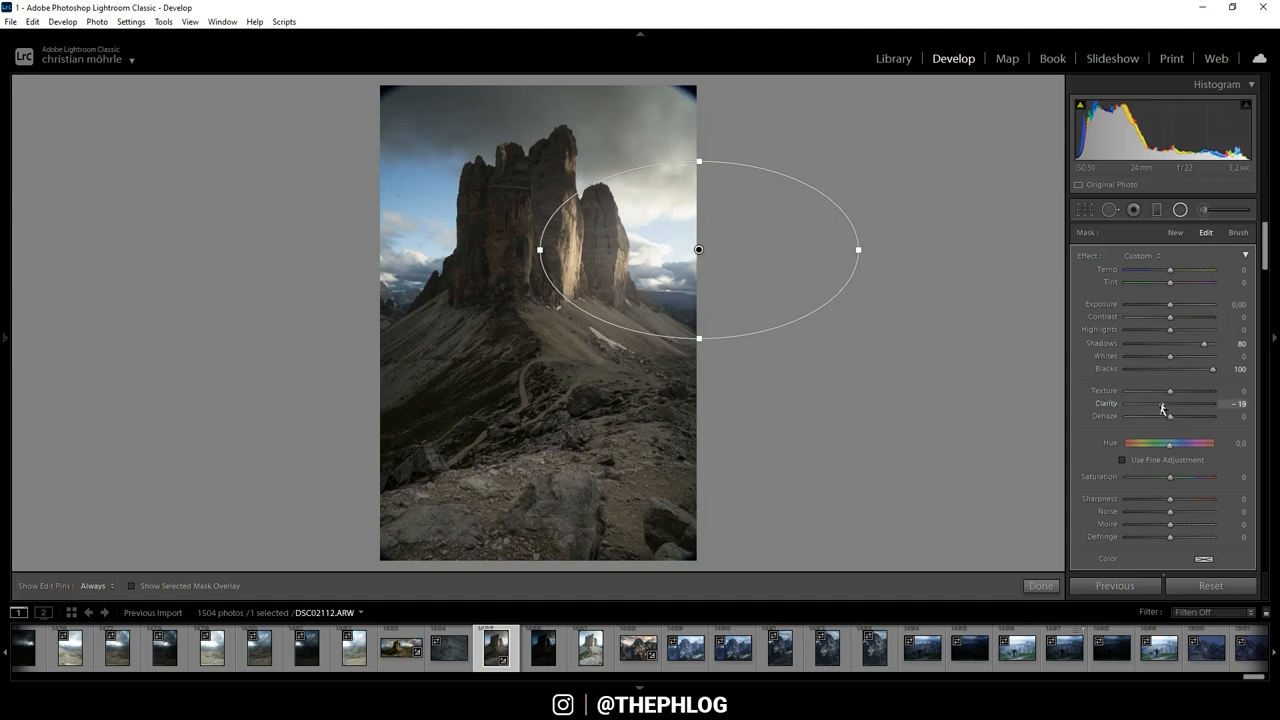
{"action": "left_click_drag", "start_coordinate": [1184, 404], "coordinate": [1178, 404]}
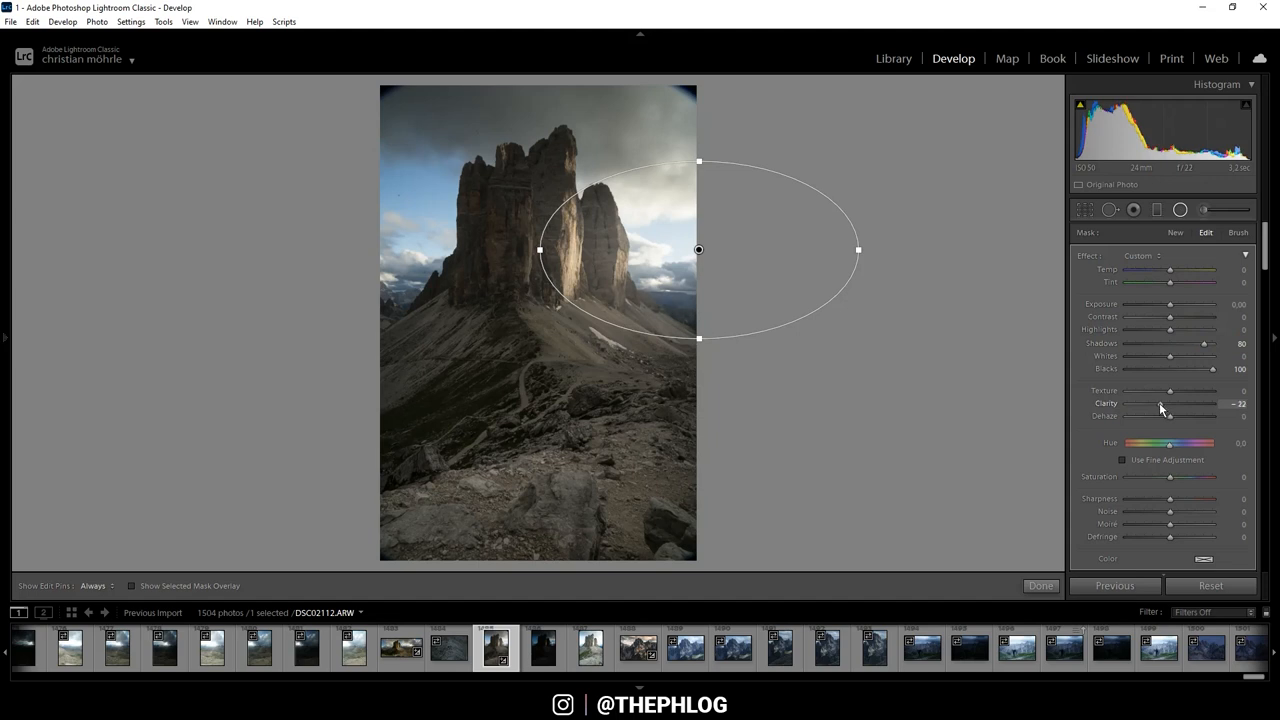
{"action": "mouse_move", "coordinate": [1170, 276]}
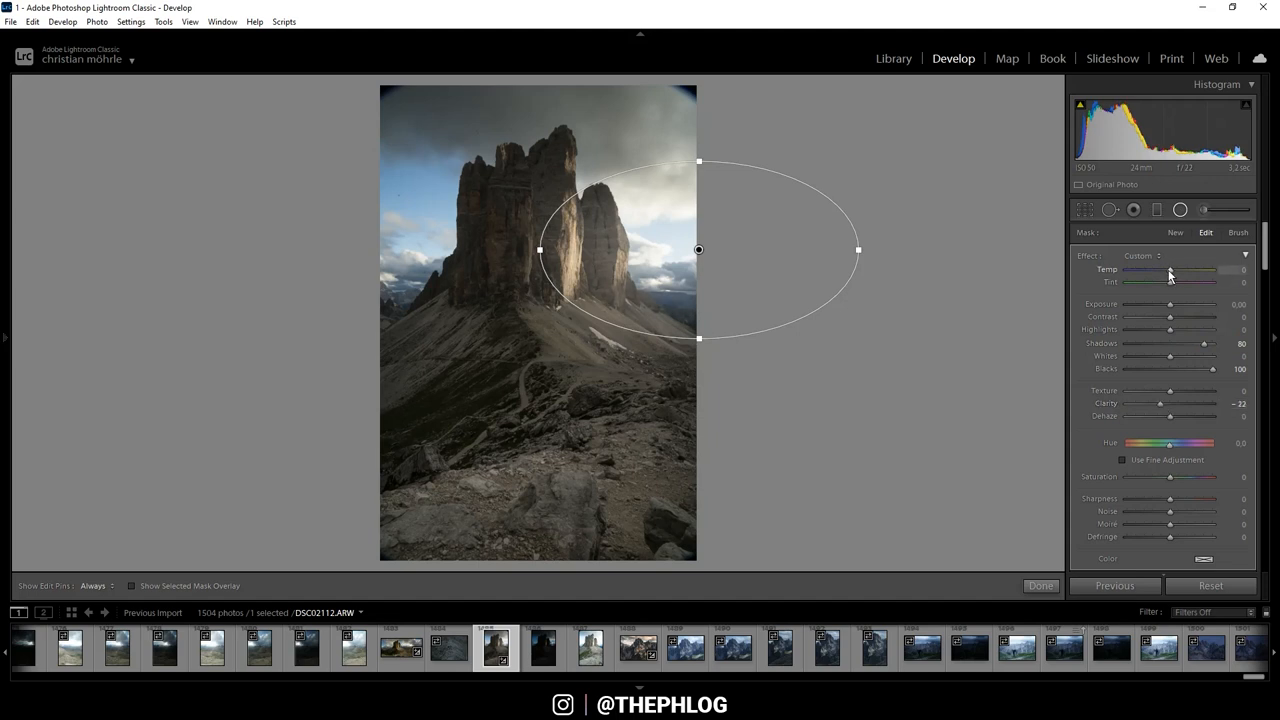
{"action": "left_click_drag", "start_coordinate": [1136, 270], "coordinate": [1208, 270]}
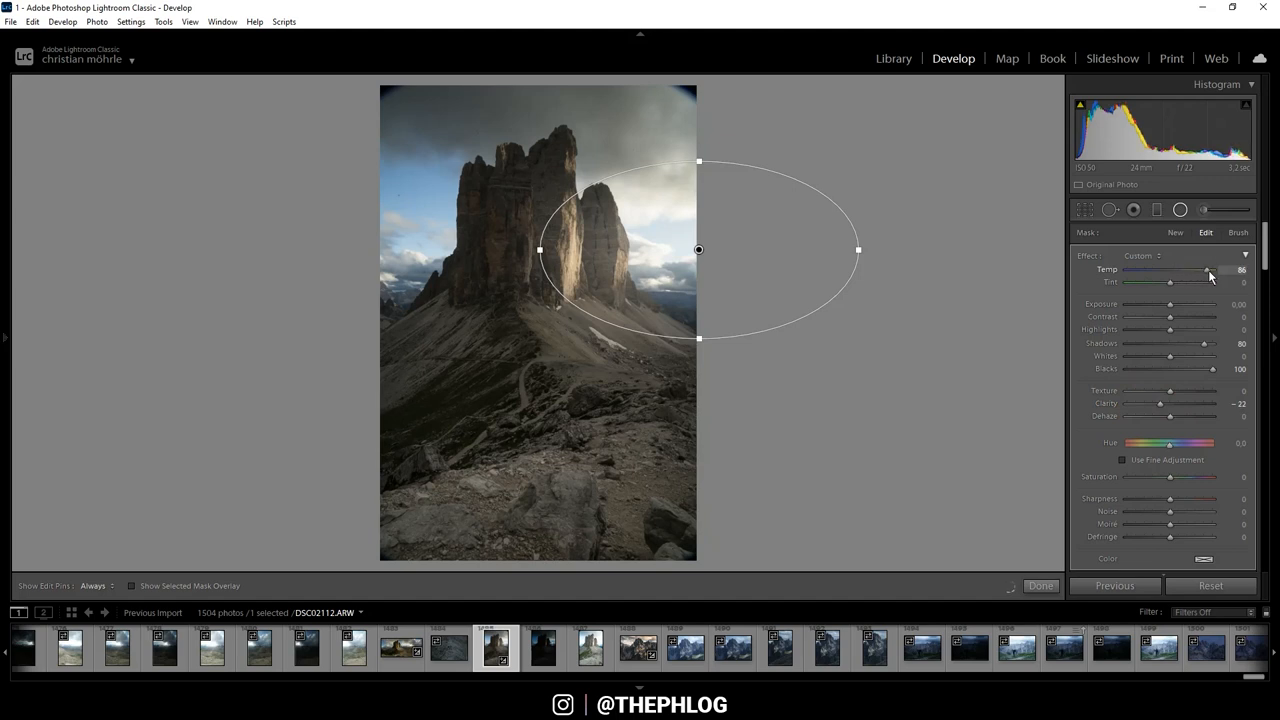
{"action": "left_click_drag", "start_coordinate": [1208, 270], "coordinate": [1240, 270]}
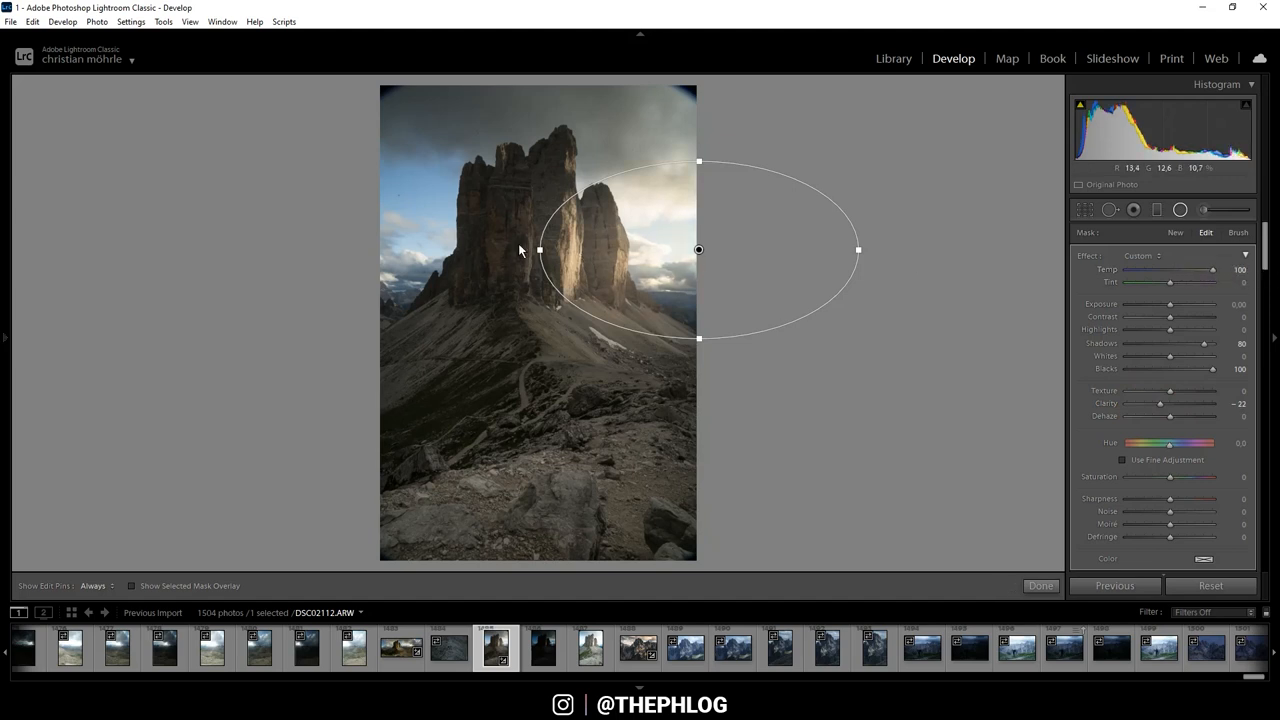
{"action": "mouse_move", "coordinate": [704, 200]}
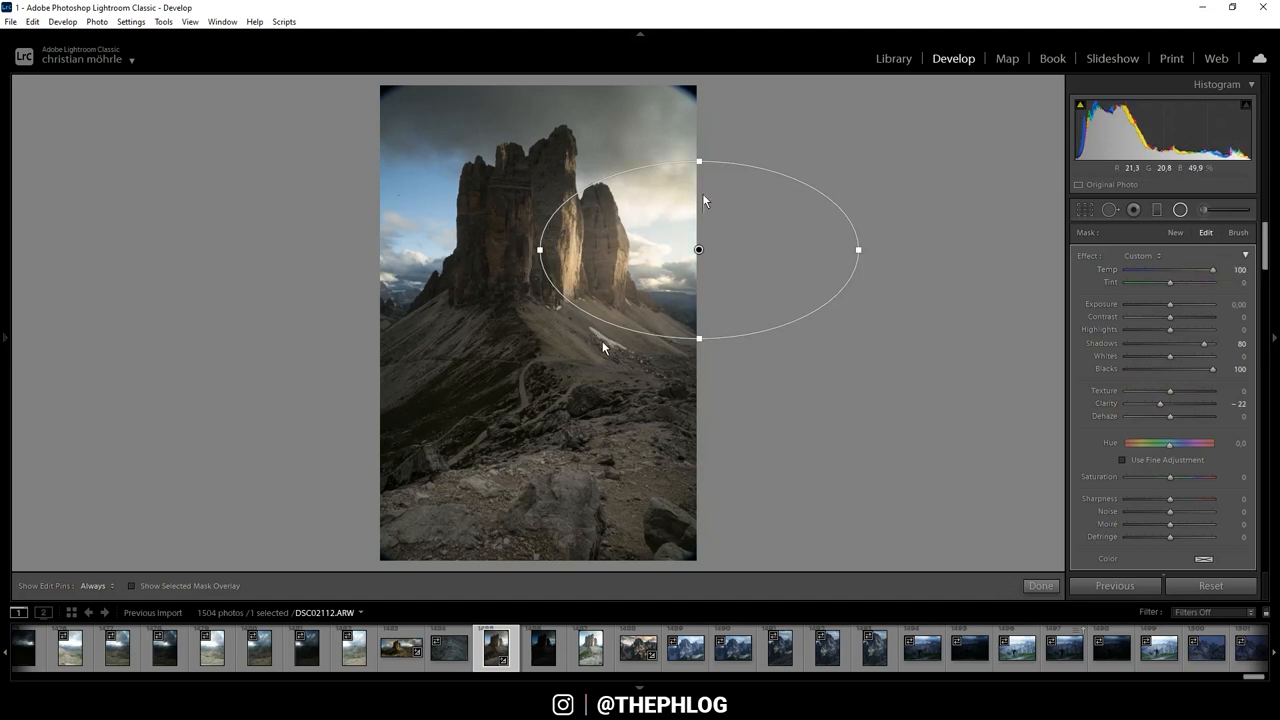
Step: Close the radial filter and reduce blue saturation in the HSL colour mix
{"action": "left_click", "coordinate": [1040, 586]}
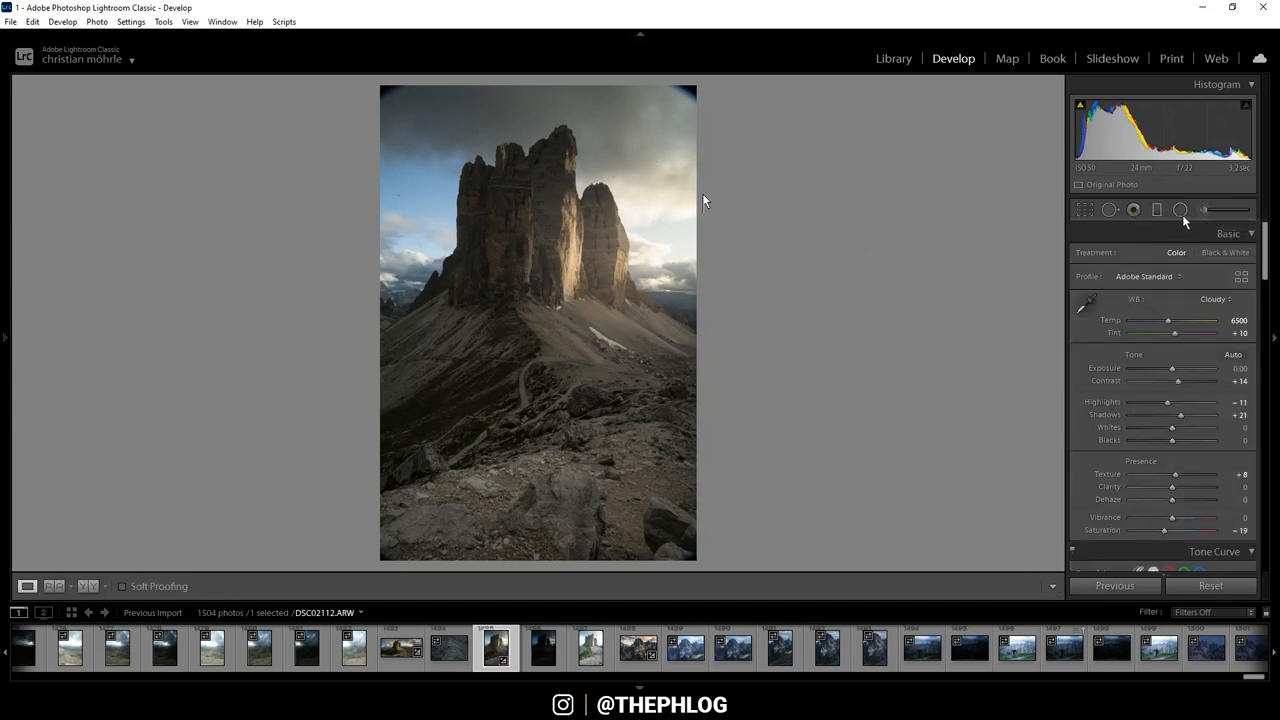
{"action": "scroll", "scroll_direction": "down", "scroll_amount": 3}
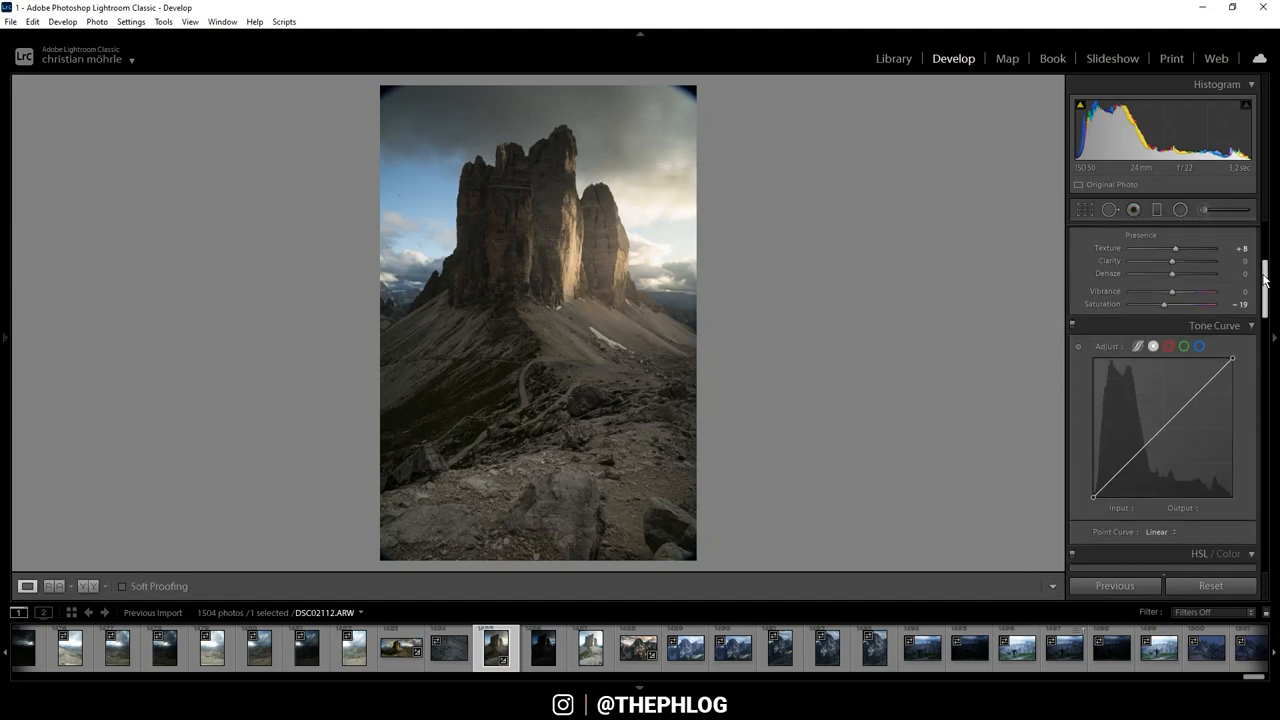
{"action": "scroll", "scroll_direction": "down", "scroll_amount": 3}
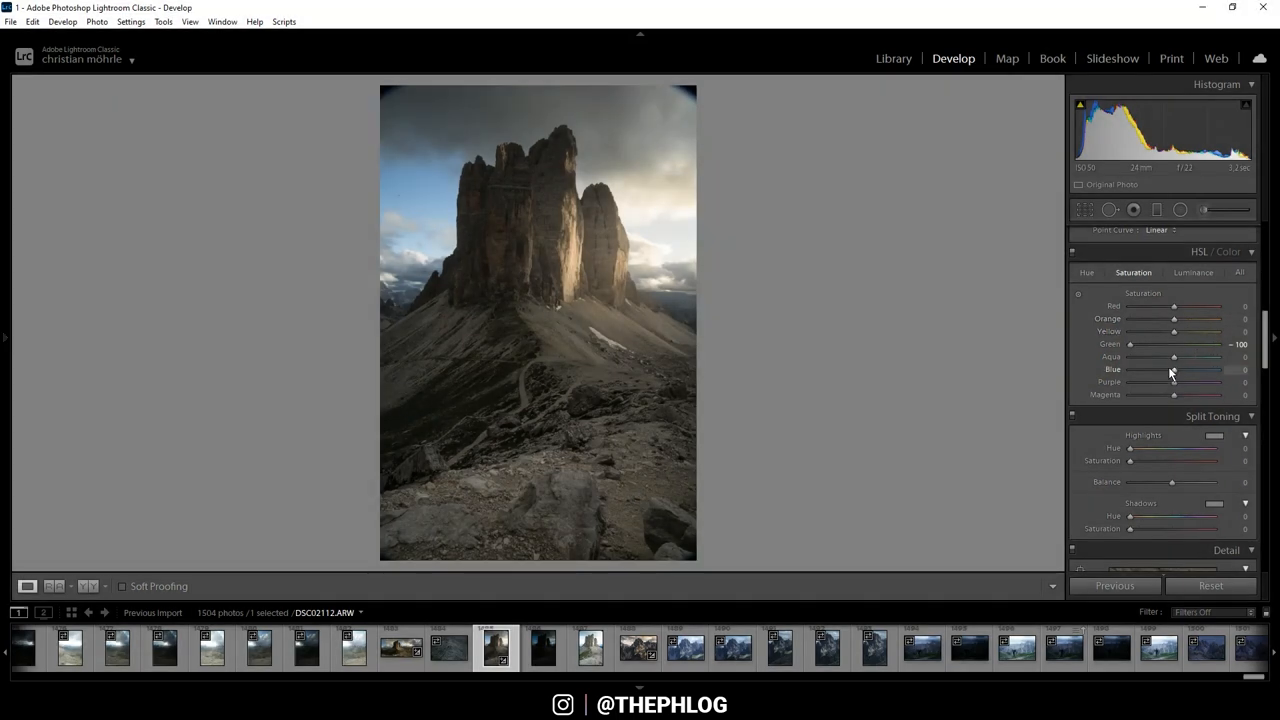
{"action": "left_click_drag", "start_coordinate": [1174, 368], "coordinate": [1162, 368]}
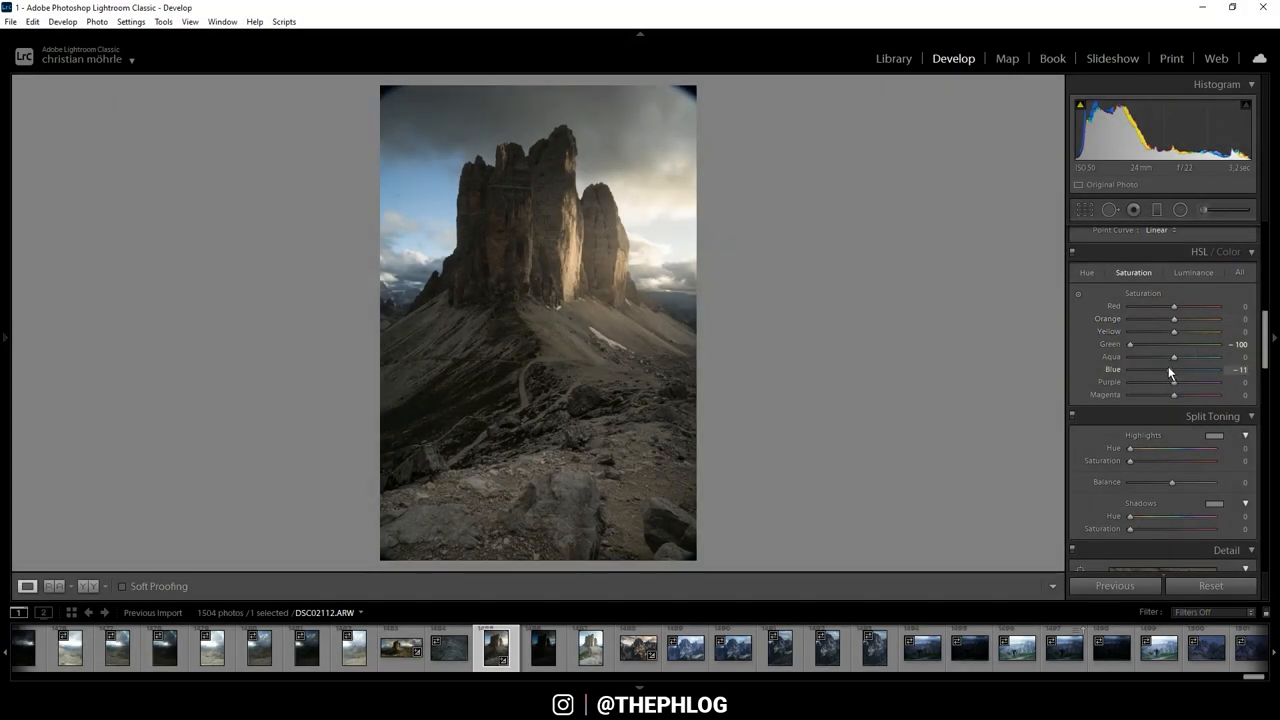
{"action": "left_click_drag", "start_coordinate": [1176, 368], "coordinate": [1168, 368]}
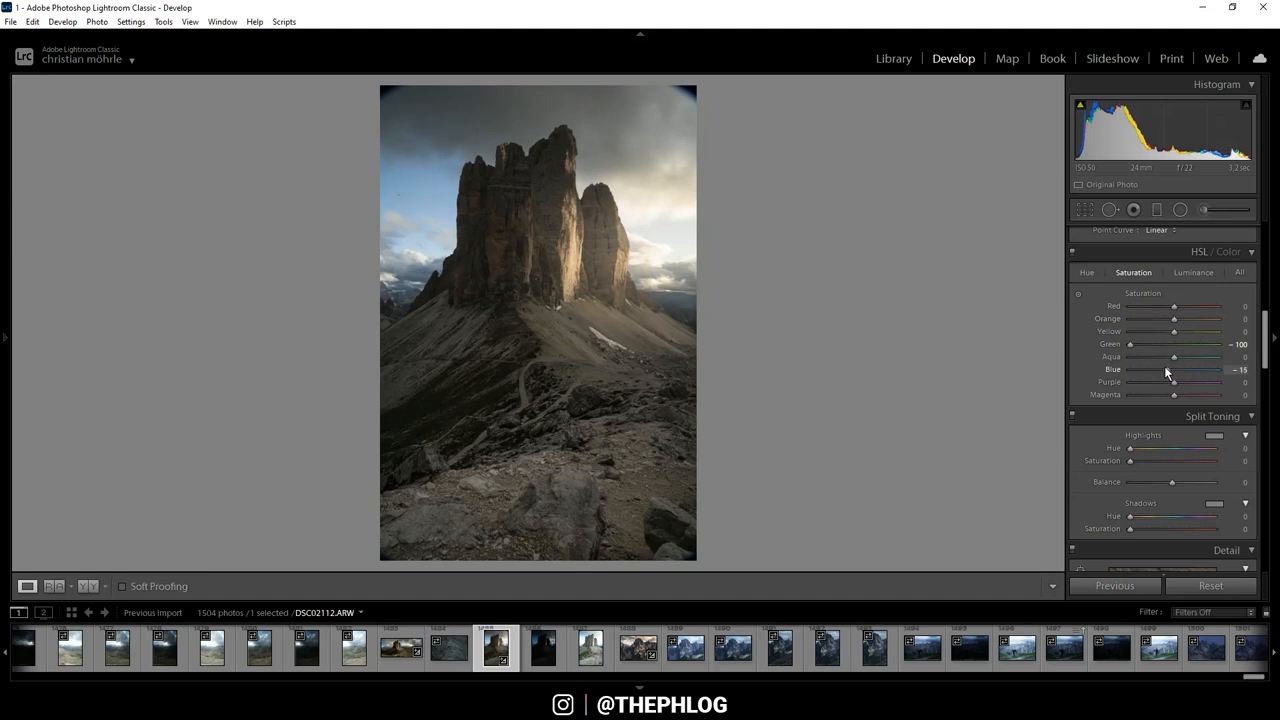
{"action": "left_click_drag", "start_coordinate": [1172, 368], "coordinate": [1158, 368]}
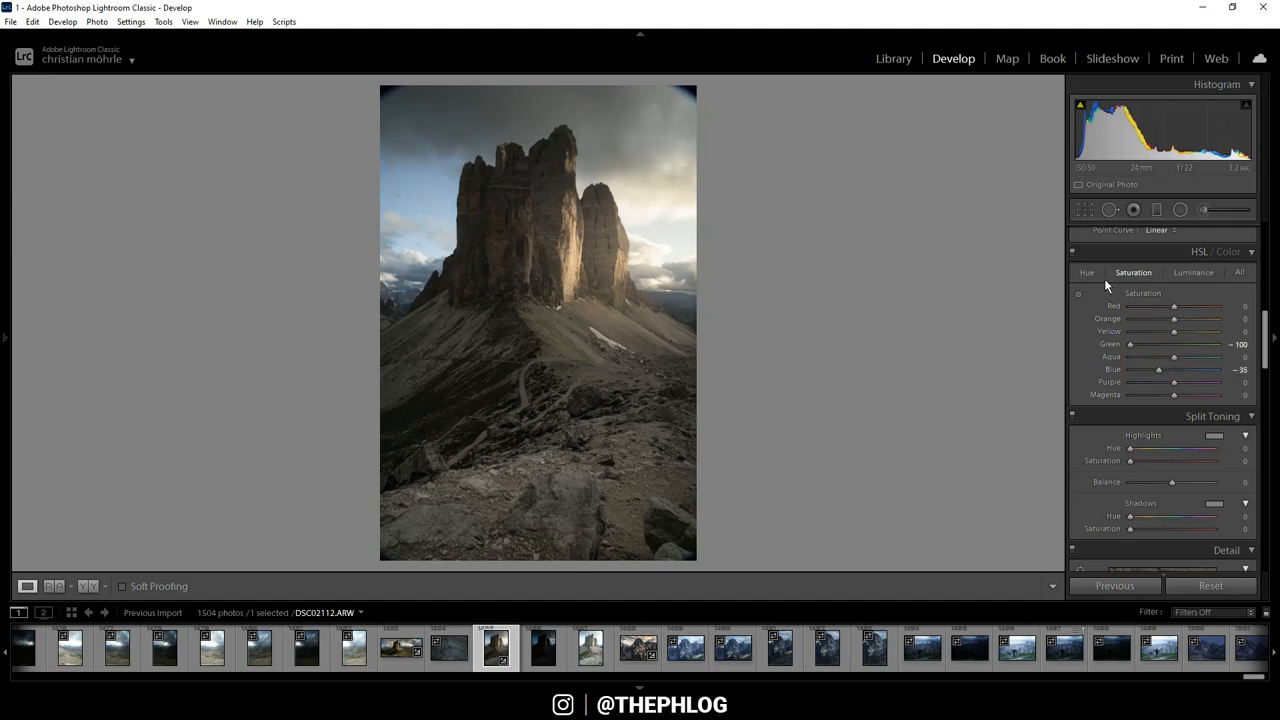
Step: Boost the orange and yellow saturation in the HSL colour mix
{"action": "left_click_drag", "start_coordinate": [1174, 318], "coordinate": [1176, 318]}
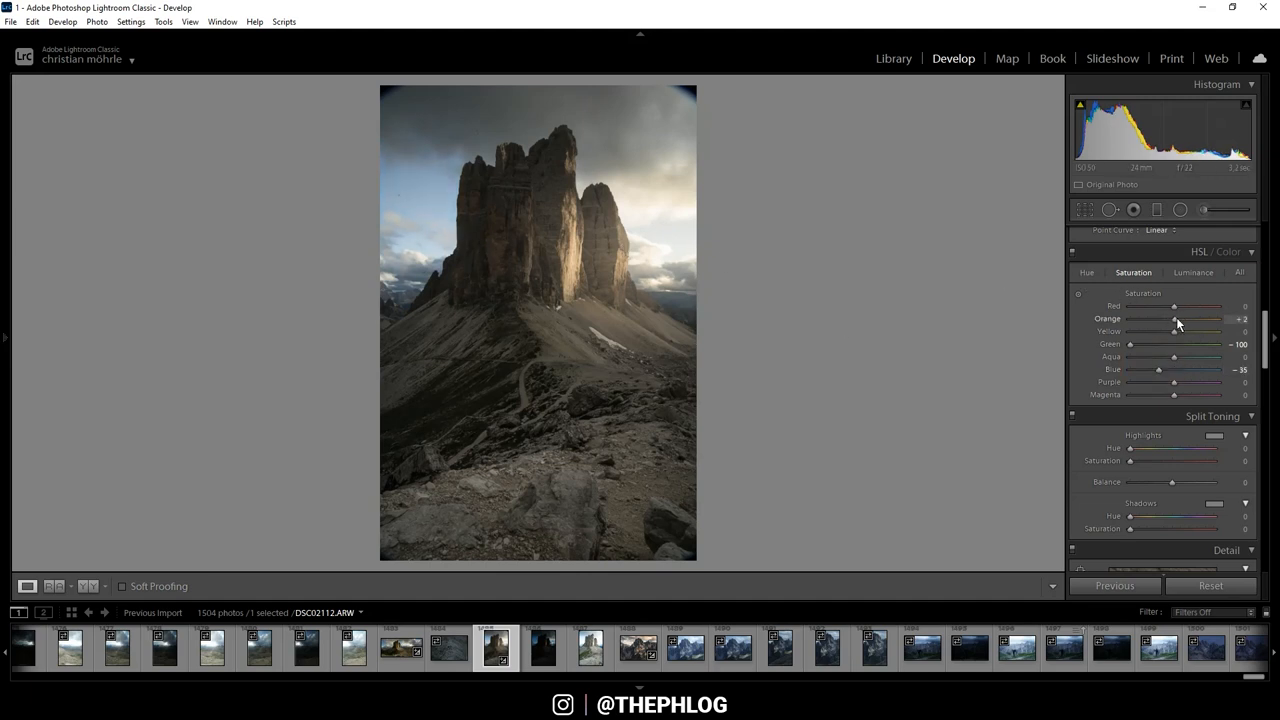
{"action": "left_click_drag", "start_coordinate": [1176, 318], "coordinate": [1188, 318]}
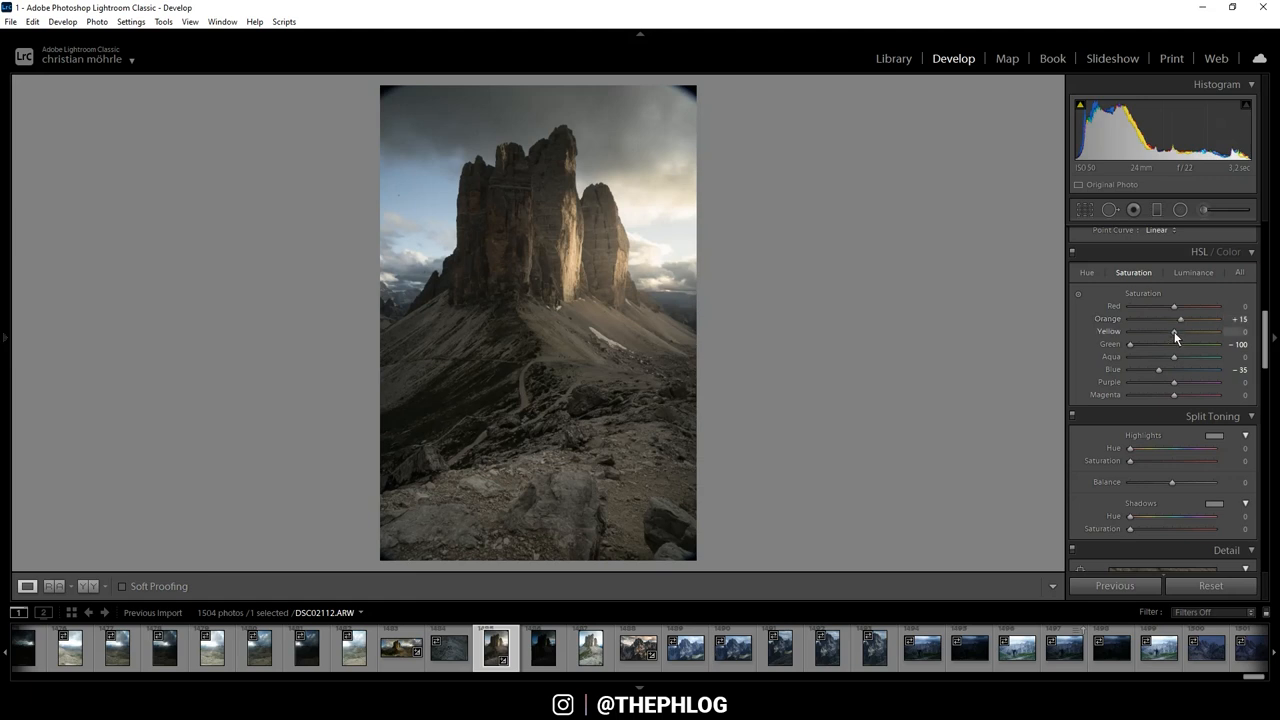
{"action": "left_click_drag", "start_coordinate": [1174, 332], "coordinate": [1184, 332]}
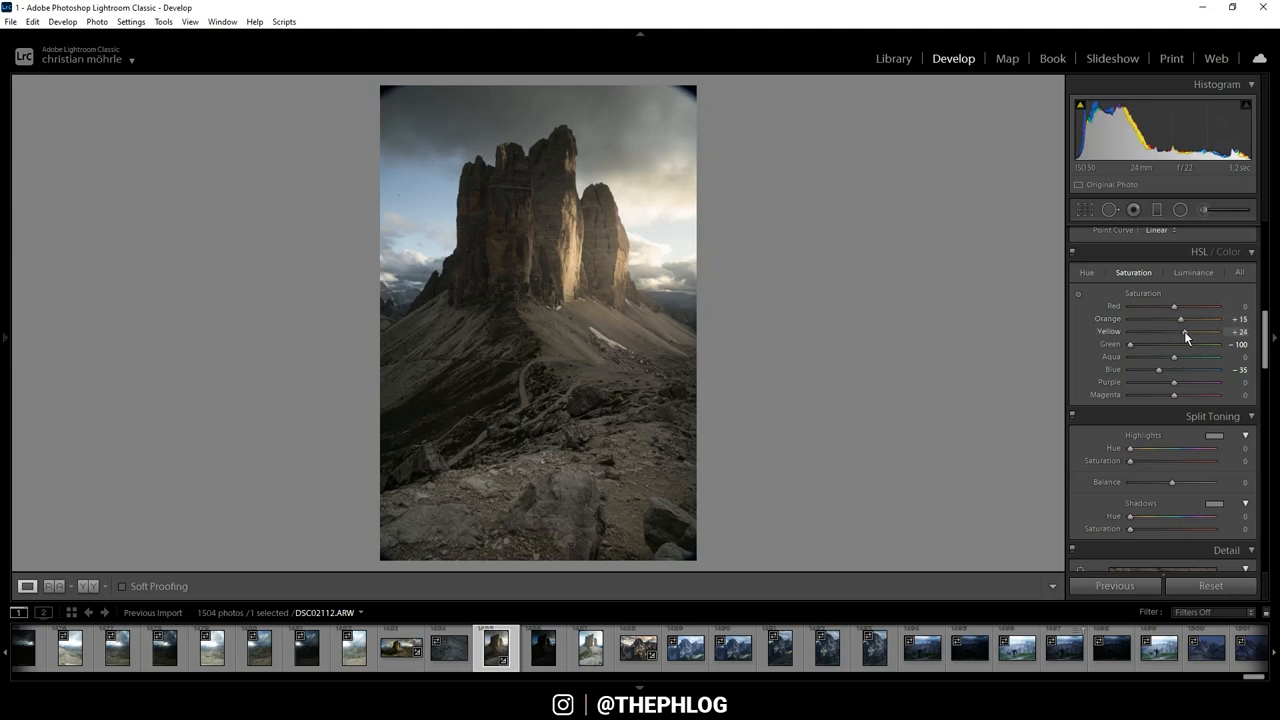
{"action": "left_click_drag", "start_coordinate": [1184, 332], "coordinate": [1190, 332]}
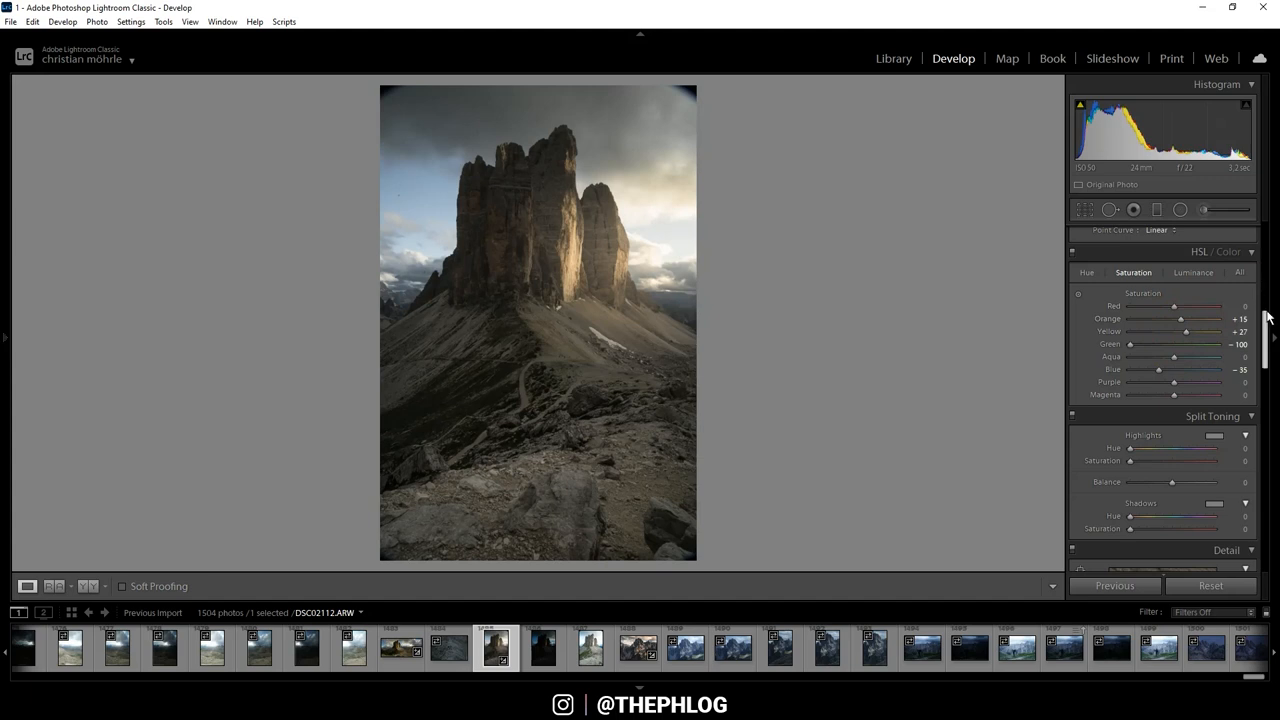
Step: Tint the split-toning highlights a warm yellow and set its saturation strength
{"action": "scroll", "scroll_direction": "down", "scroll_amount": 3}
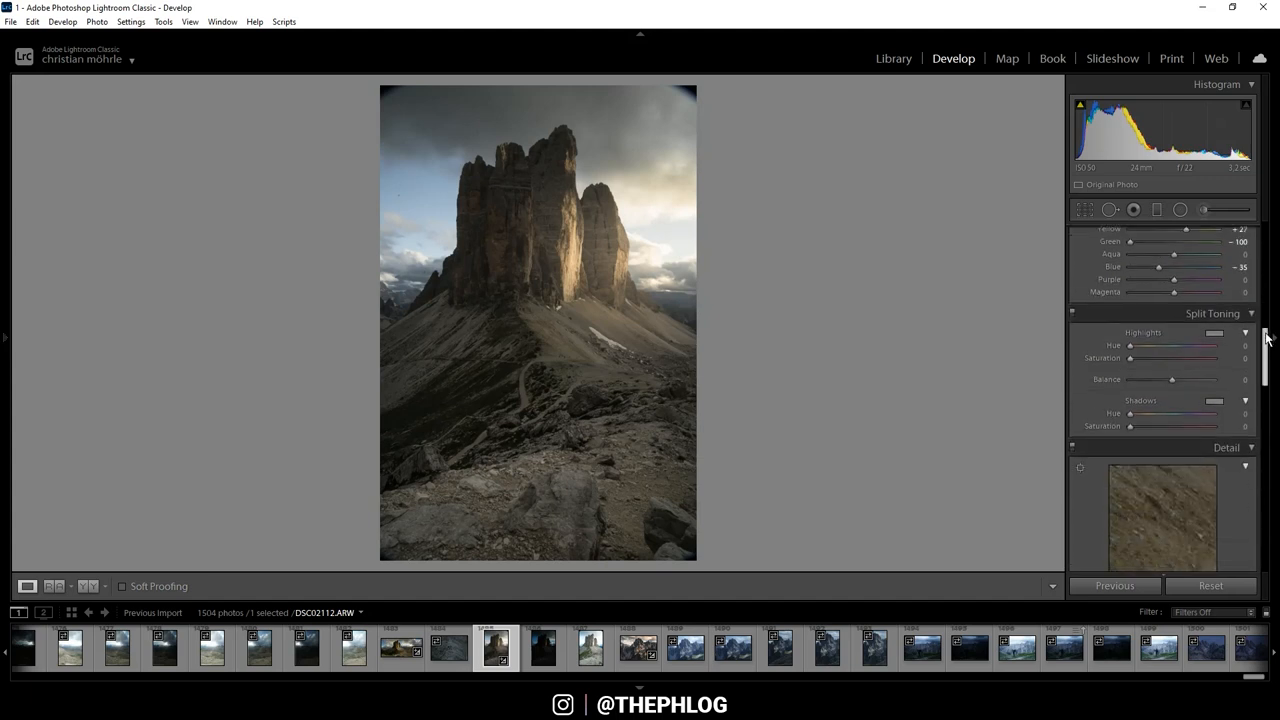
{"action": "scroll", "scroll_direction": "down", "scroll_amount": 3}
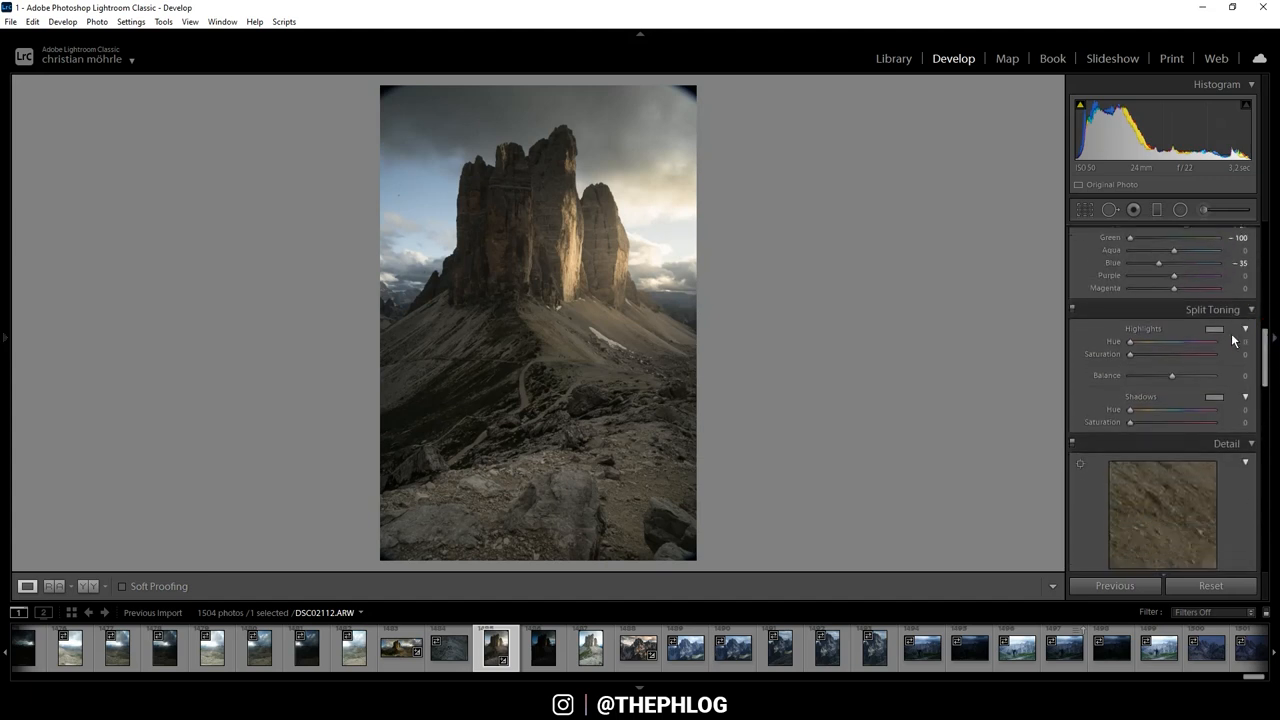
{"action": "left_click", "coordinate": [1214, 328]}
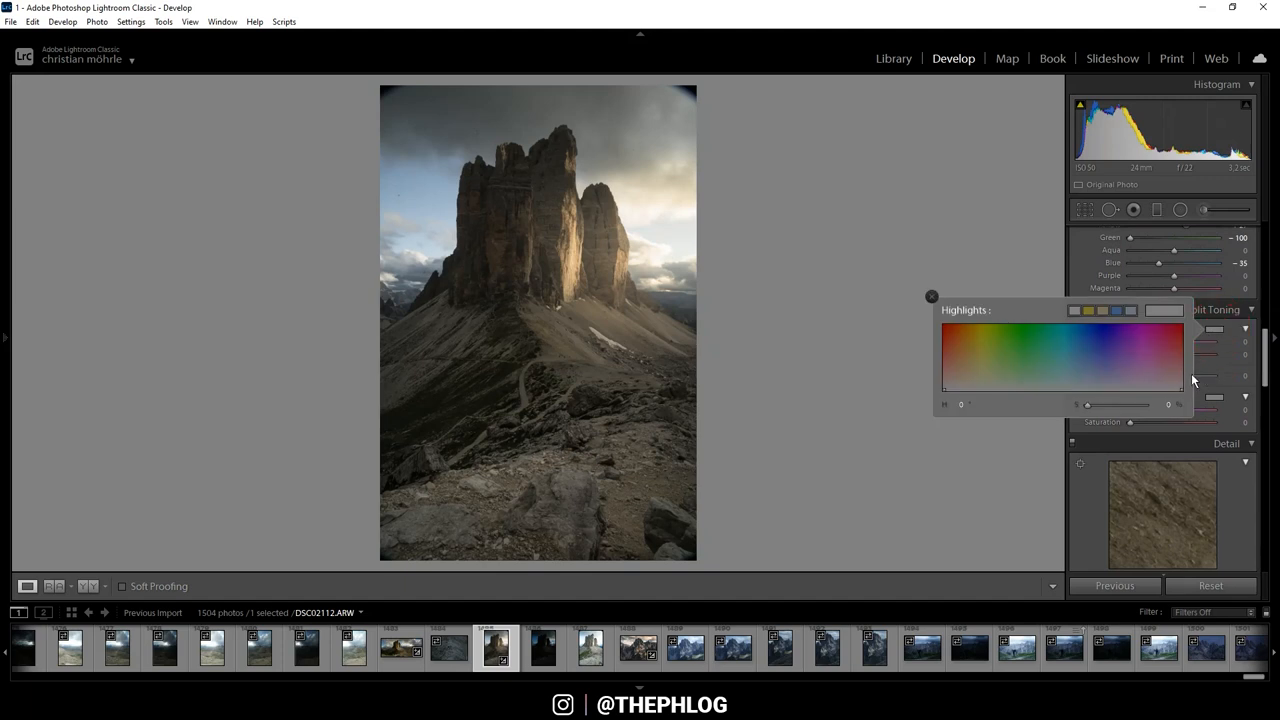
{"action": "left_click", "coordinate": [978, 384]}
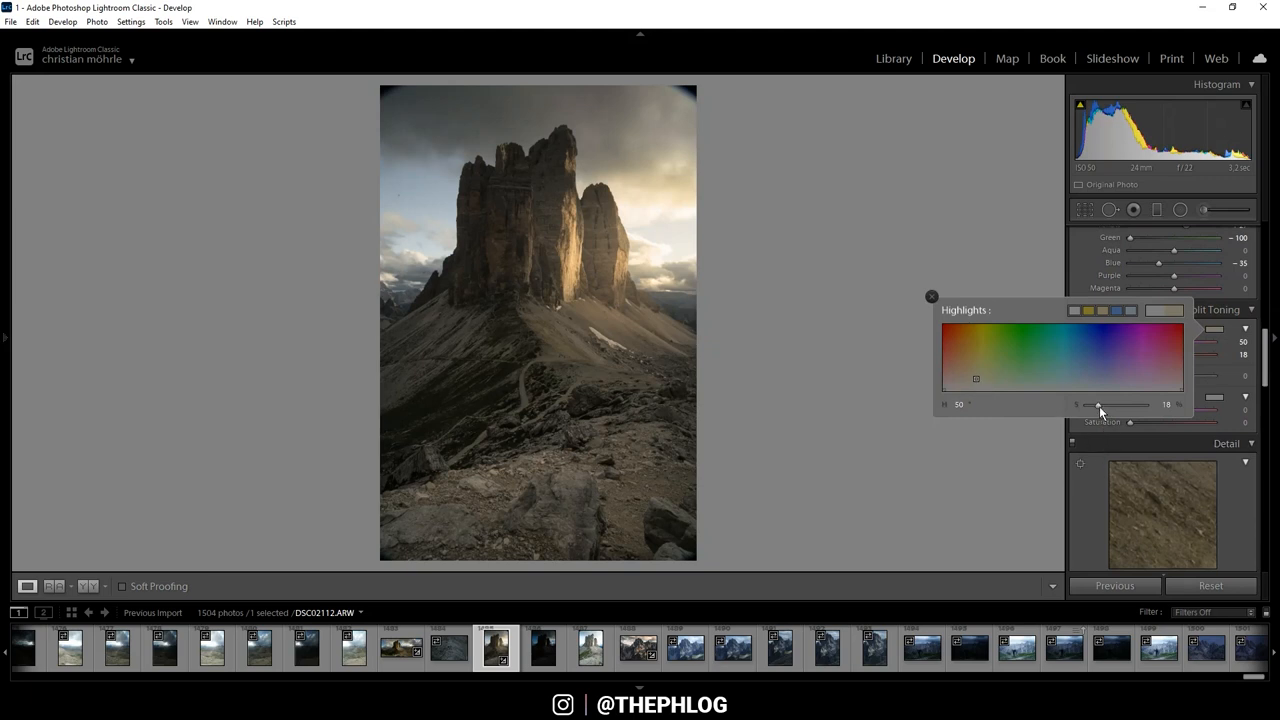
{"action": "left_click_drag", "start_coordinate": [1104, 404], "coordinate": [1096, 404]}
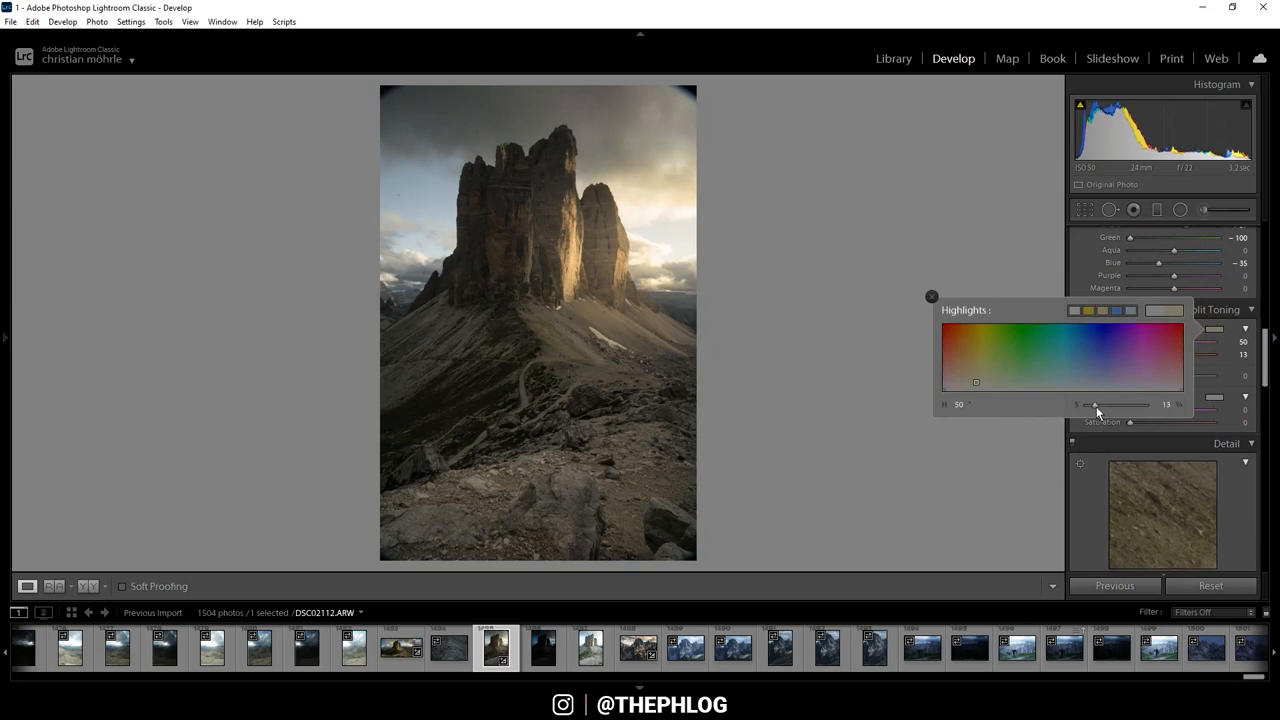
Step: Tint the split-toning shadows a cool blue hue
{"action": "left_click", "coordinate": [1214, 396]}
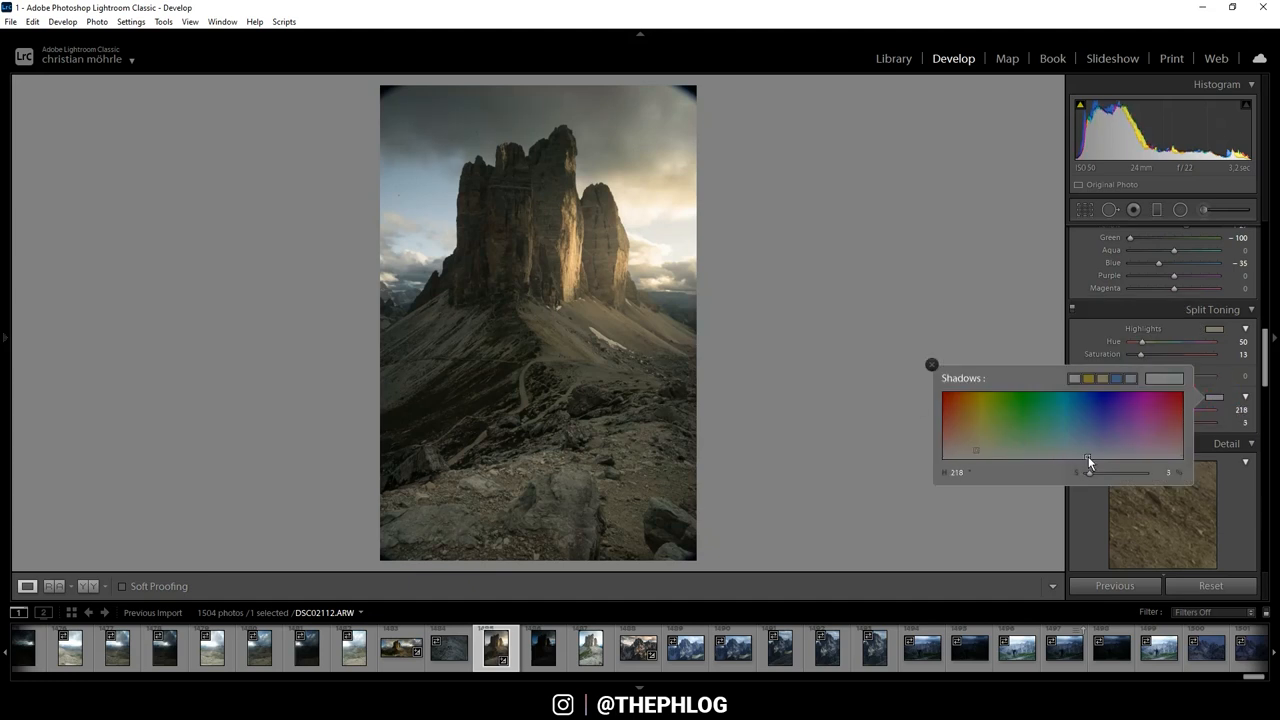
{"action": "left_click_drag", "start_coordinate": [1088, 460], "coordinate": [1096, 452]}
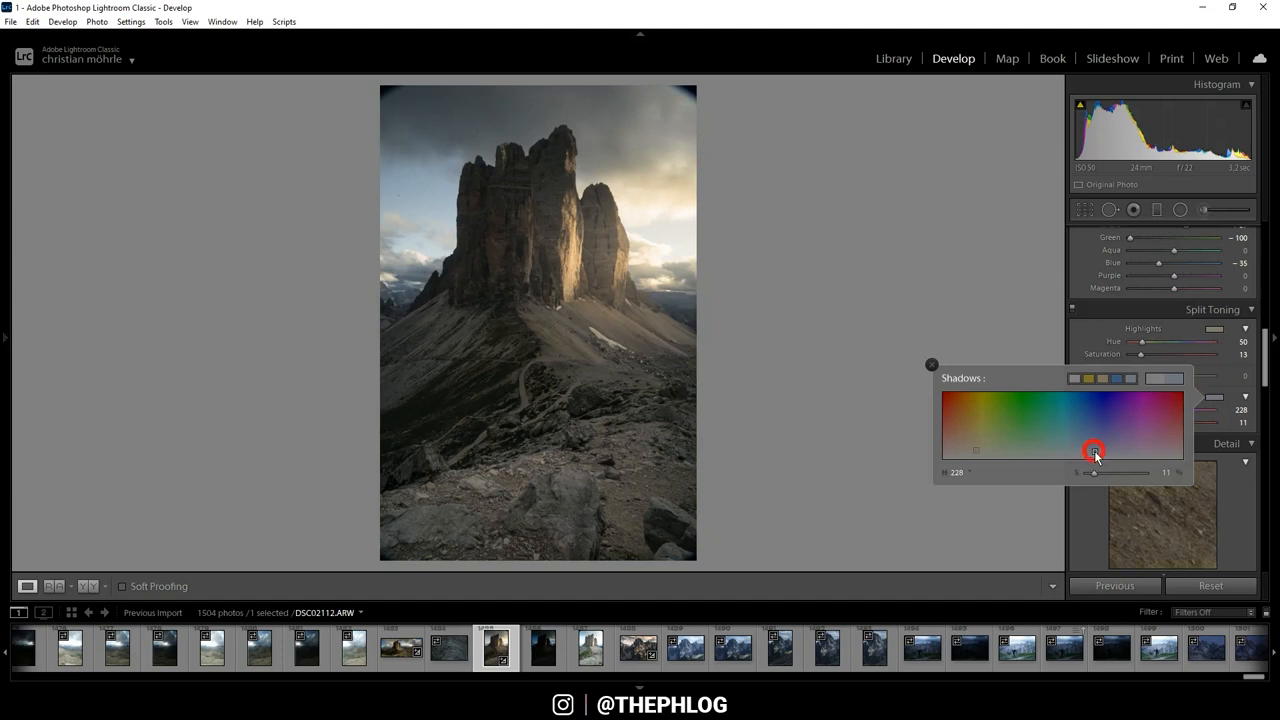
{"action": "left_click_drag", "start_coordinate": [1094, 452], "coordinate": [1098, 432]}
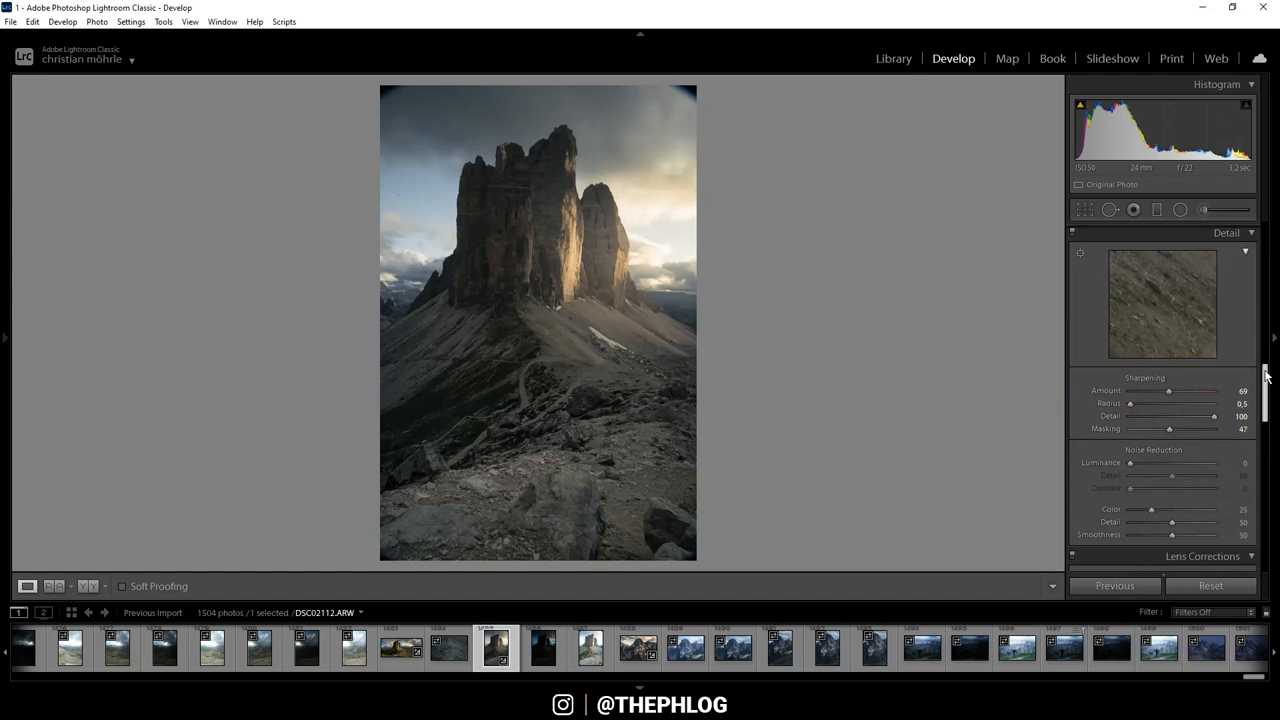
Step: Scroll the Develop panel past Detail and Effects to the Calibration section
{"action": "scroll", "scroll_direction": "down", "scroll_amount": 3}
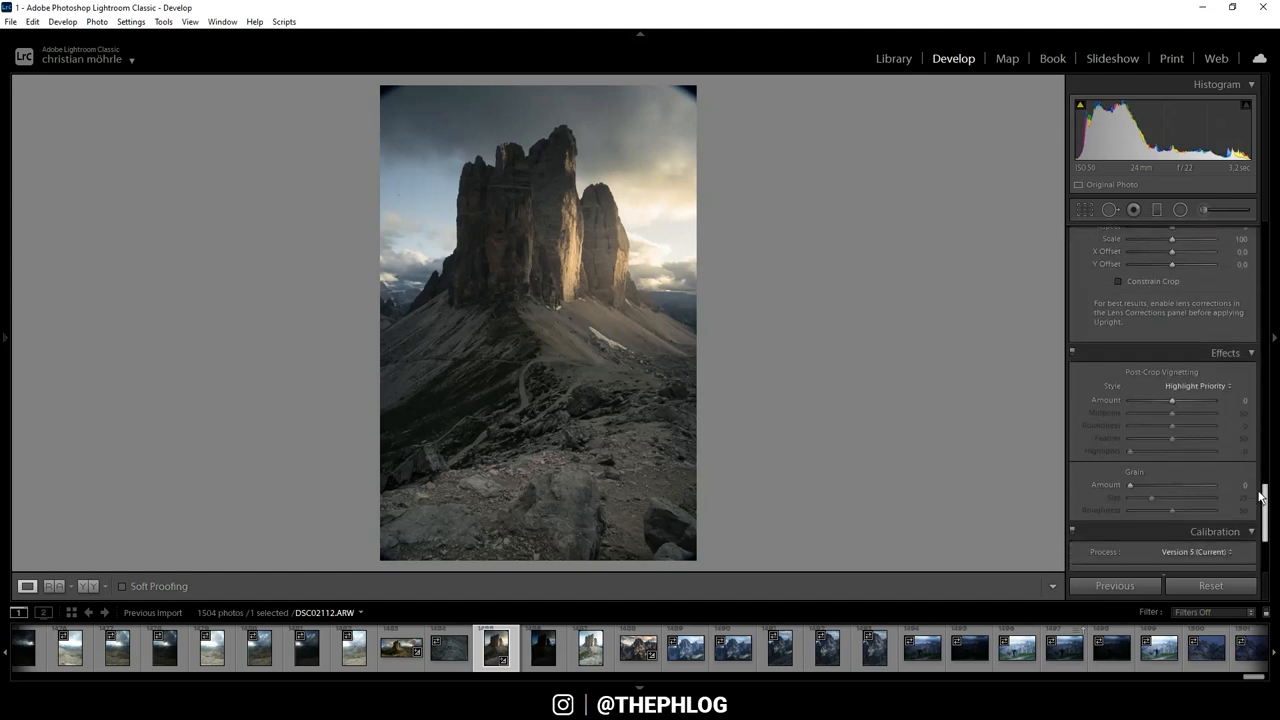
{"action": "scroll", "scroll_direction": "down", "scroll_amount": 3}
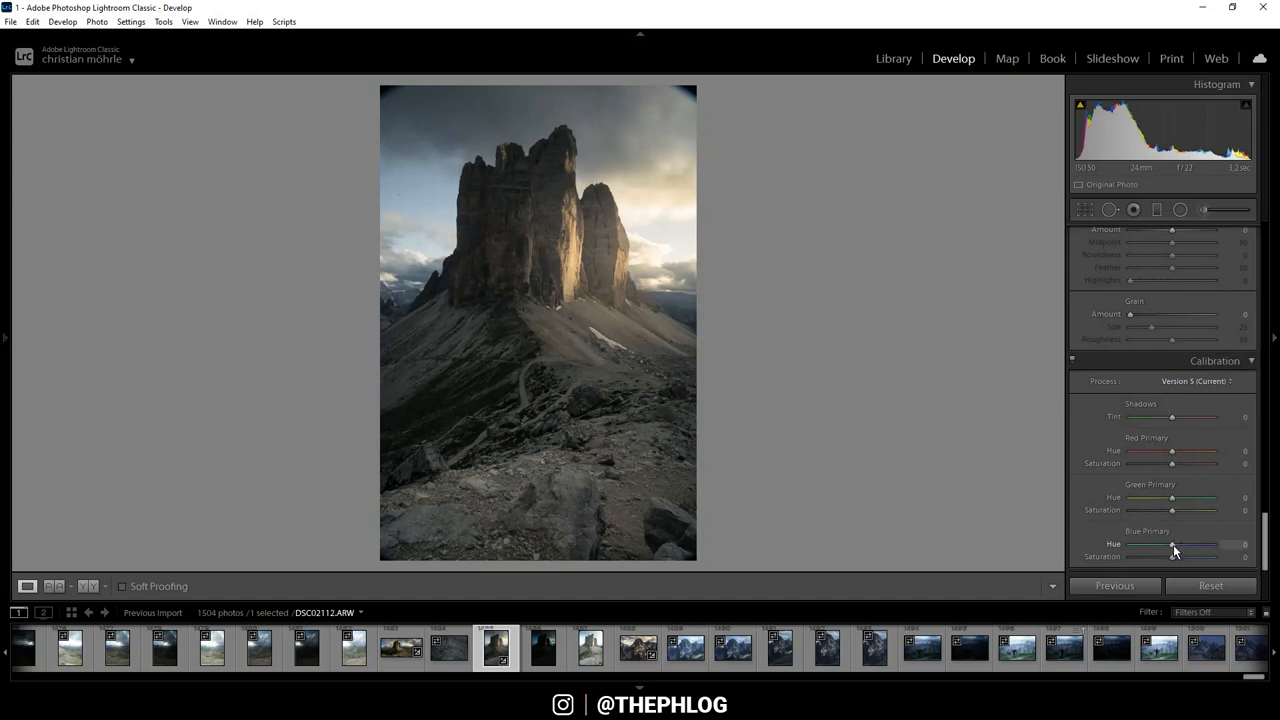
Step: Set blue primary hue -24 with saturation +40 and red primary saturation +34
{"action": "left_click_drag", "start_coordinate": [1172, 544], "coordinate": [1166, 544]}
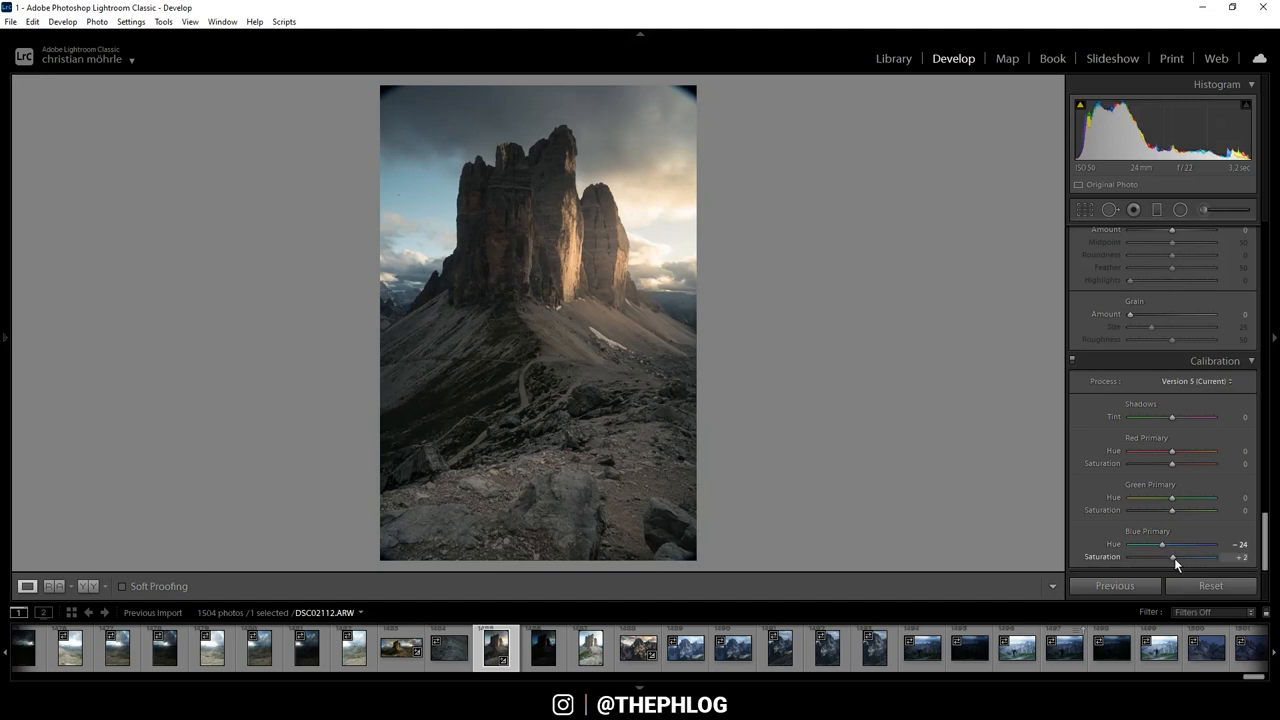
{"action": "left_click_drag", "start_coordinate": [1162, 556], "coordinate": [1180, 556]}
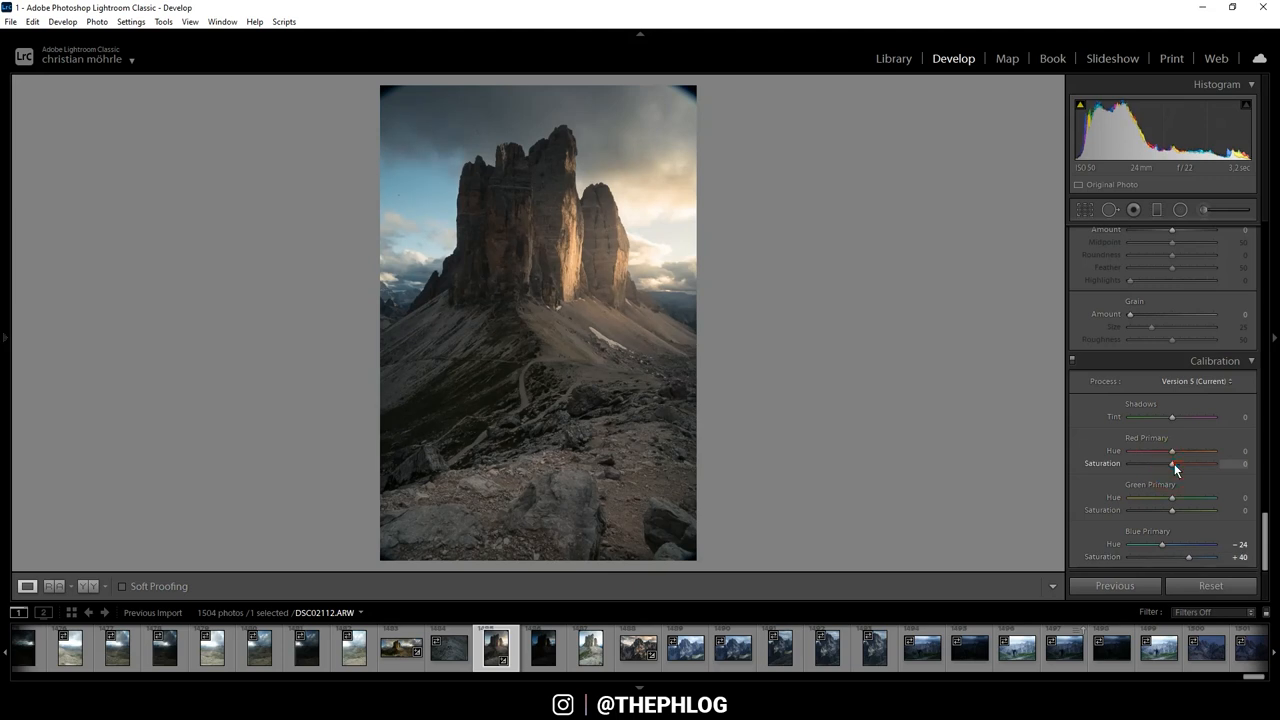
{"action": "left_click_drag", "start_coordinate": [1190, 464], "coordinate": [1210, 464]}
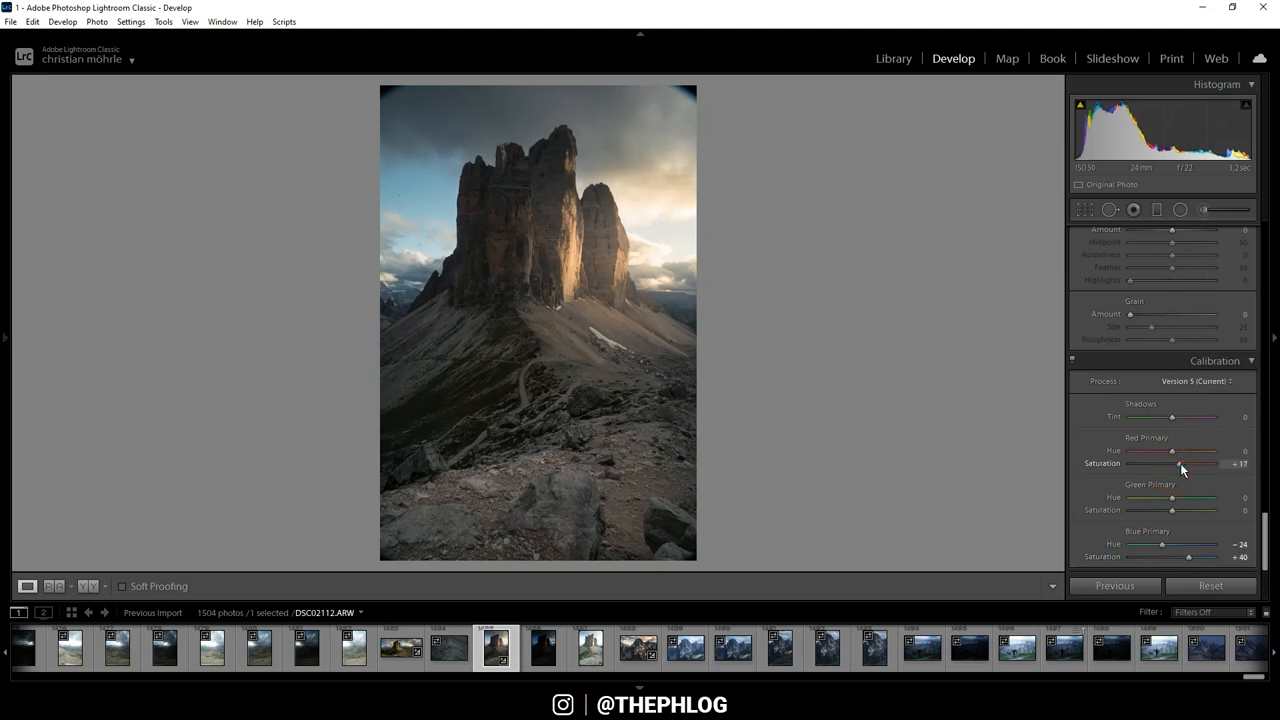
{"action": "left_click_drag", "start_coordinate": [1184, 464], "coordinate": [1178, 464]}
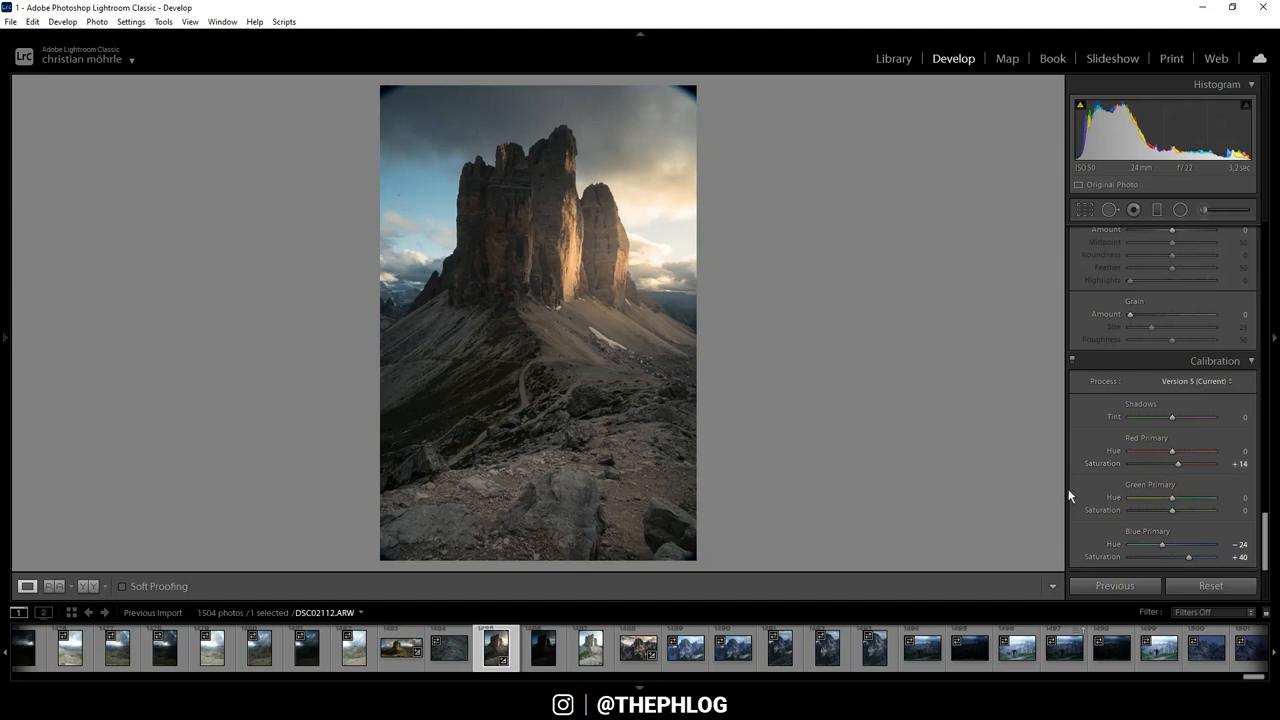
{"action": "mouse_move", "coordinate": [996, 476]}
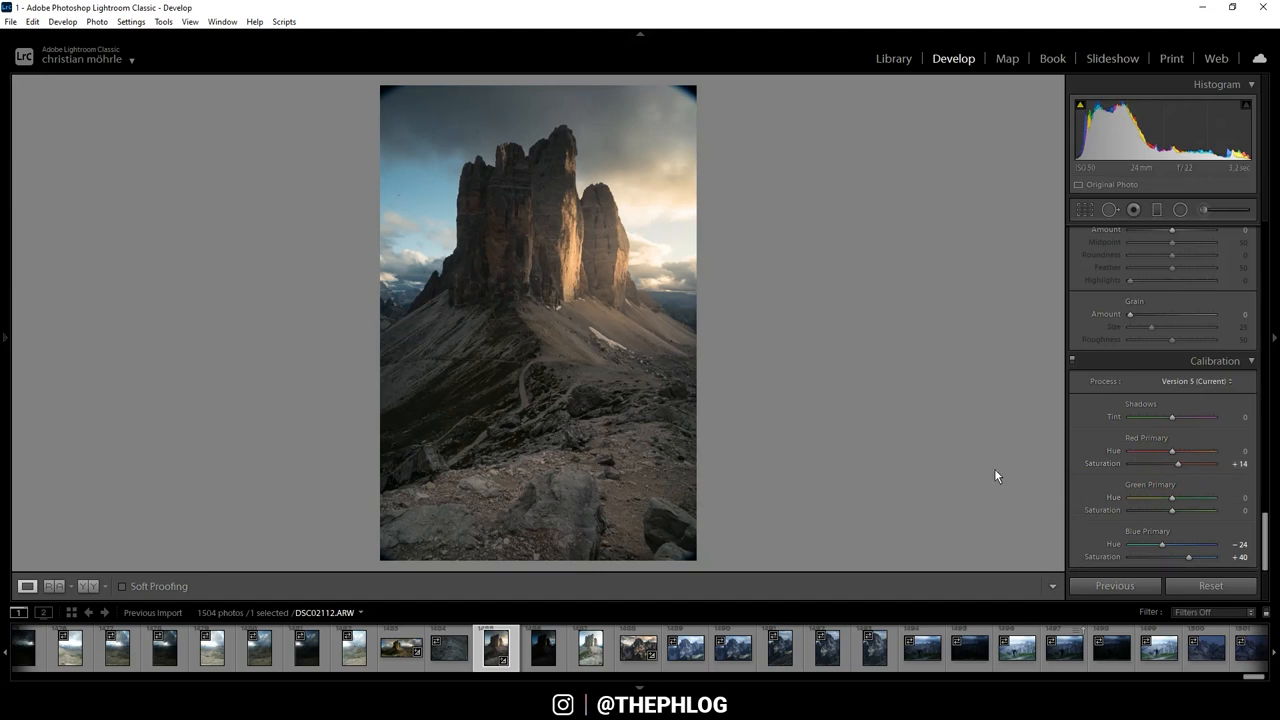
{"action": "mouse_move", "coordinate": [644, 534]}
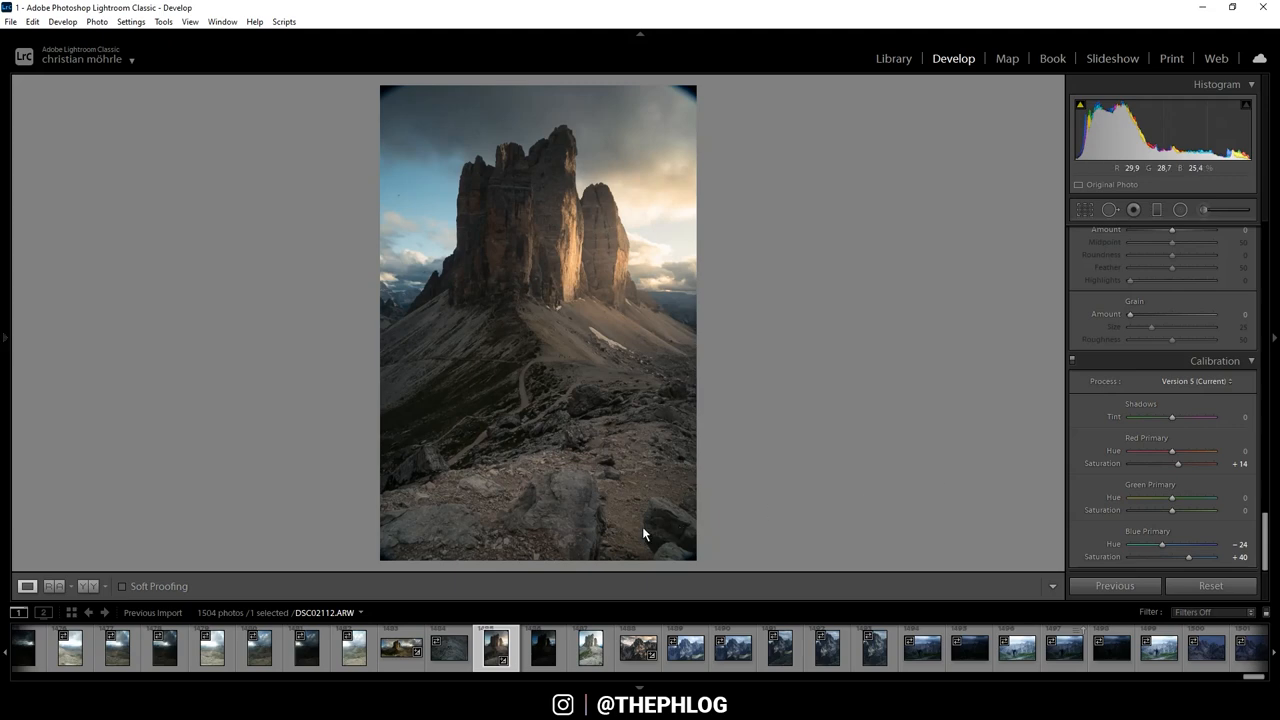
{"action": "mouse_move", "coordinate": [496, 648]}
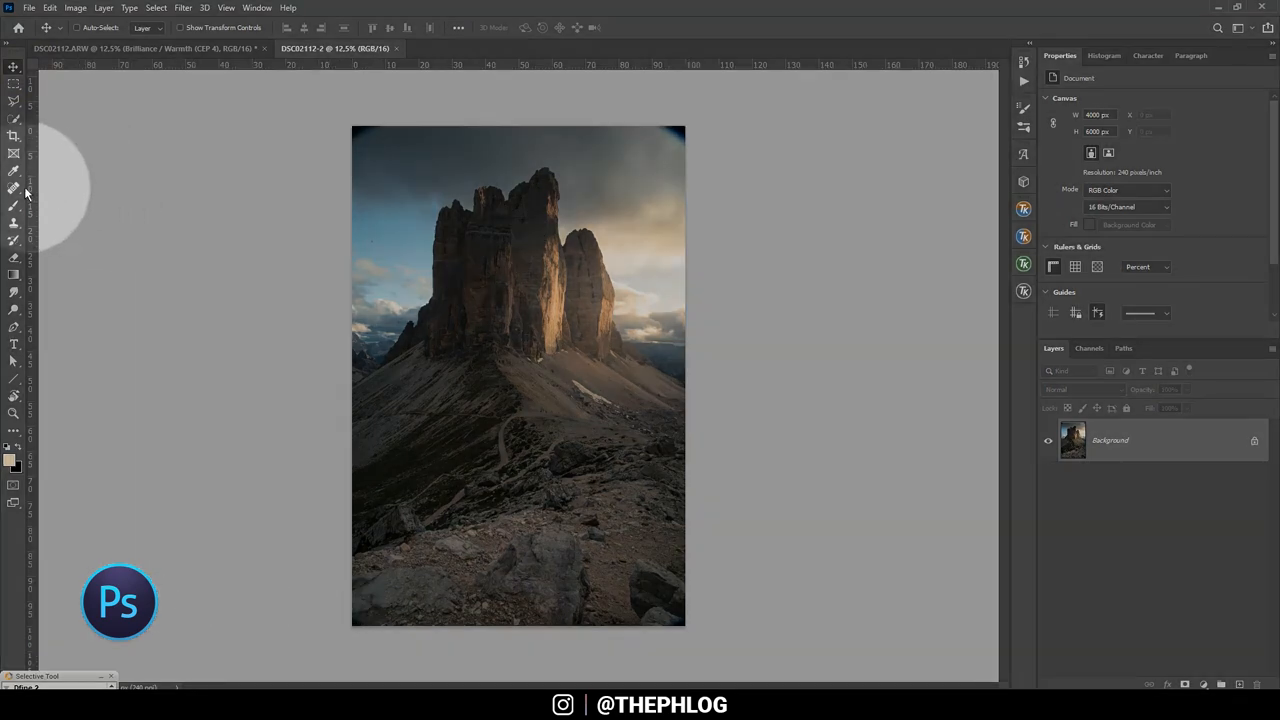
Step: Select the Spot Healing Brush on the photo opened in Photoshop
{"action": "left_click", "coordinate": [14, 188]}
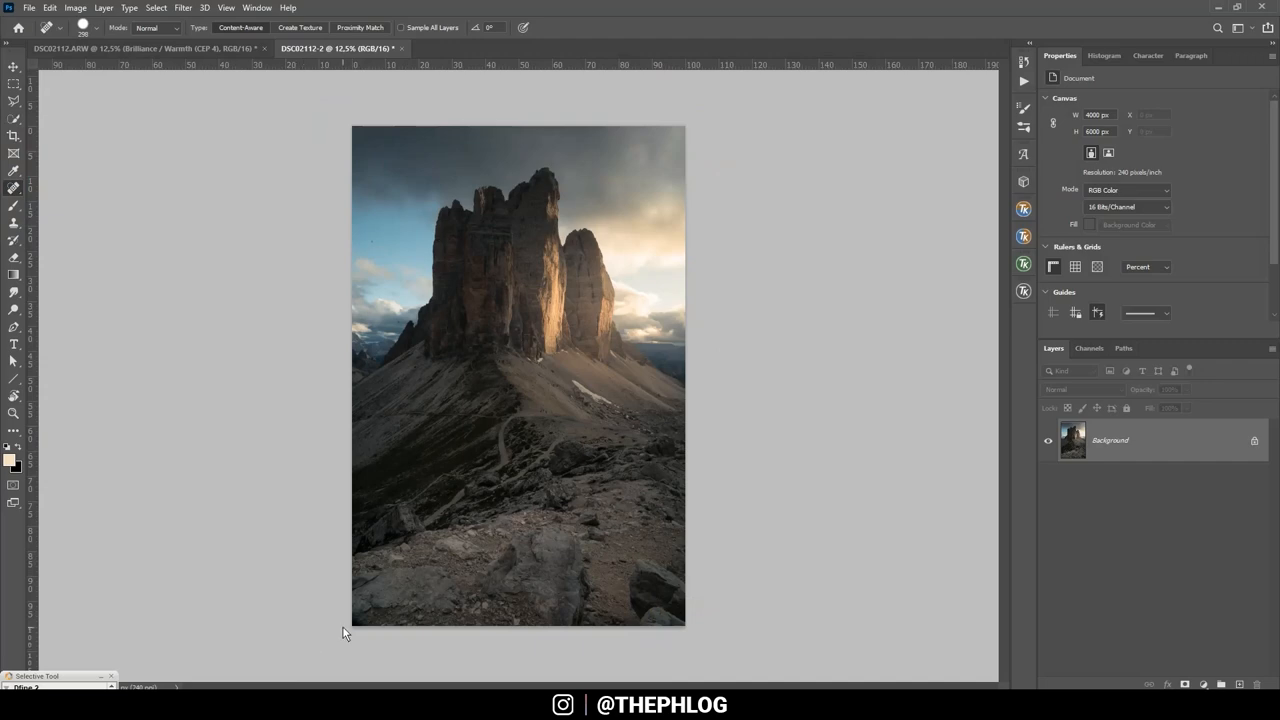
{"action": "mouse_move", "coordinate": [578, 314]}
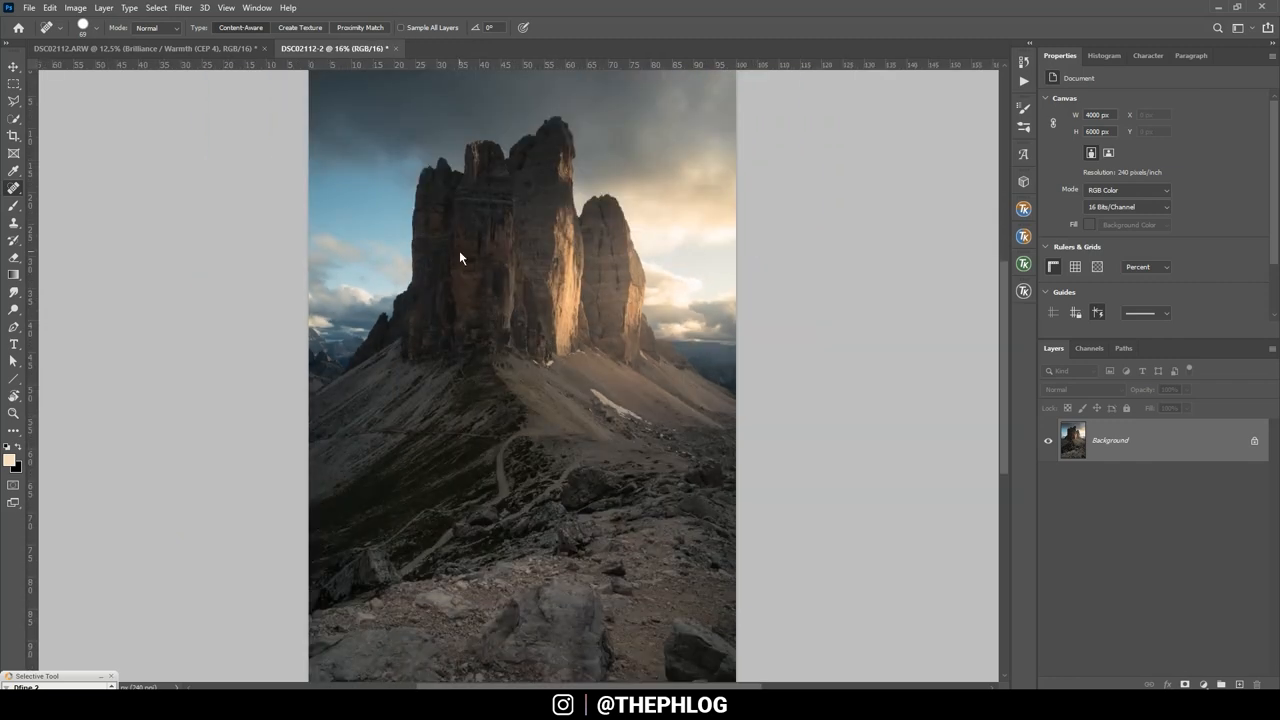
{"action": "mouse_move", "coordinate": [668, 284]}
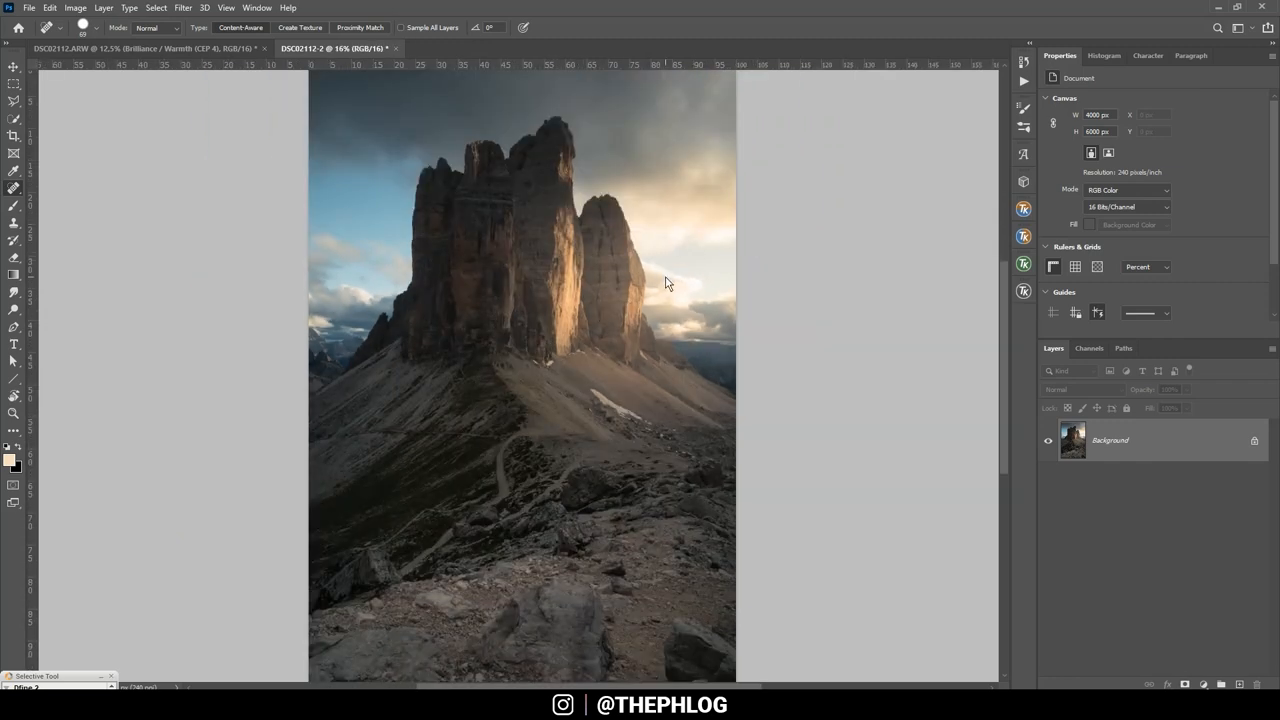
{"action": "mouse_move", "coordinate": [856, 328]}
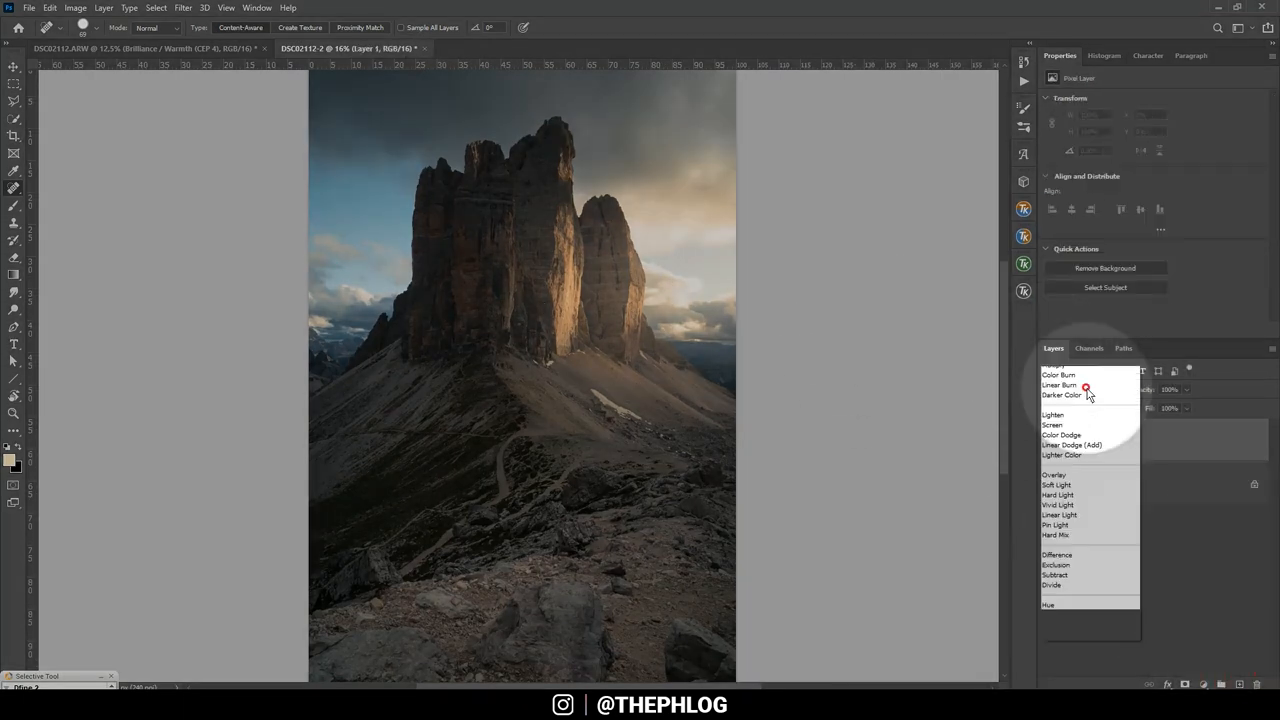
Step: Paint a soft-brush glow into the sunlit sky beside the peaks on the Soft Light layer and compare it
{"action": "left_click", "coordinate": [1056, 486]}
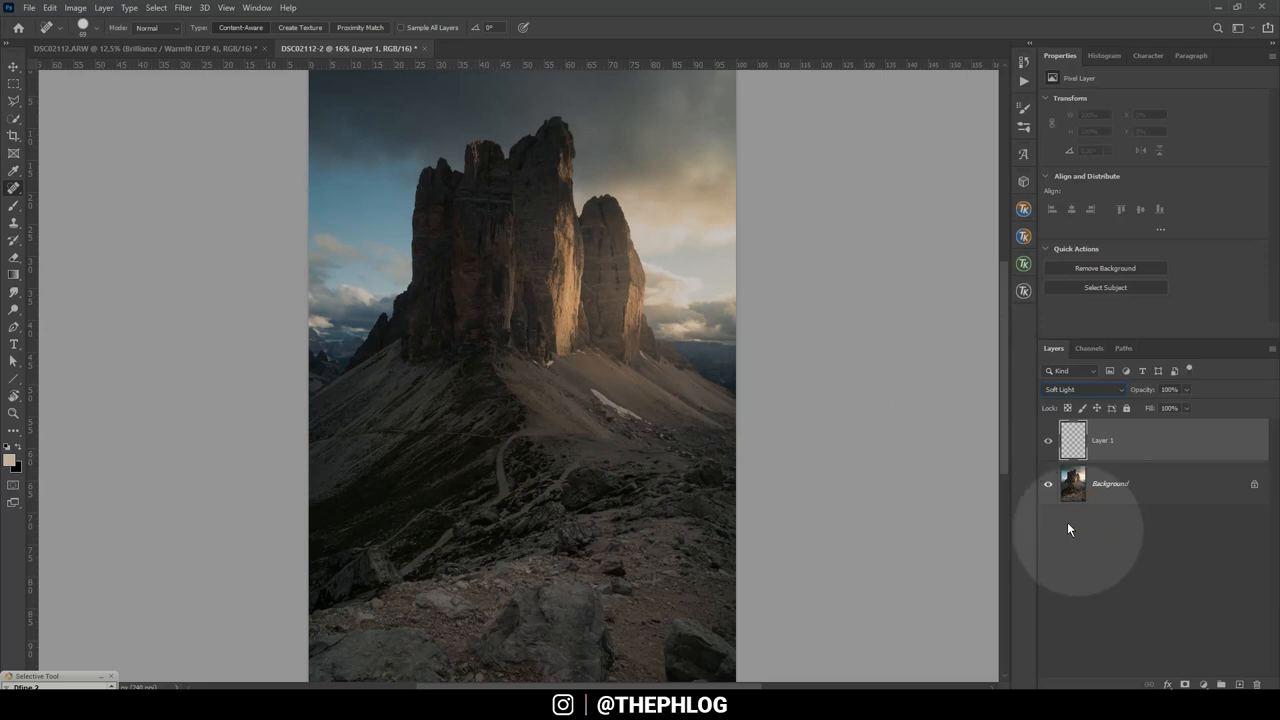
{"action": "left_click", "coordinate": [14, 168]}
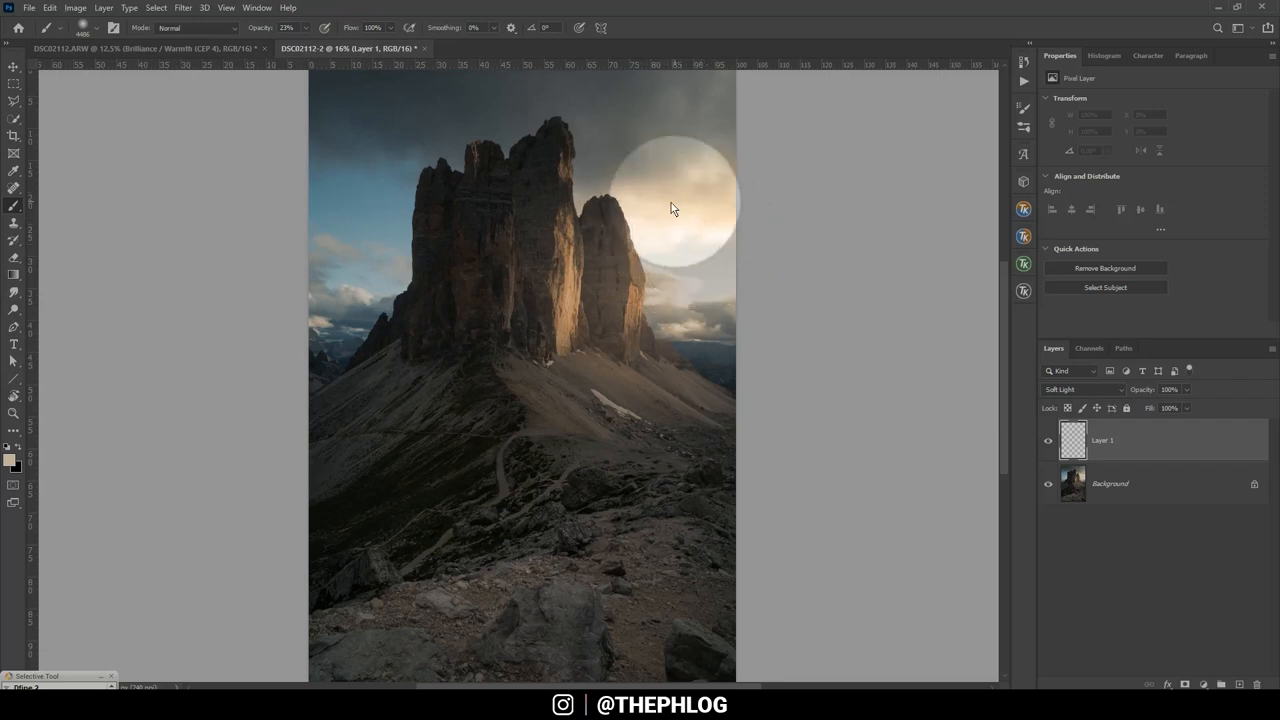
{"action": "left_click_drag", "start_coordinate": [670, 208], "coordinate": [670, 250]}
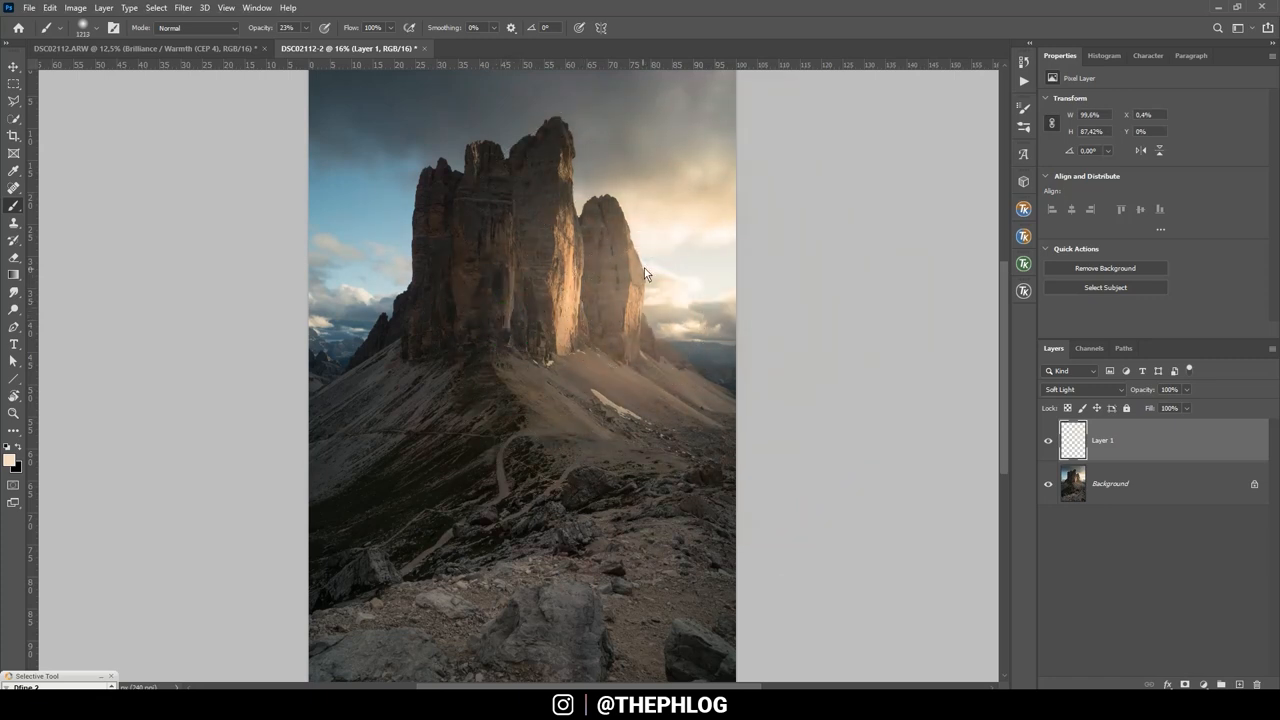
{"action": "left_click", "coordinate": [676, 250]}
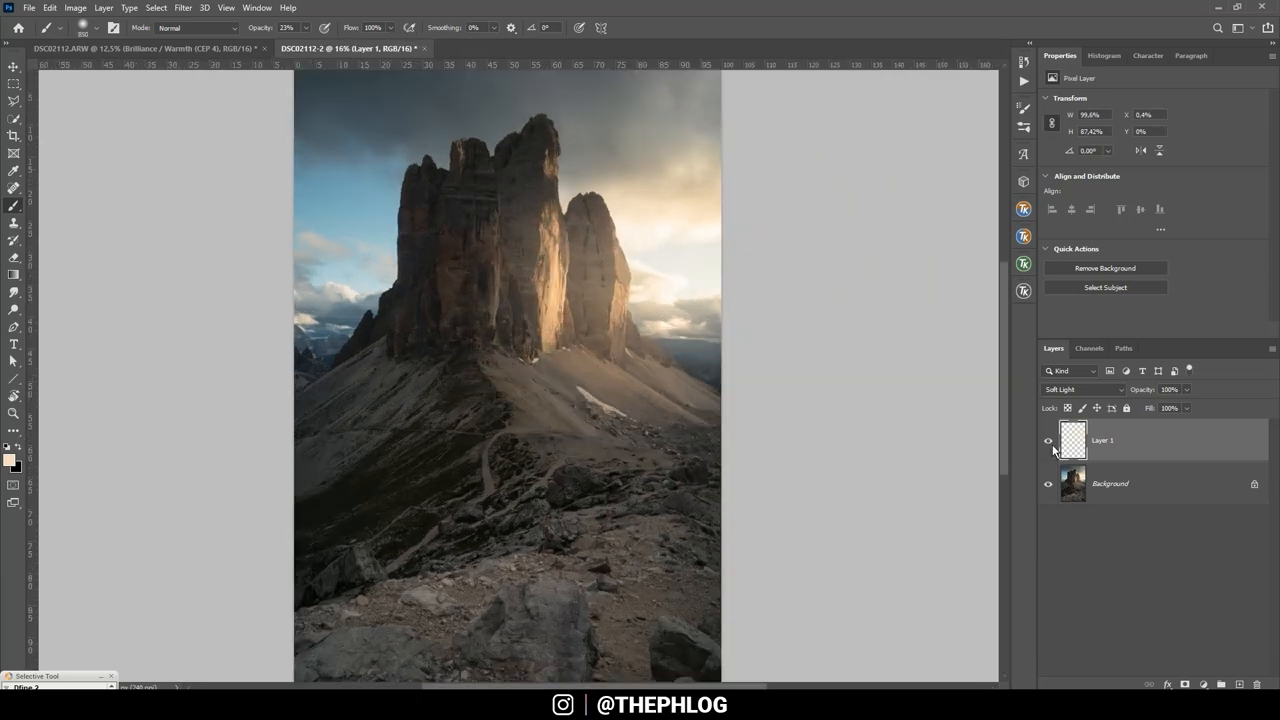
{"action": "left_click", "coordinate": [1048, 442]}
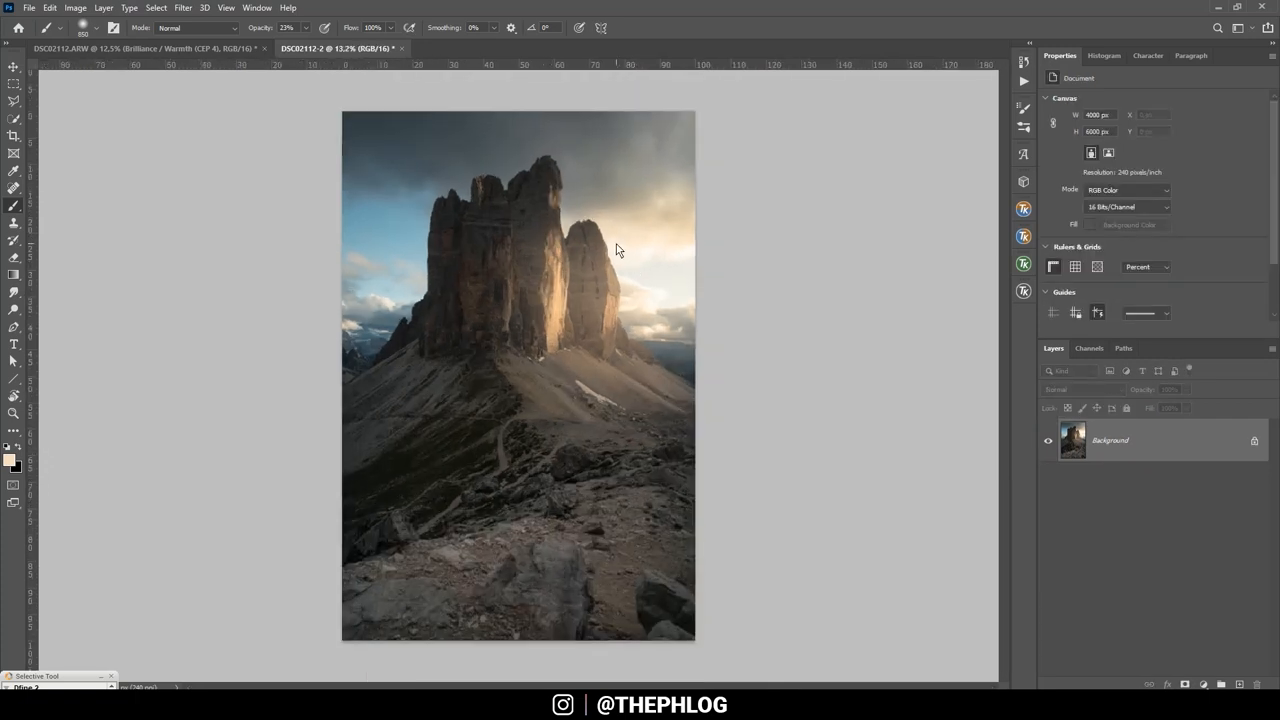
Step: Bring up the Filter menu to reach the Nik Collection filters
{"action": "left_click", "coordinate": [184, 8]}
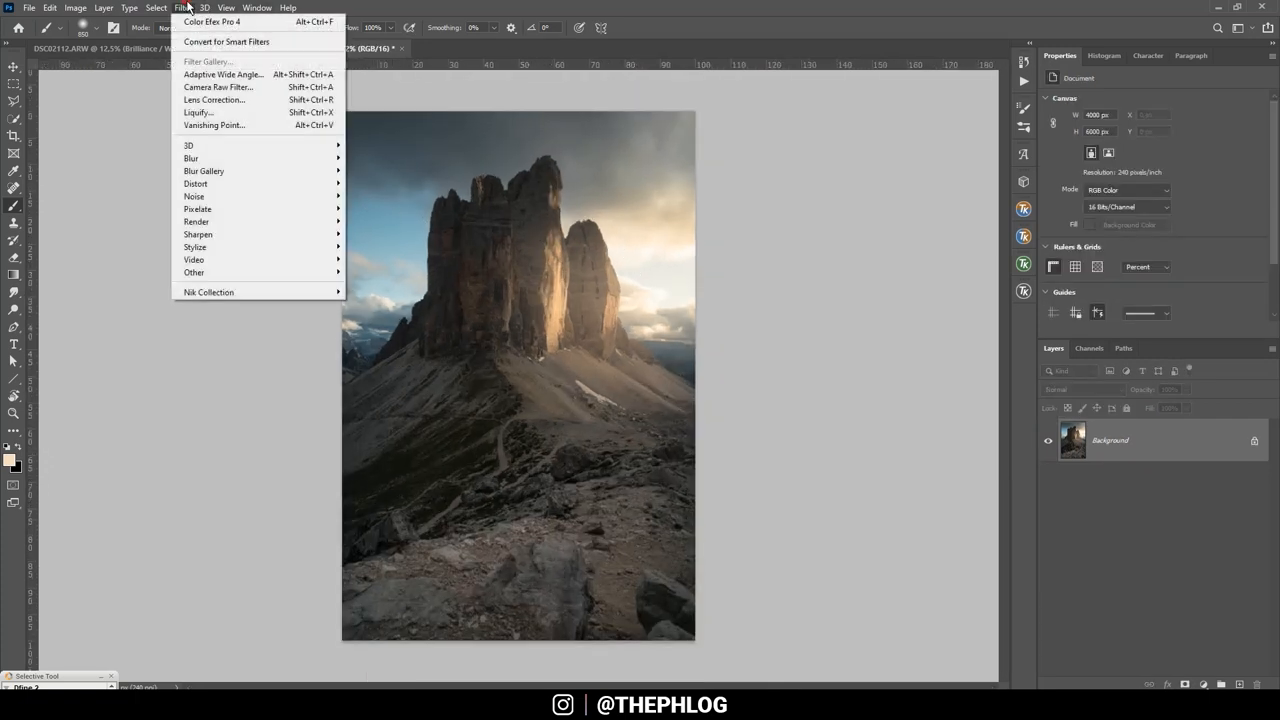
{"action": "mouse_move", "coordinate": [208, 292]}
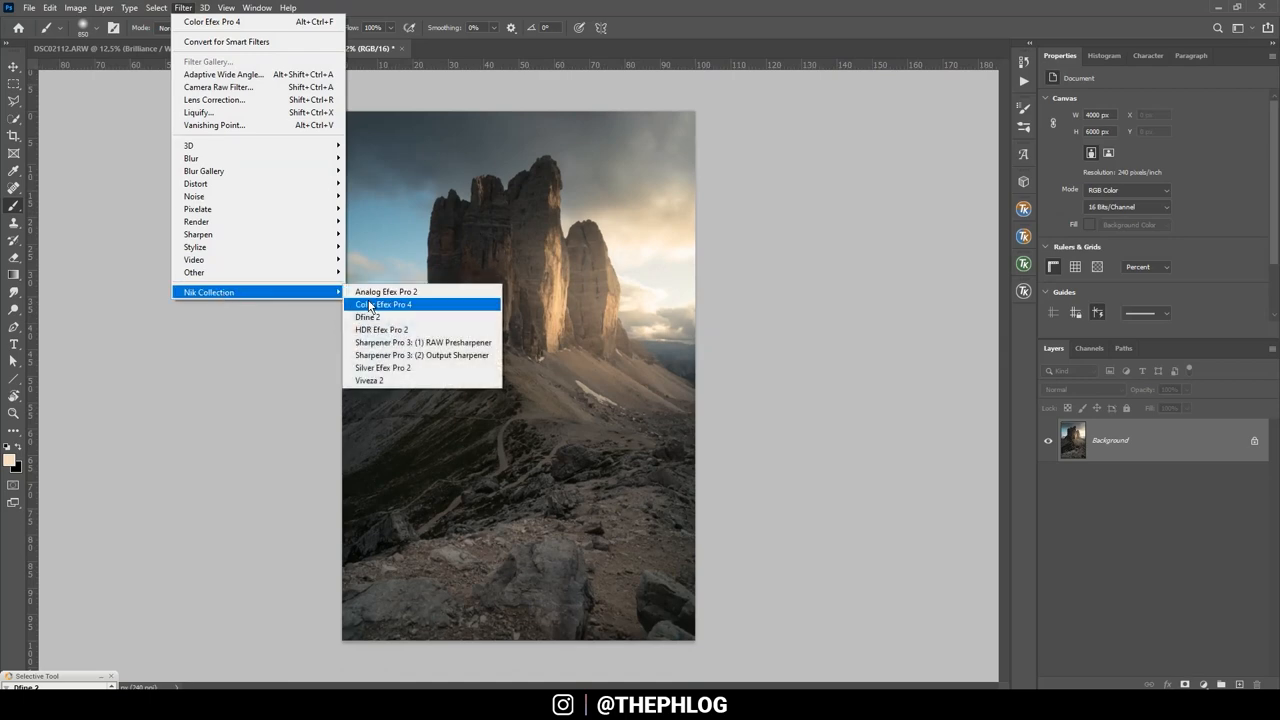
Step: Apply Brilliance / Warmth in Color Efex Pro 4 with the Warmth slider raised
{"action": "left_click", "coordinate": [384, 304]}
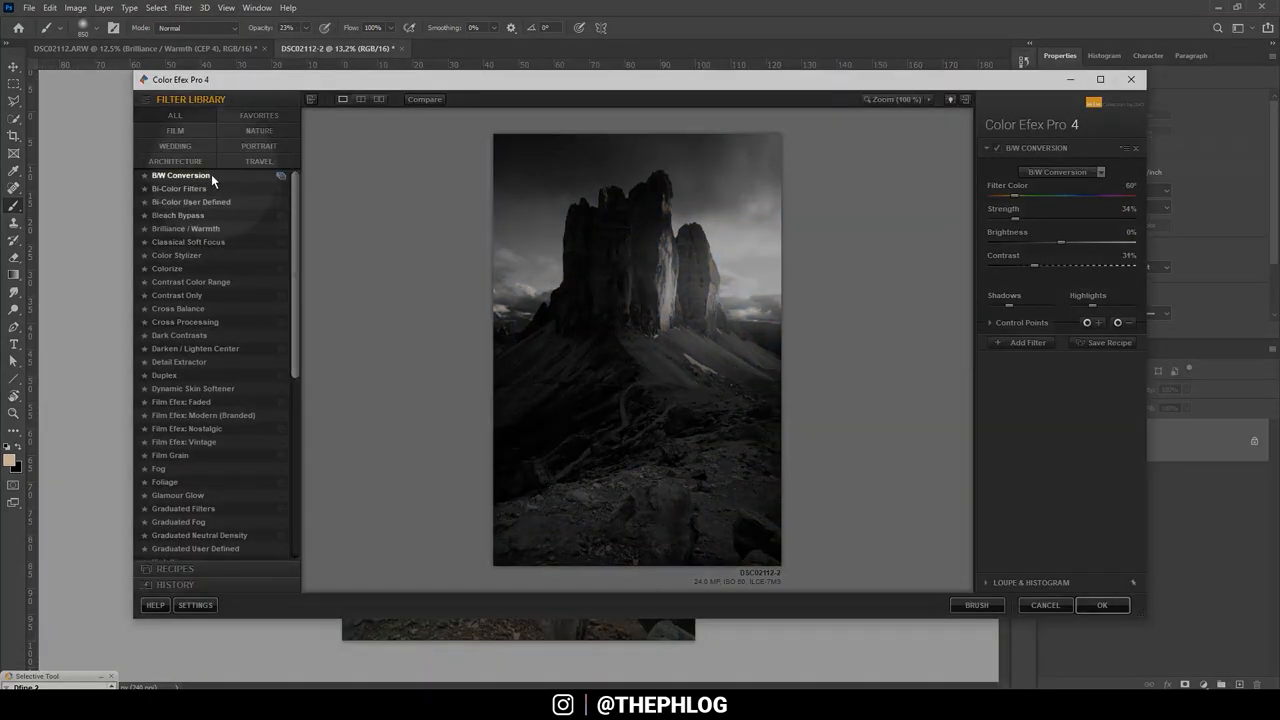
{"action": "mouse_move", "coordinate": [180, 240]}
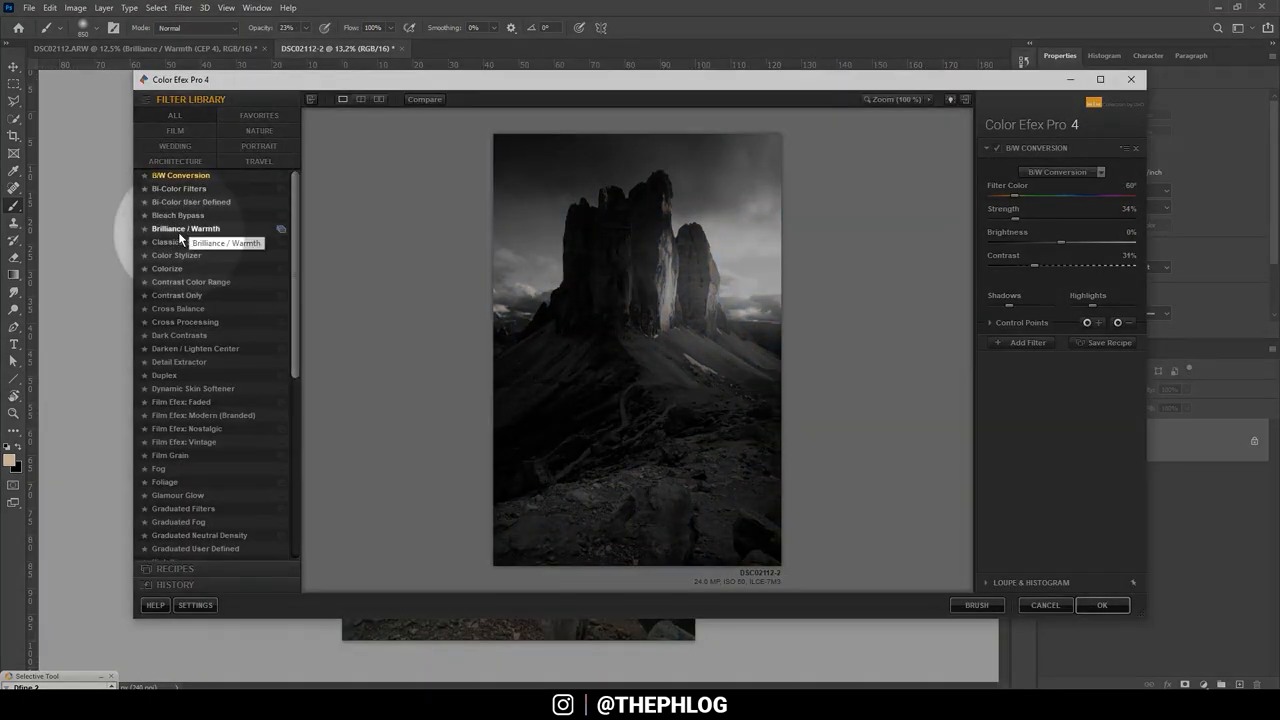
{"action": "left_click", "coordinate": [184, 228]}
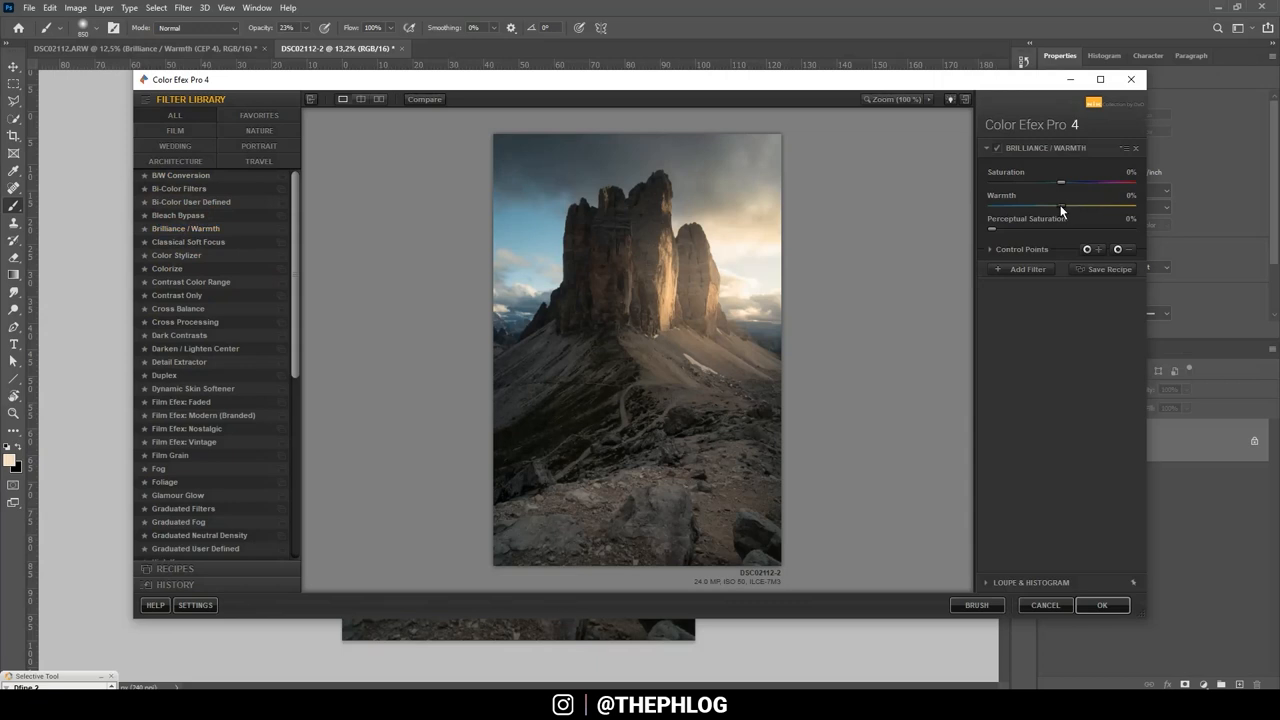
{"action": "left_click_drag", "start_coordinate": [1060, 206], "coordinate": [1120, 206]}
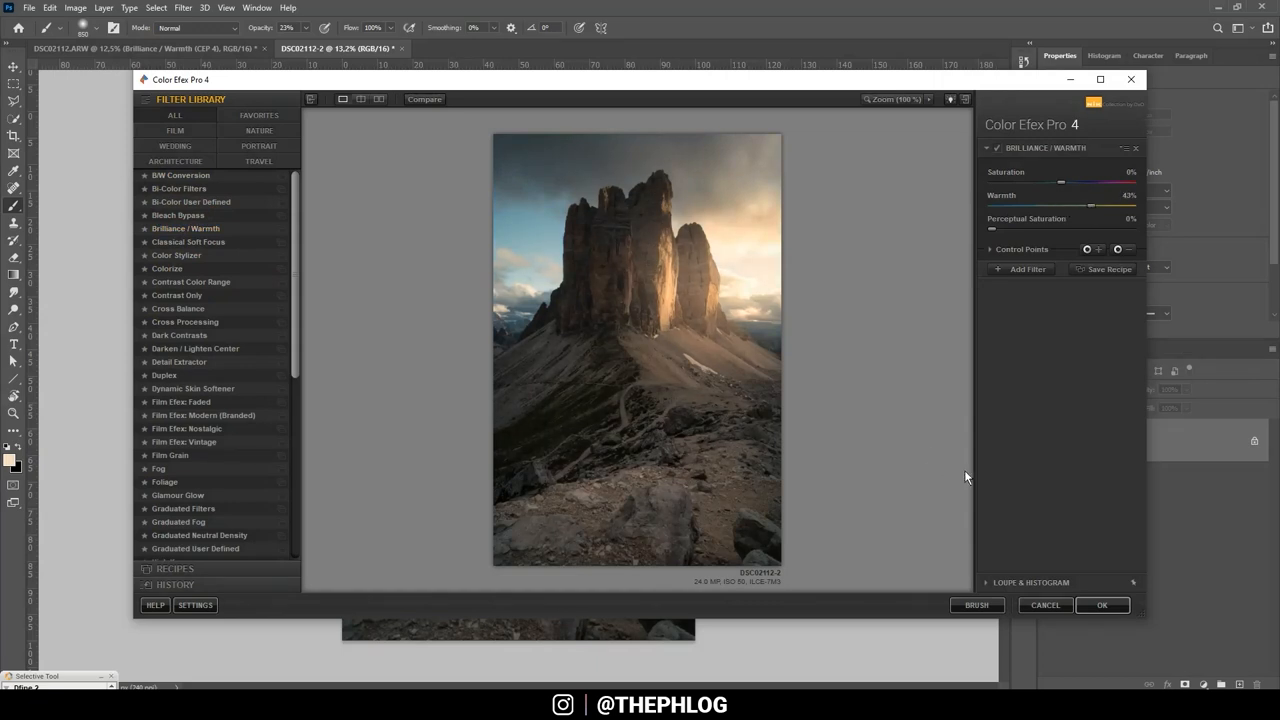
{"action": "left_click", "coordinate": [1100, 604]}
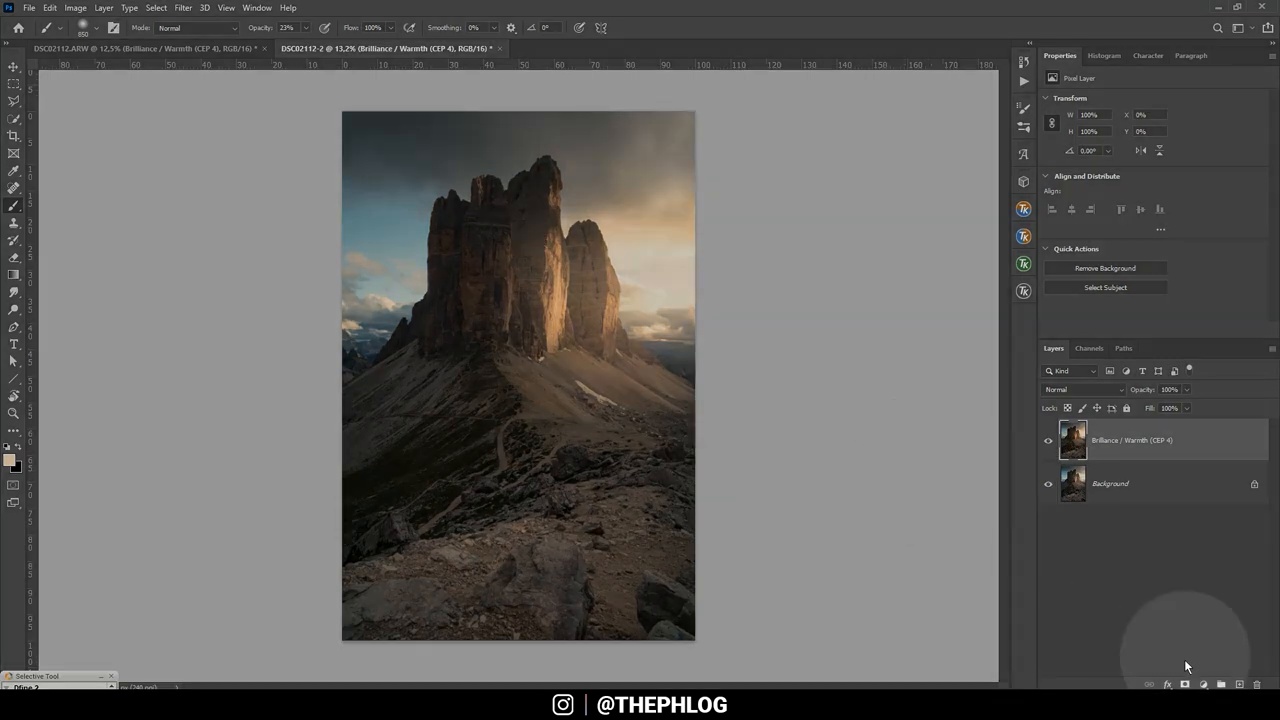
{"action": "left_click", "coordinate": [1204, 684]}
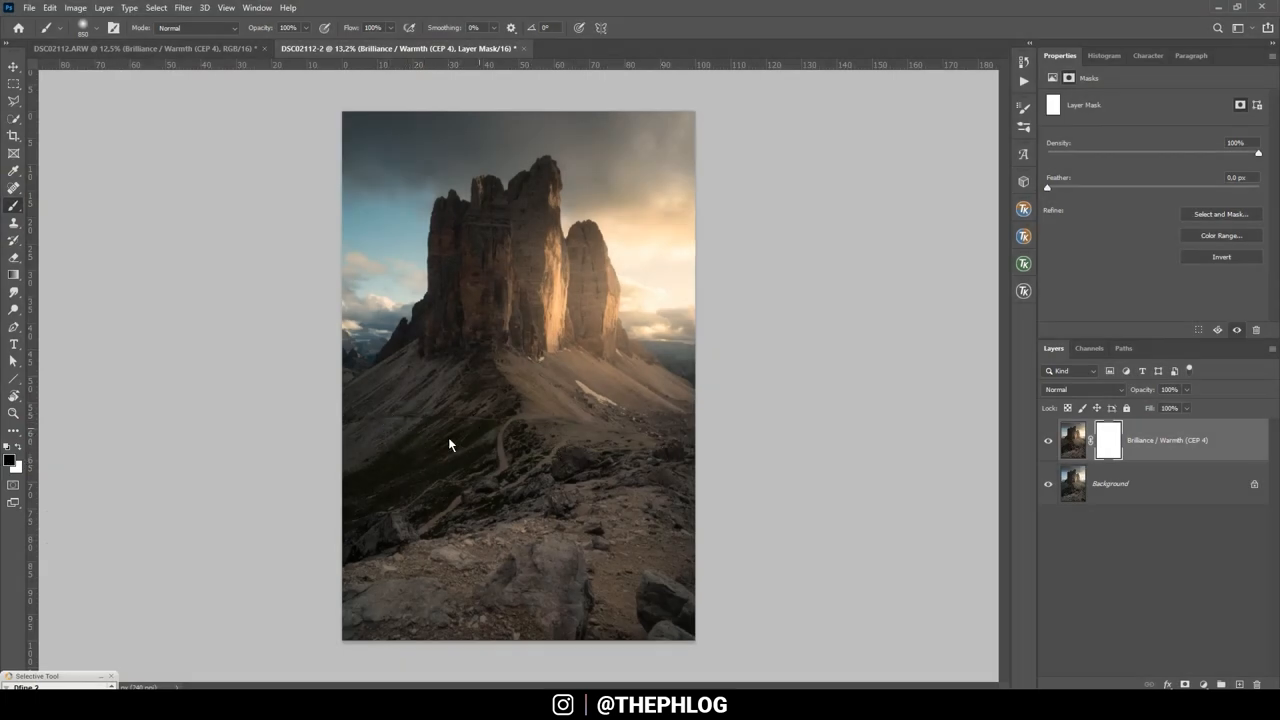
{"action": "mouse_move", "coordinate": [544, 556]}
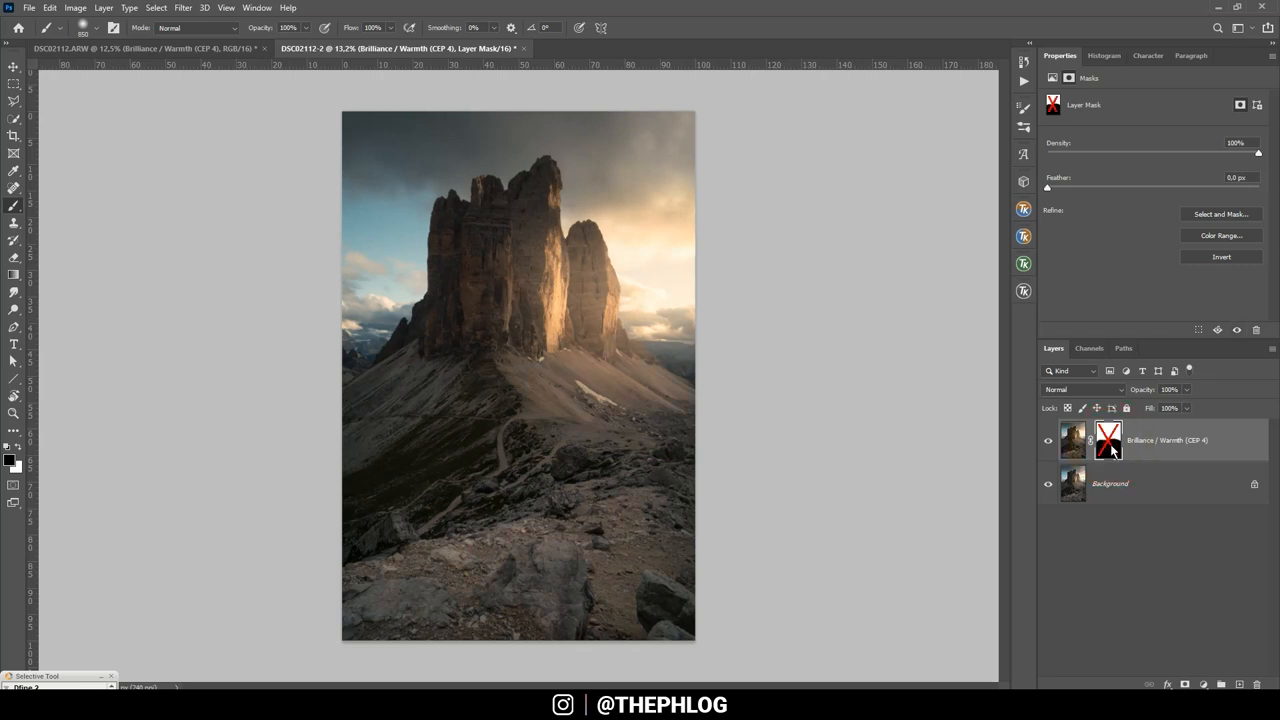
{"action": "mouse_move", "coordinate": [624, 418]}
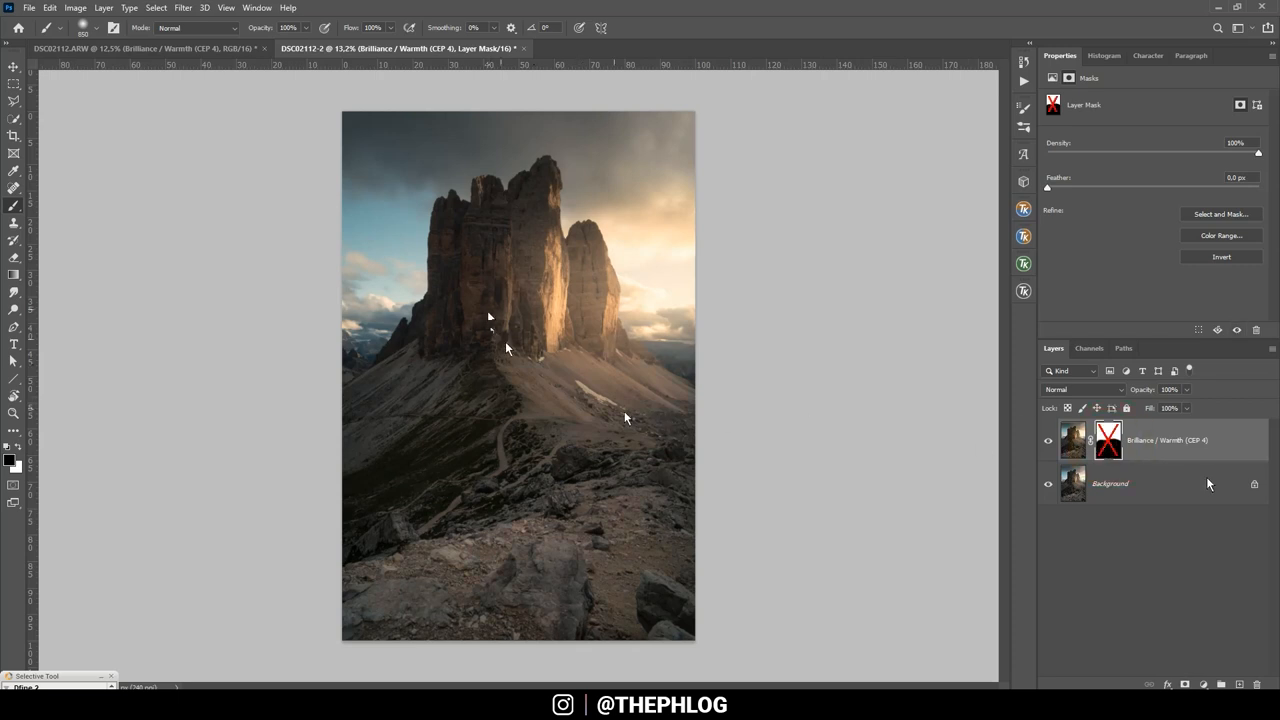
{"action": "right_click", "coordinate": [1108, 440]}
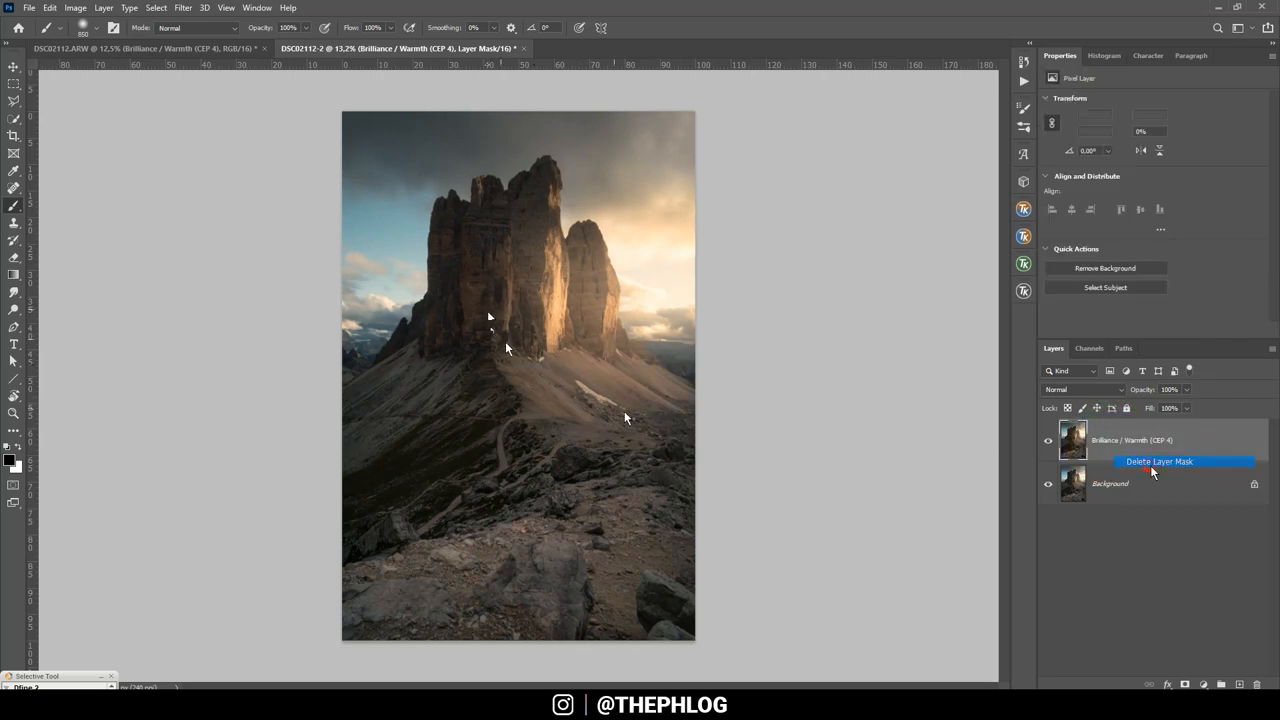
{"action": "left_click", "coordinate": [1158, 460]}
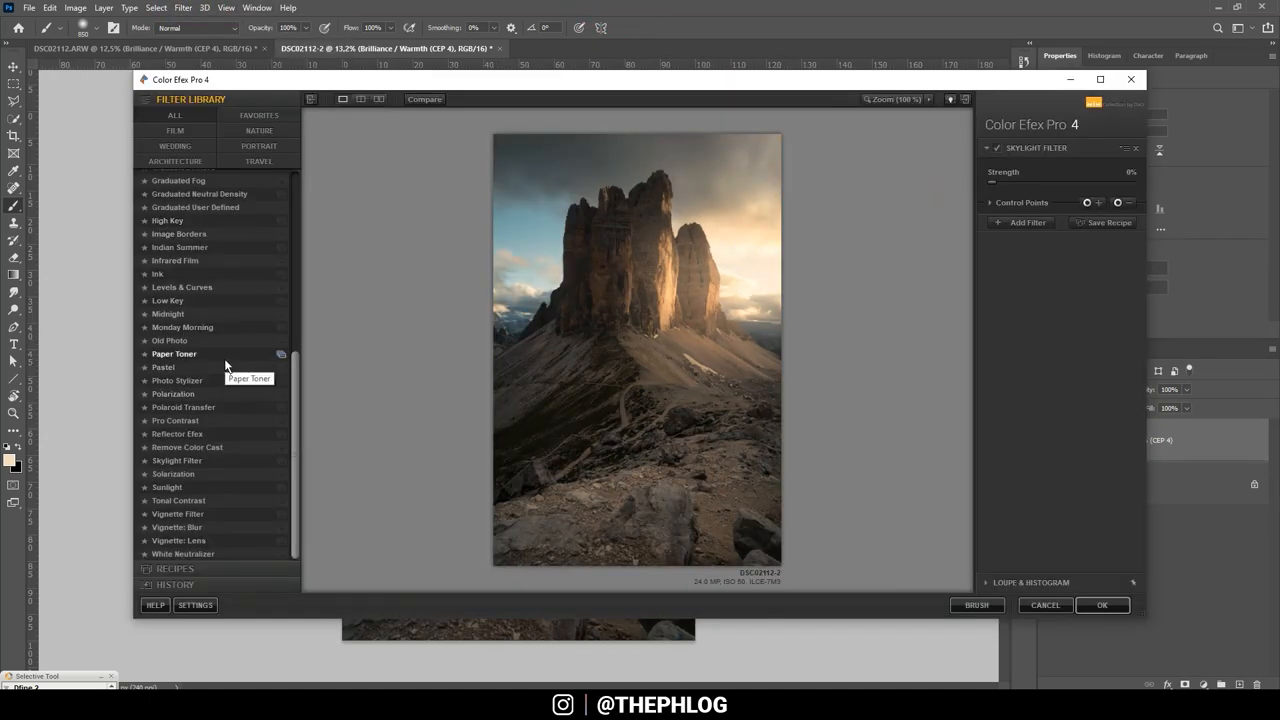
{"action": "mouse_move", "coordinate": [172, 472]}
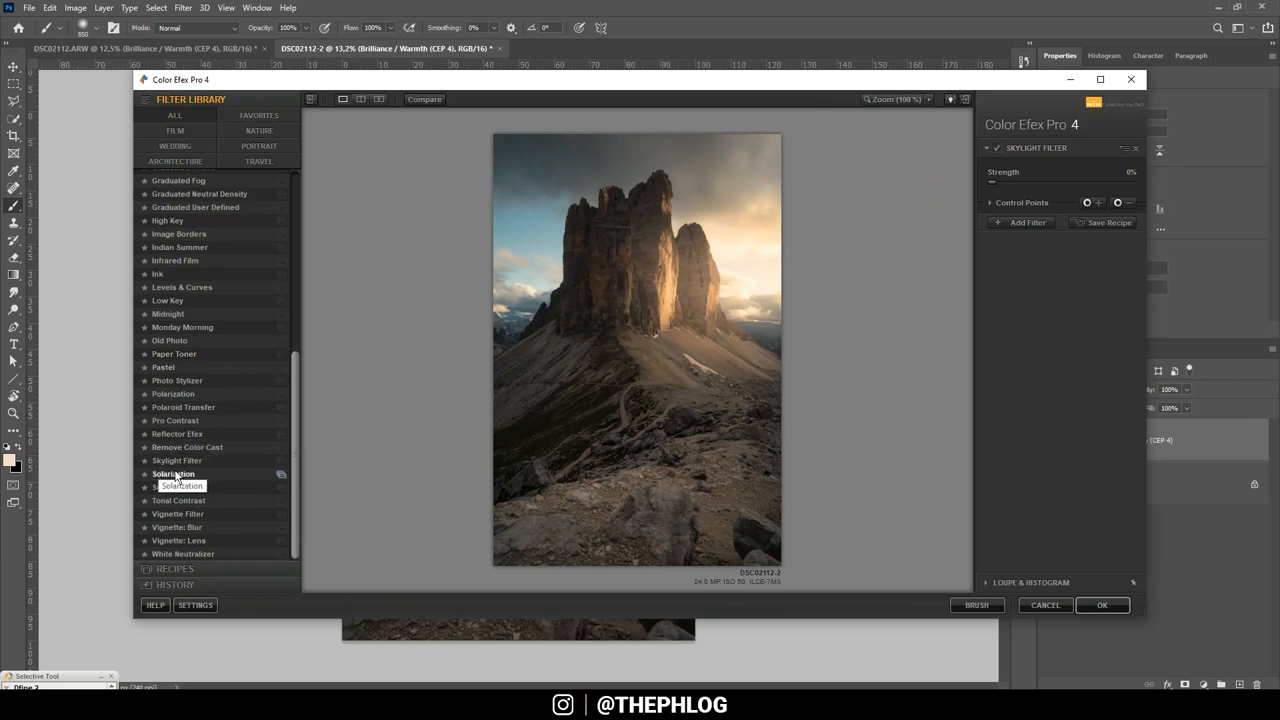
{"action": "mouse_move", "coordinate": [176, 460]}
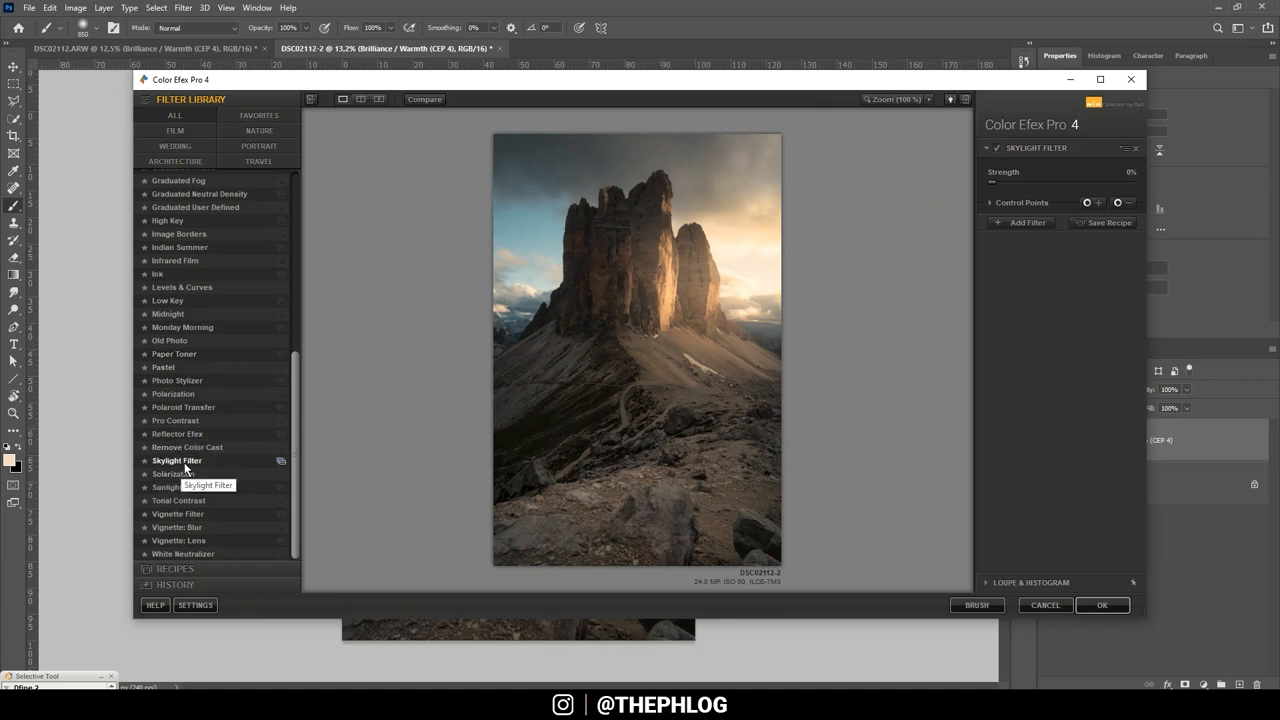
Step: Apply the Skylight Filter at a lowered Strength as a new layer
{"action": "left_click_drag", "start_coordinate": [990, 184], "coordinate": [1018, 184]}
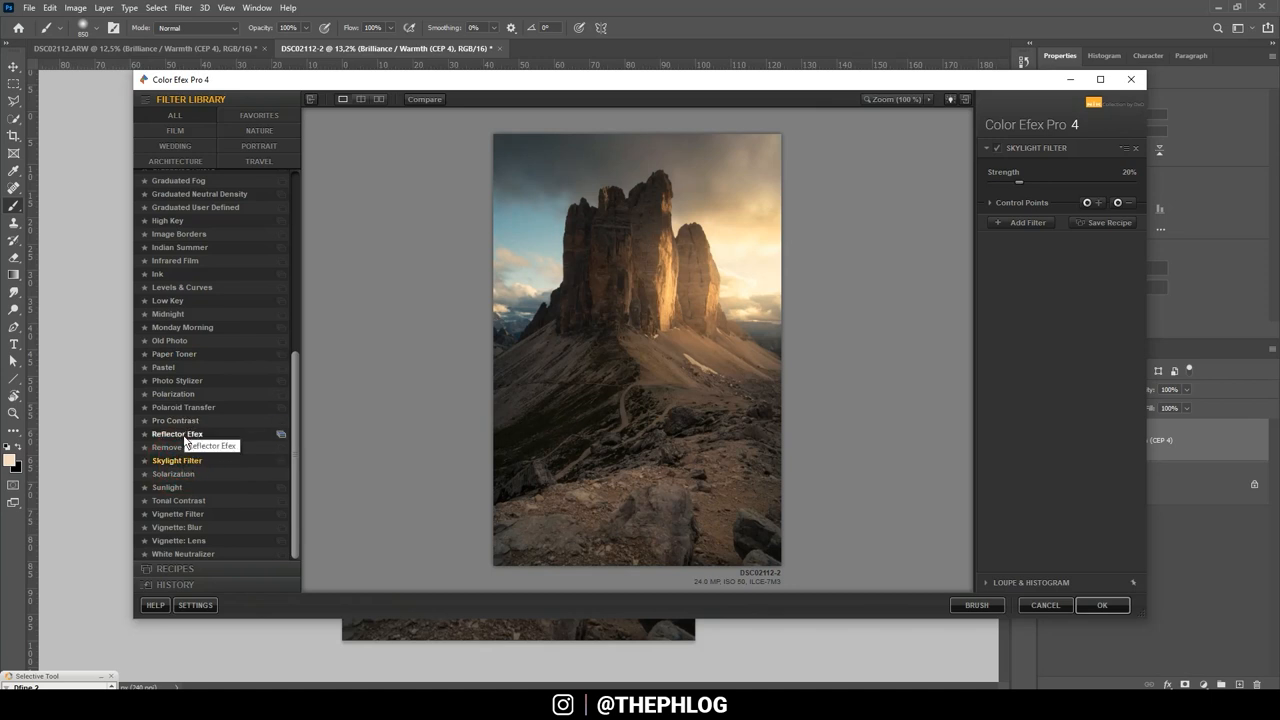
{"action": "mouse_move", "coordinate": [1004, 176]}
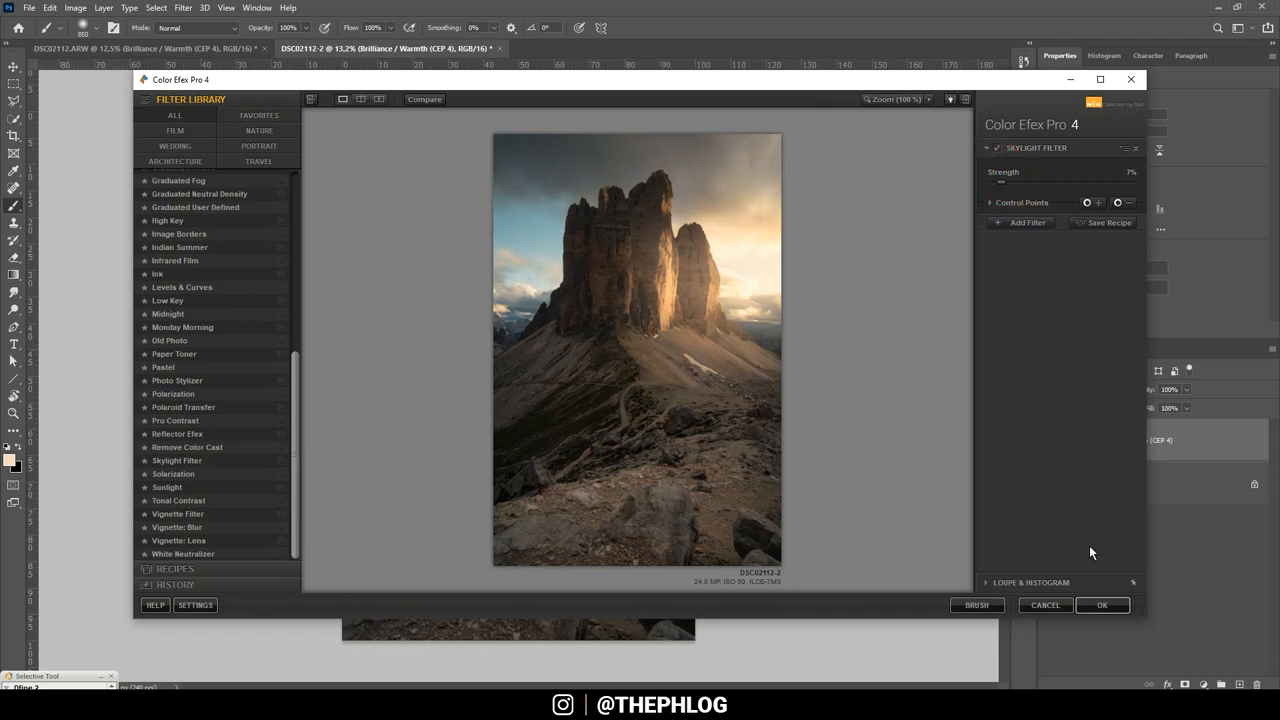
{"action": "left_click", "coordinate": [1004, 188]}
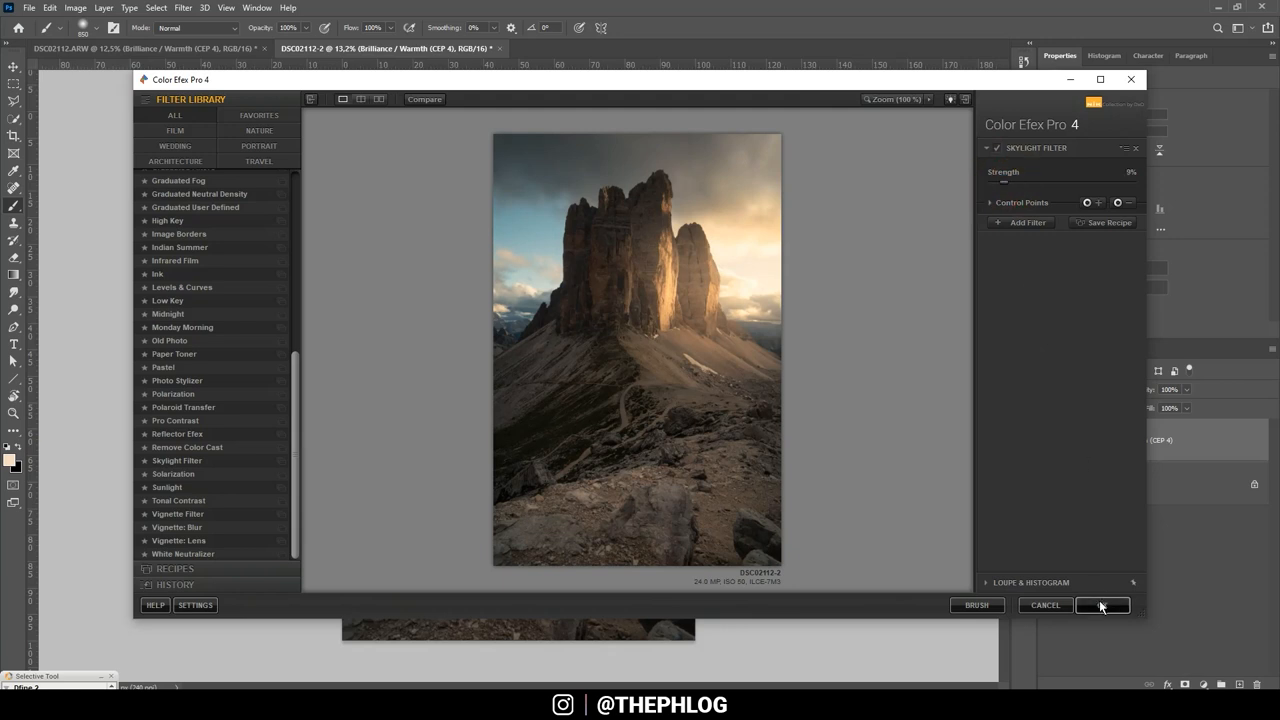
{"action": "left_click", "coordinate": [1102, 604]}
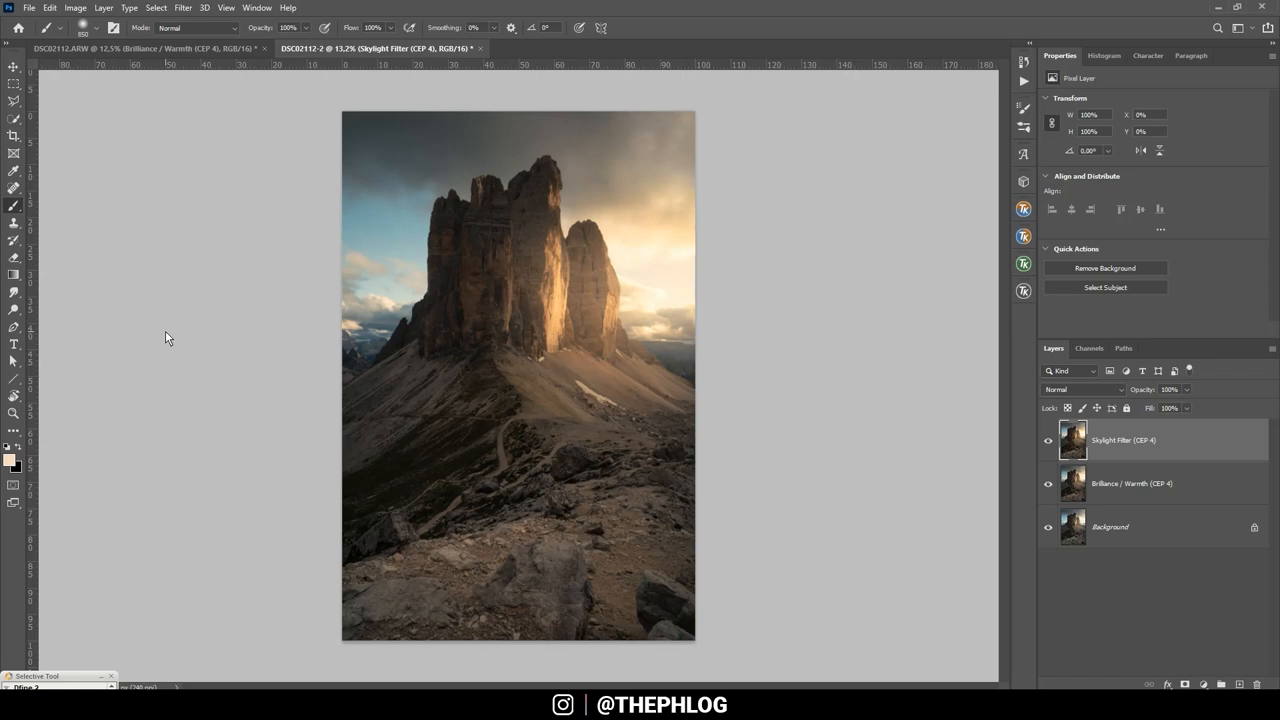
{"action": "mouse_move", "coordinate": [396, 396]}
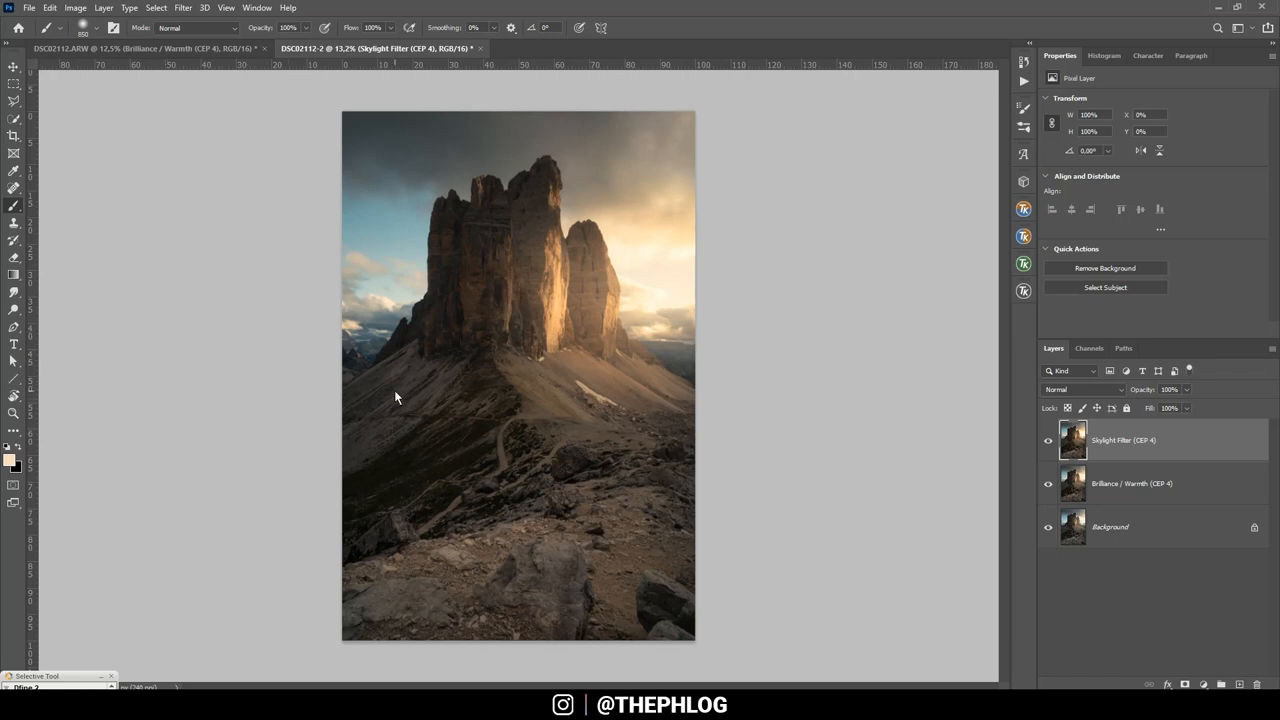
{"action": "left_click", "coordinate": [182, 8]}
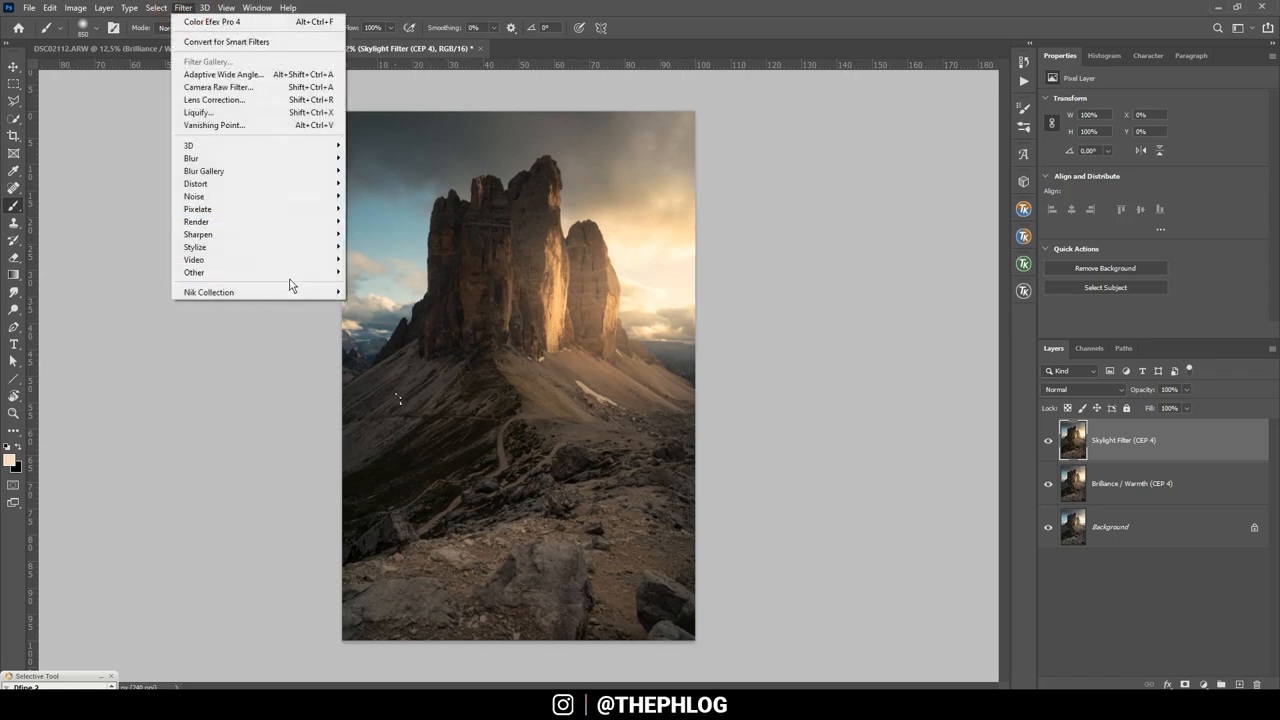
Step: Apply a Polarization filter in Color Efex Pro 4 at about 40% strength as the top layer
{"action": "left_click", "coordinate": [212, 20]}
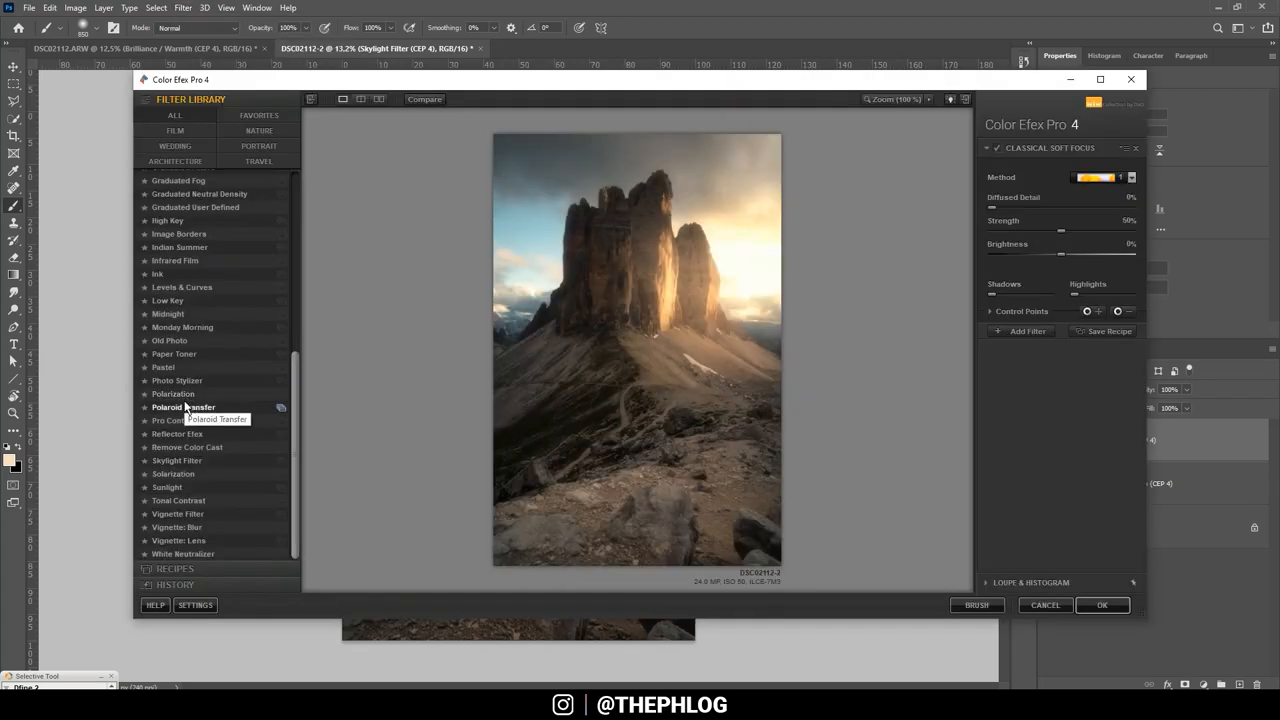
{"action": "left_click", "coordinate": [172, 392]}
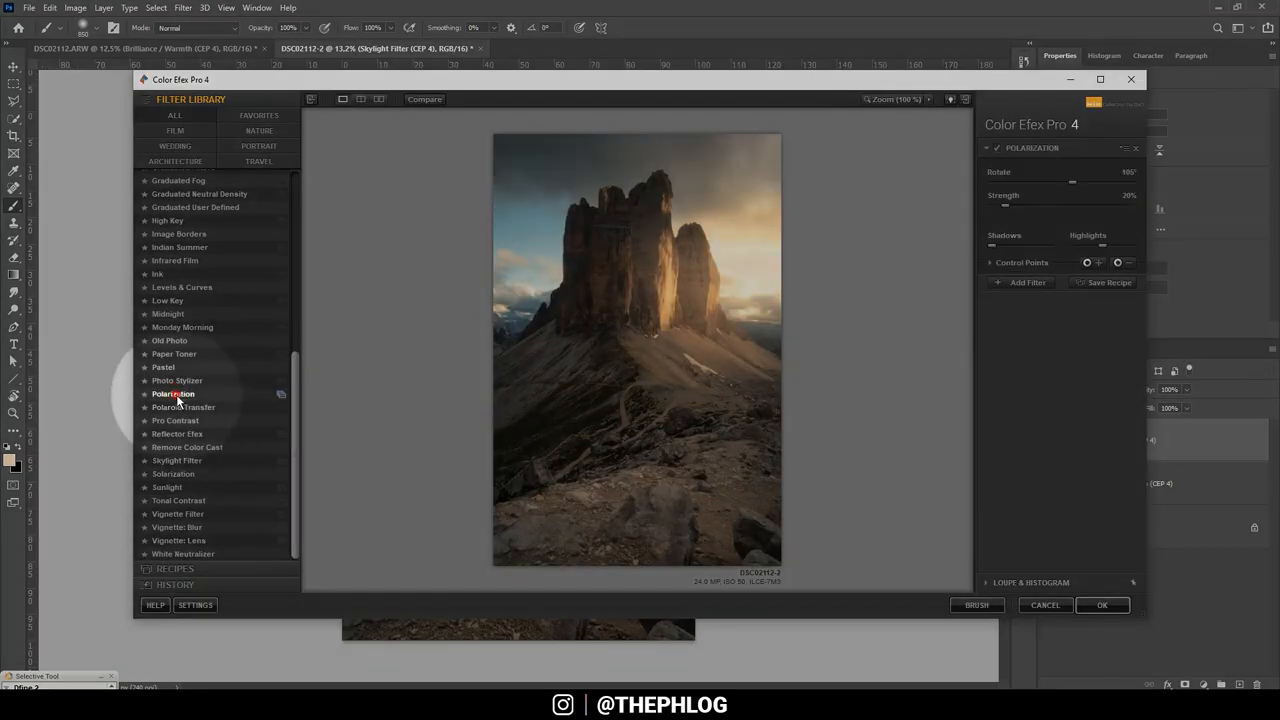
{"action": "left_click", "coordinate": [172, 392]}
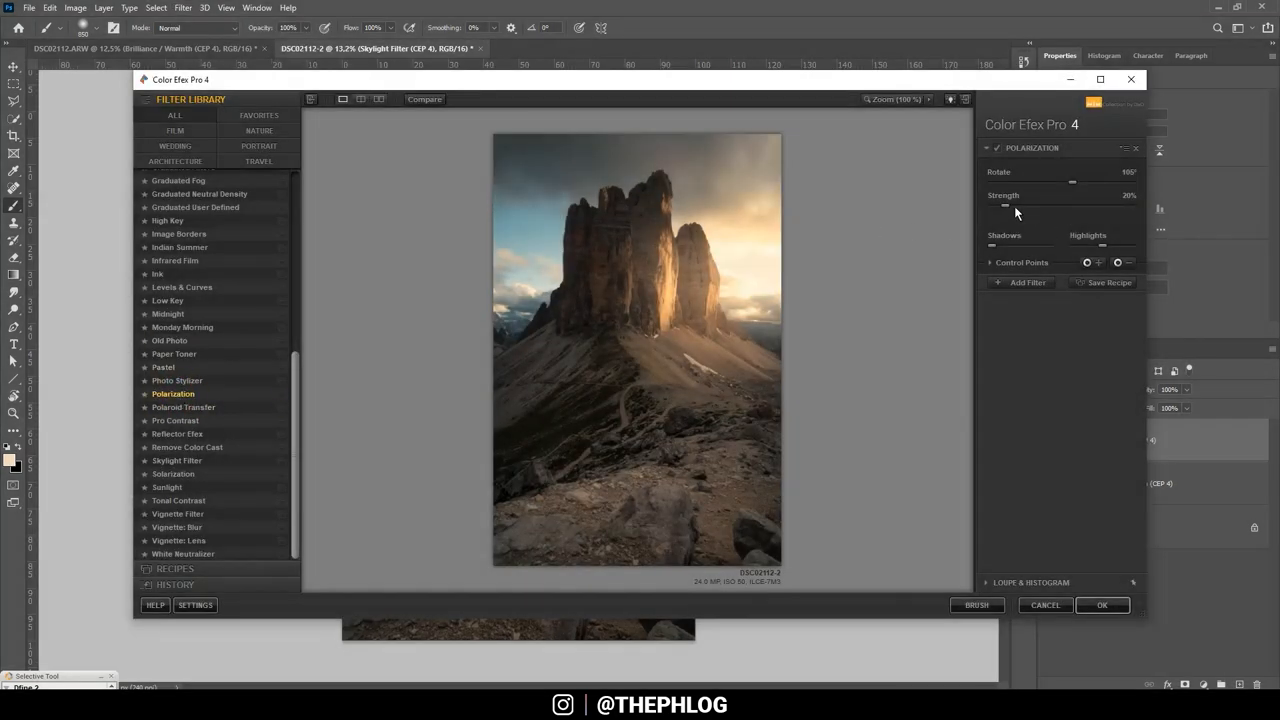
{"action": "left_click_drag", "start_coordinate": [1004, 206], "coordinate": [1040, 206]}
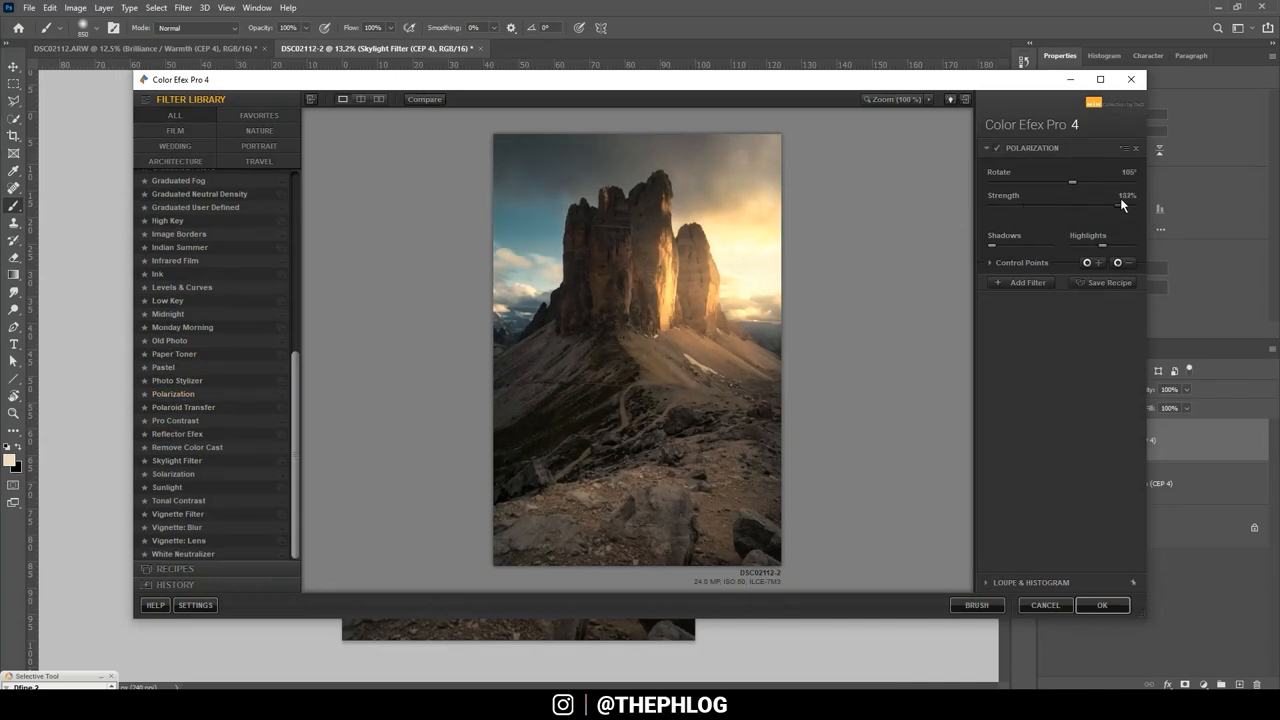
{"action": "left_click_drag", "start_coordinate": [1122, 206], "coordinate": [1024, 206]}
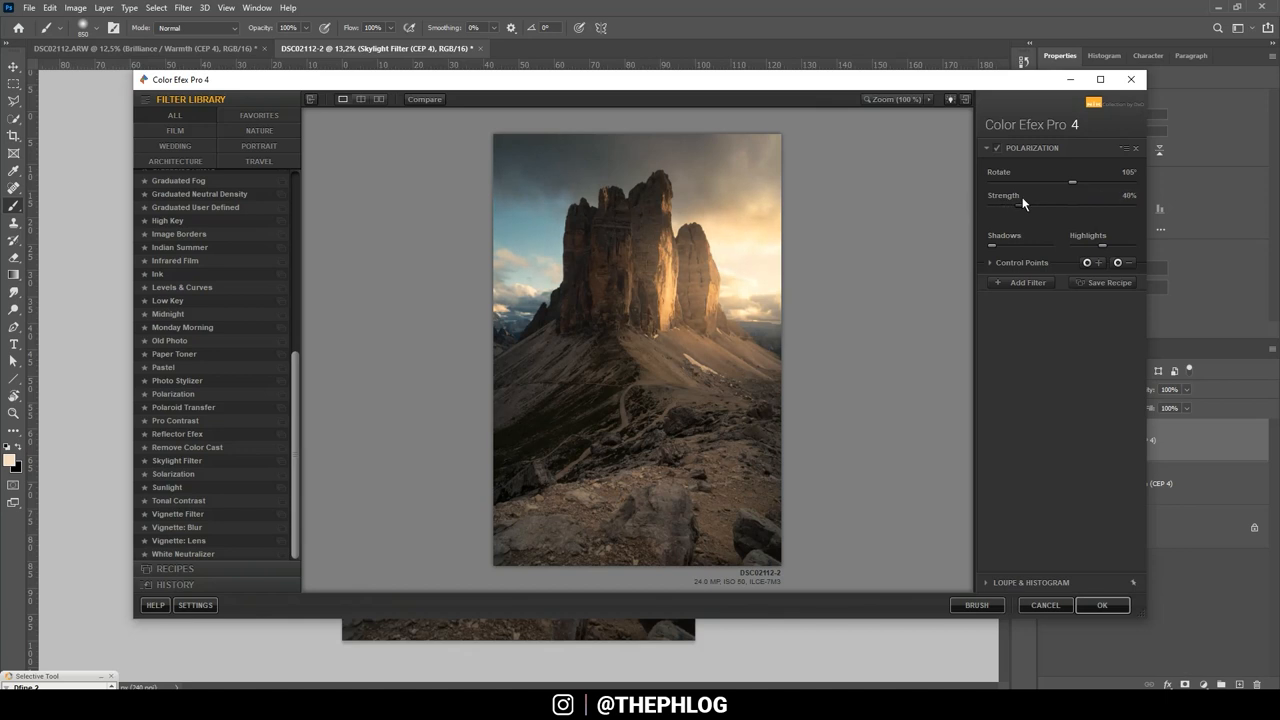
{"action": "left_click", "coordinate": [1100, 604]}
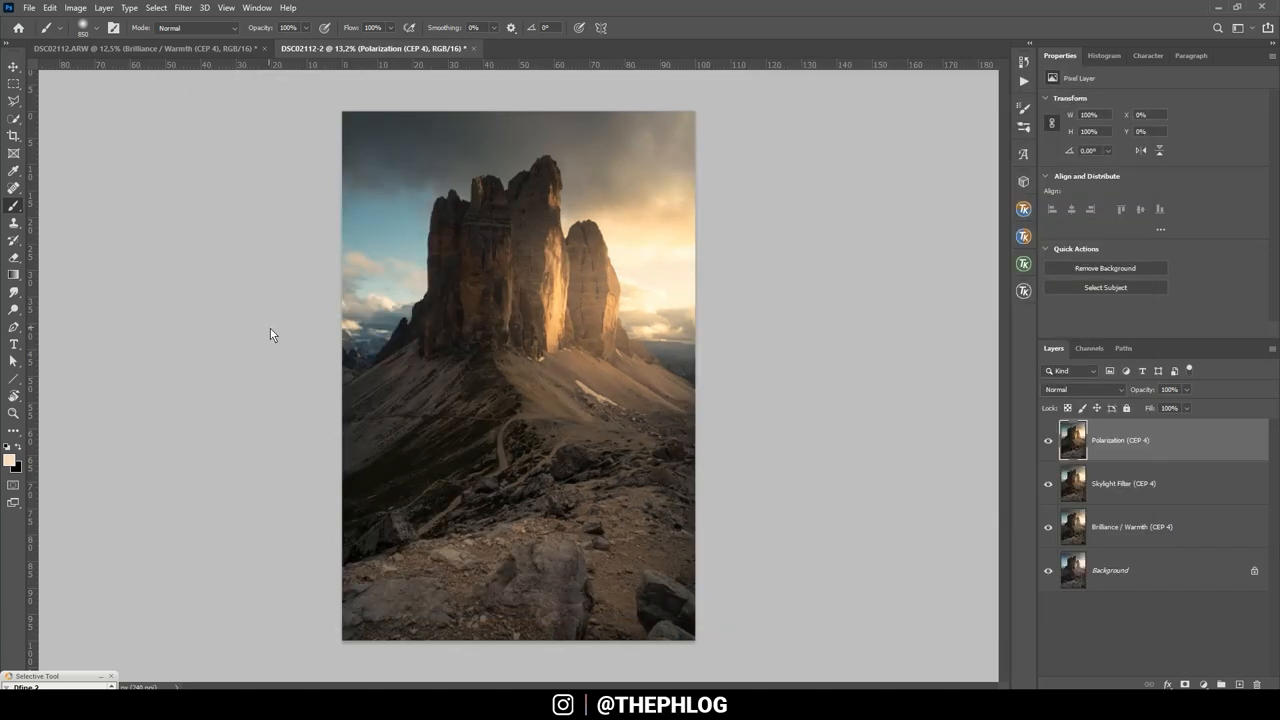
{"action": "mouse_move", "coordinate": [750, 324]}
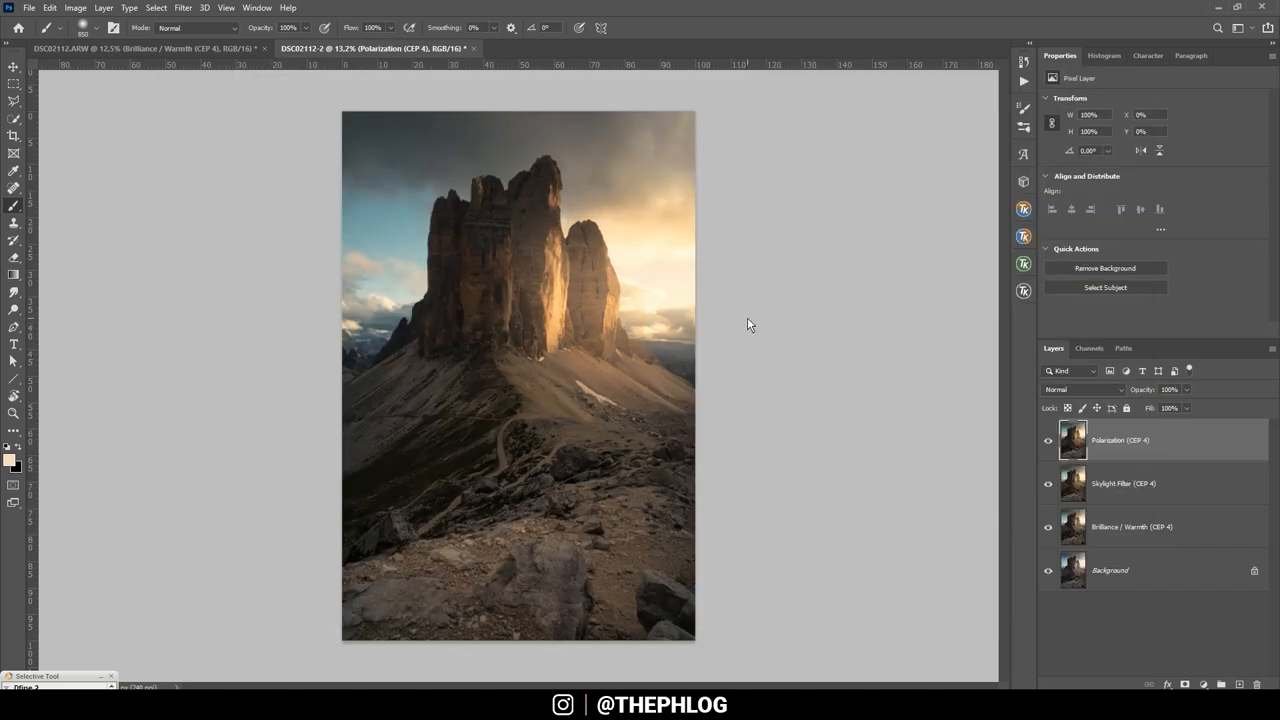